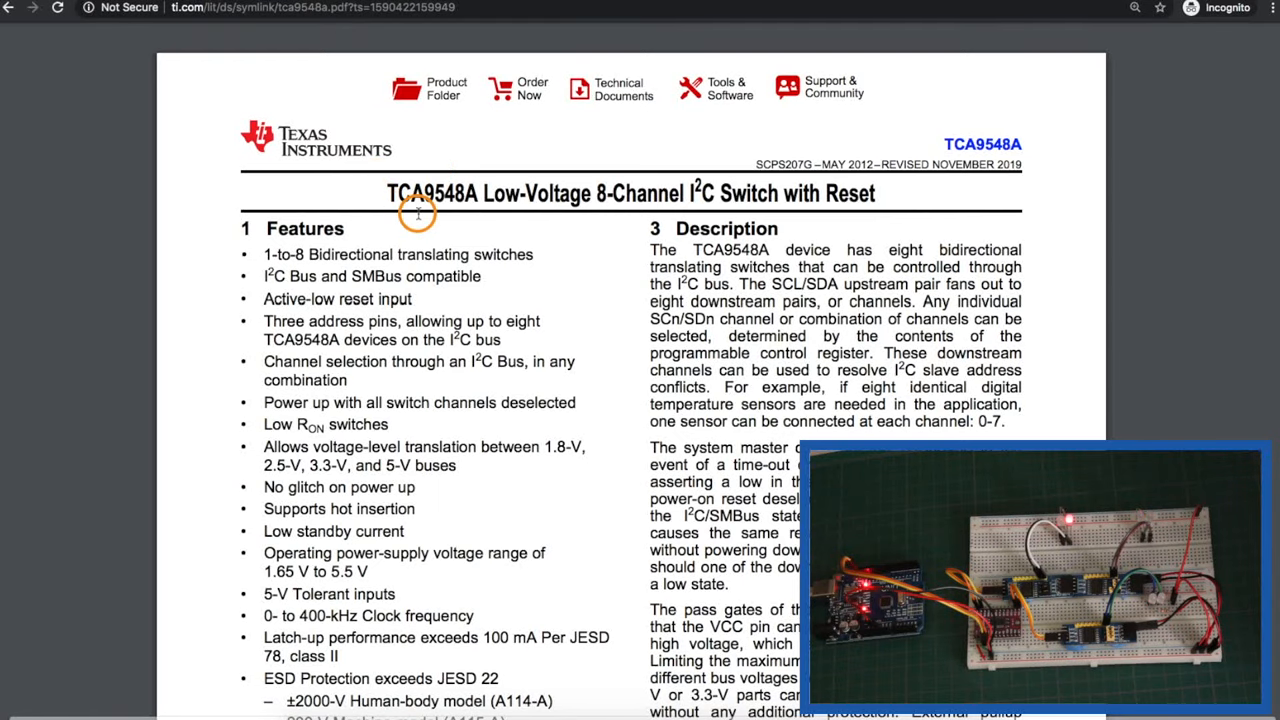
# - Scroll the datasheet down to the Applications section and Simplified Application Diagram
pyautogui.scroll(-3)
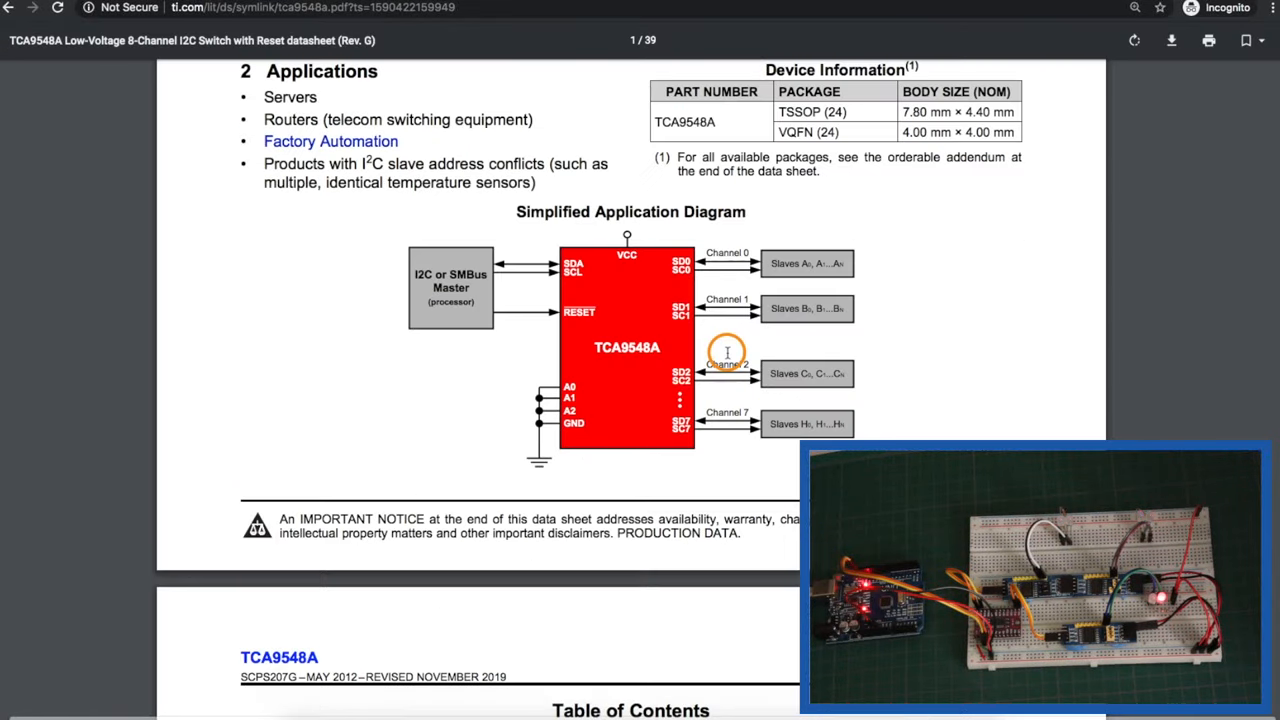
pyautogui.moveTo(664, 336)
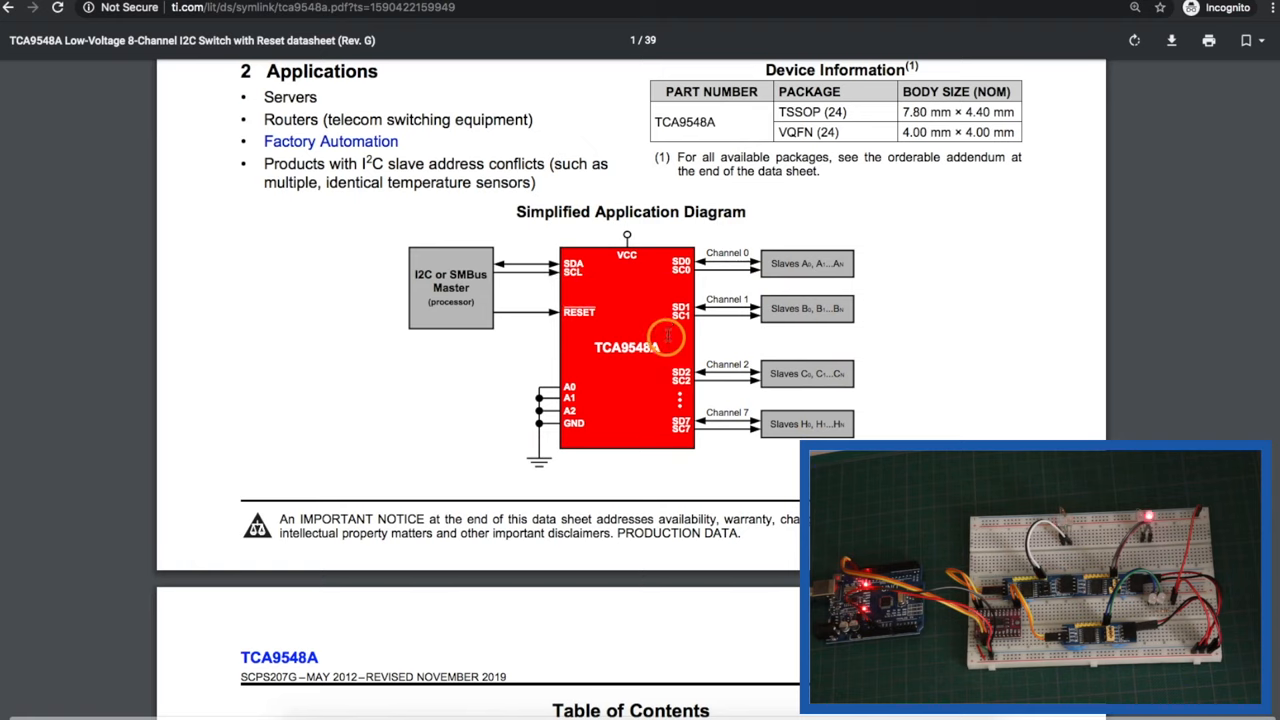
pyautogui.moveTo(544, 264)
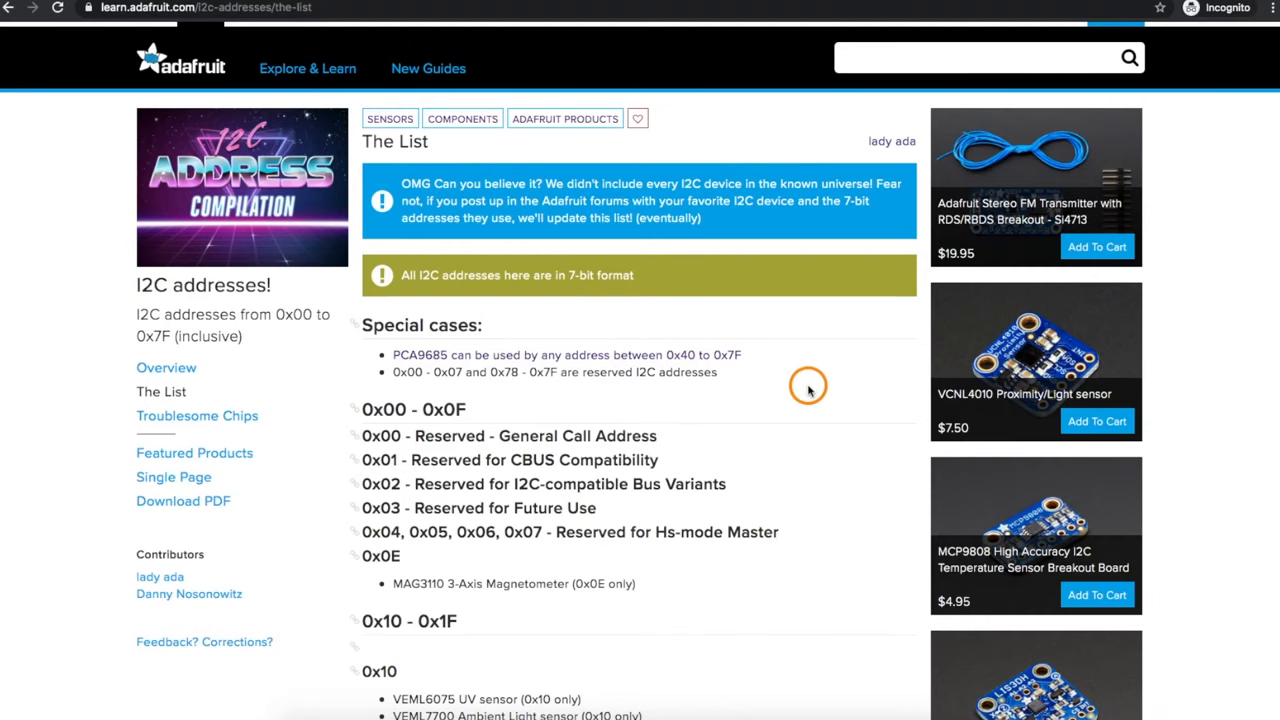
# - Scroll the Adafruit I2C address list down past 0x00–0x0F into the 0x10–0x1F devices
pyautogui.scroll(-3)
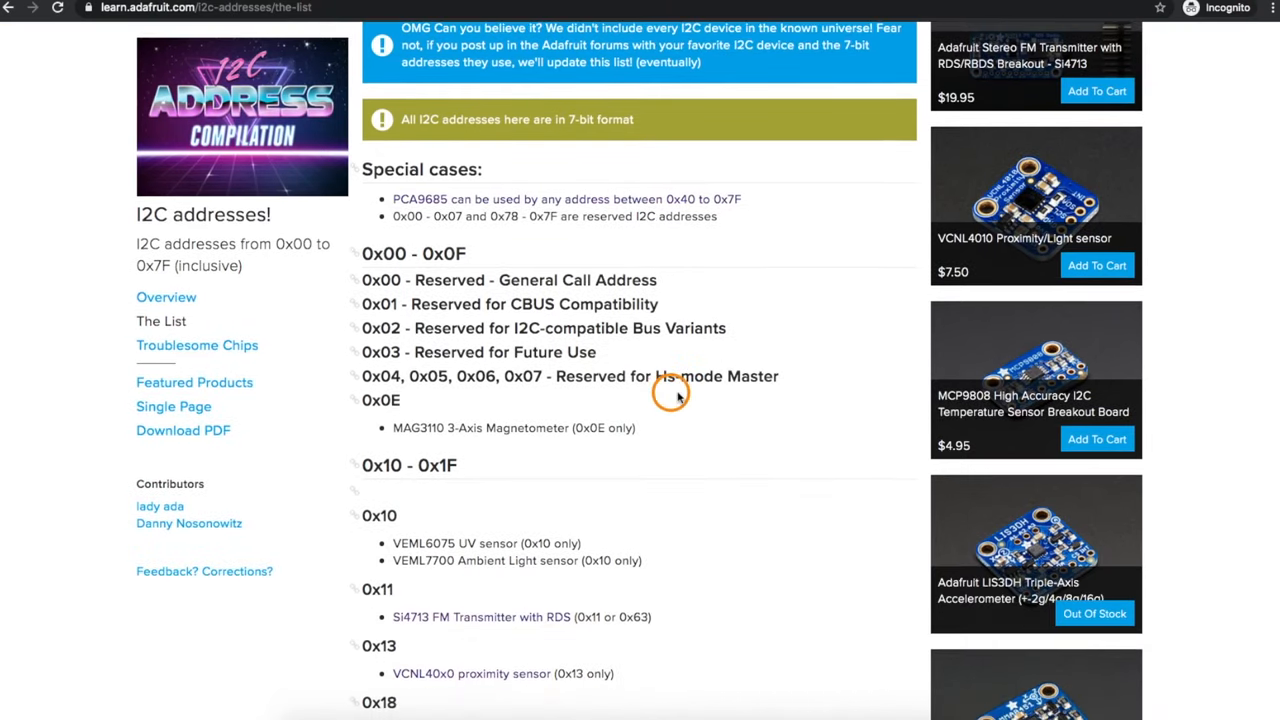
pyautogui.scroll(-3)
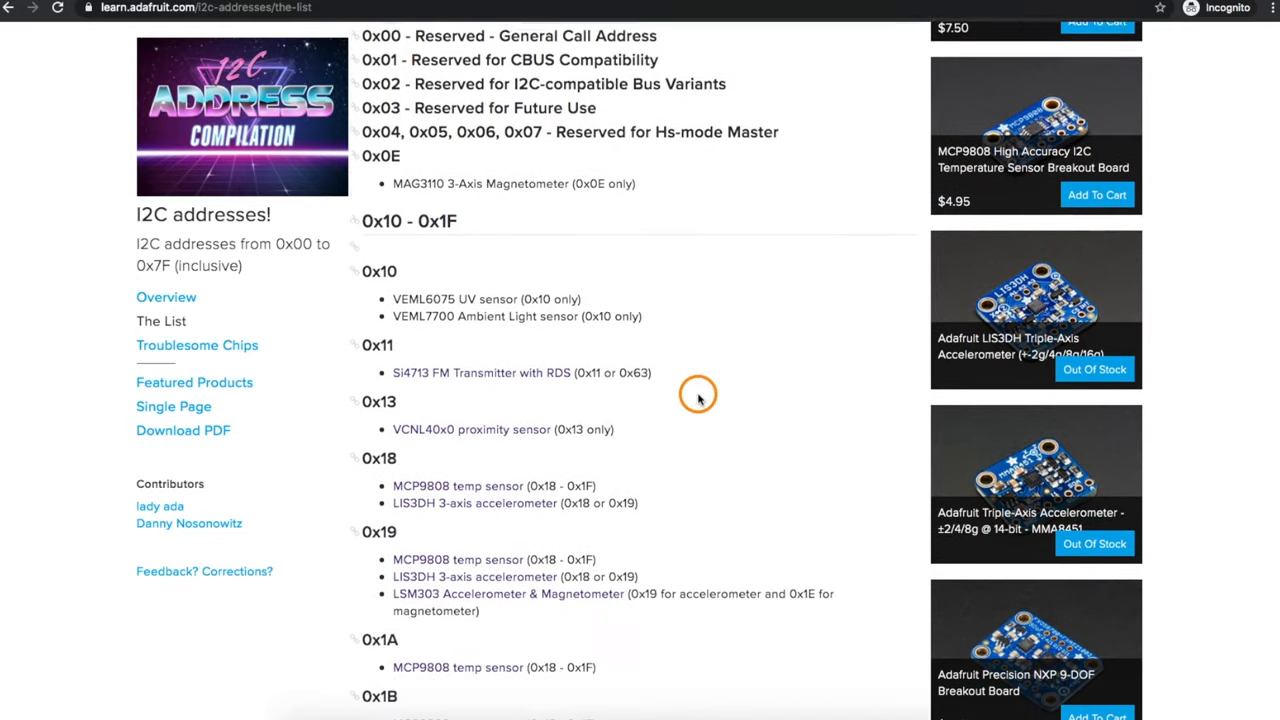
pyautogui.scroll(-3)
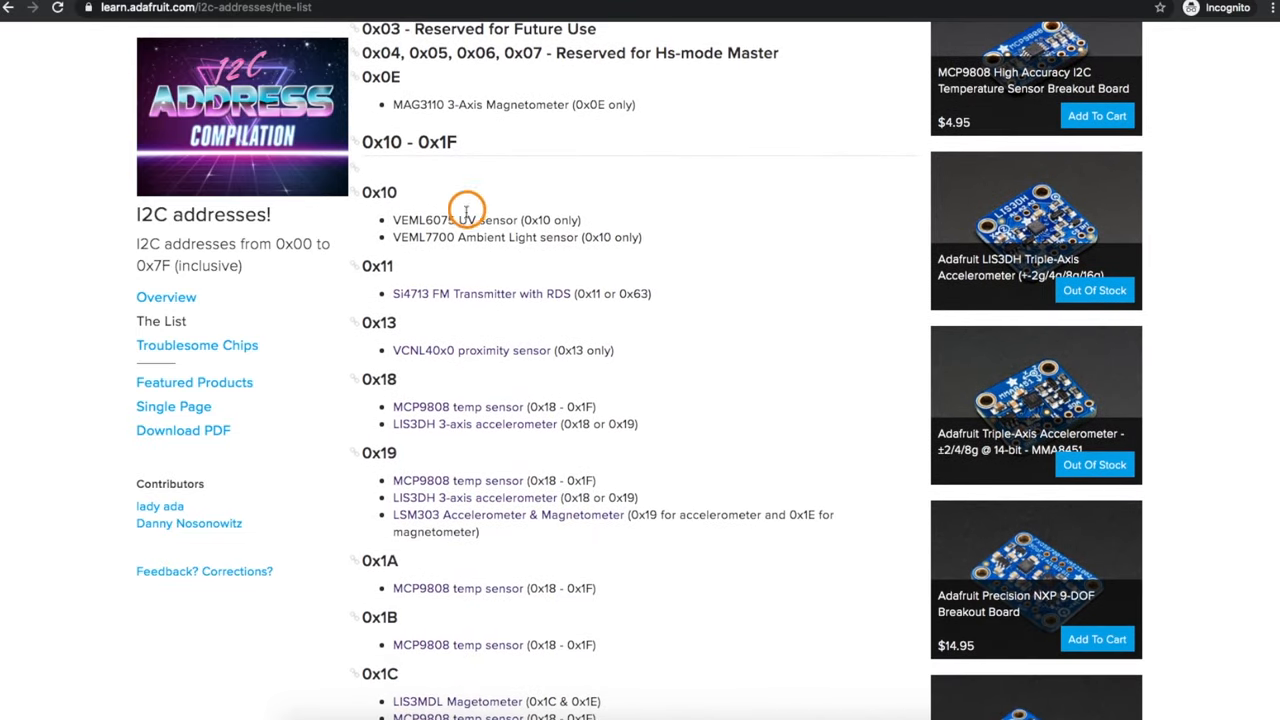
pyautogui.moveTo(532, 204)
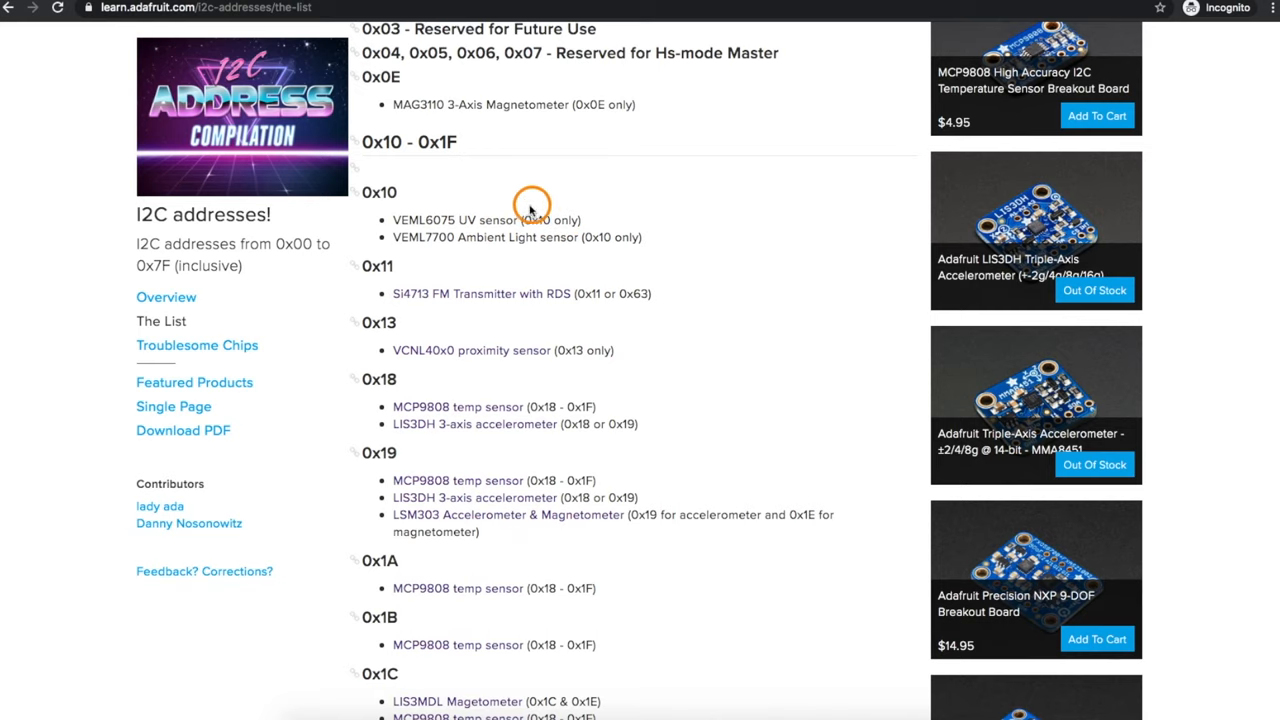
pyautogui.scroll(-3)
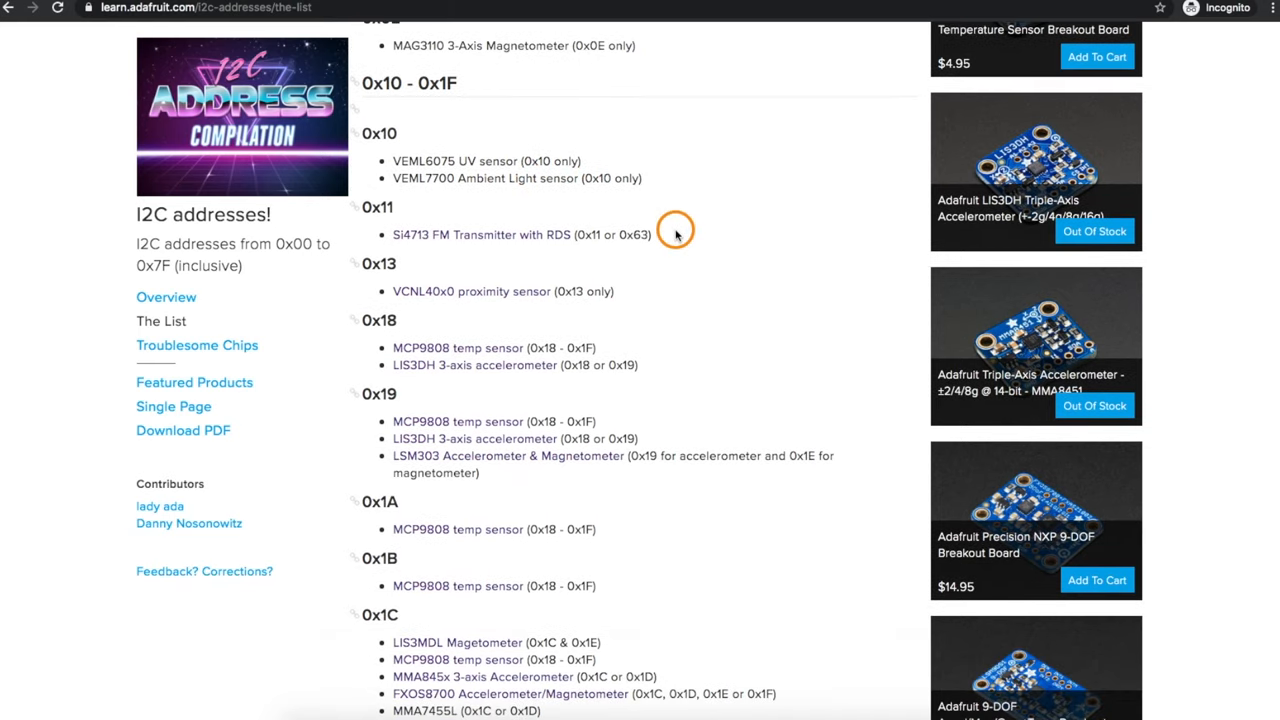
pyautogui.moveTo(564, 248)
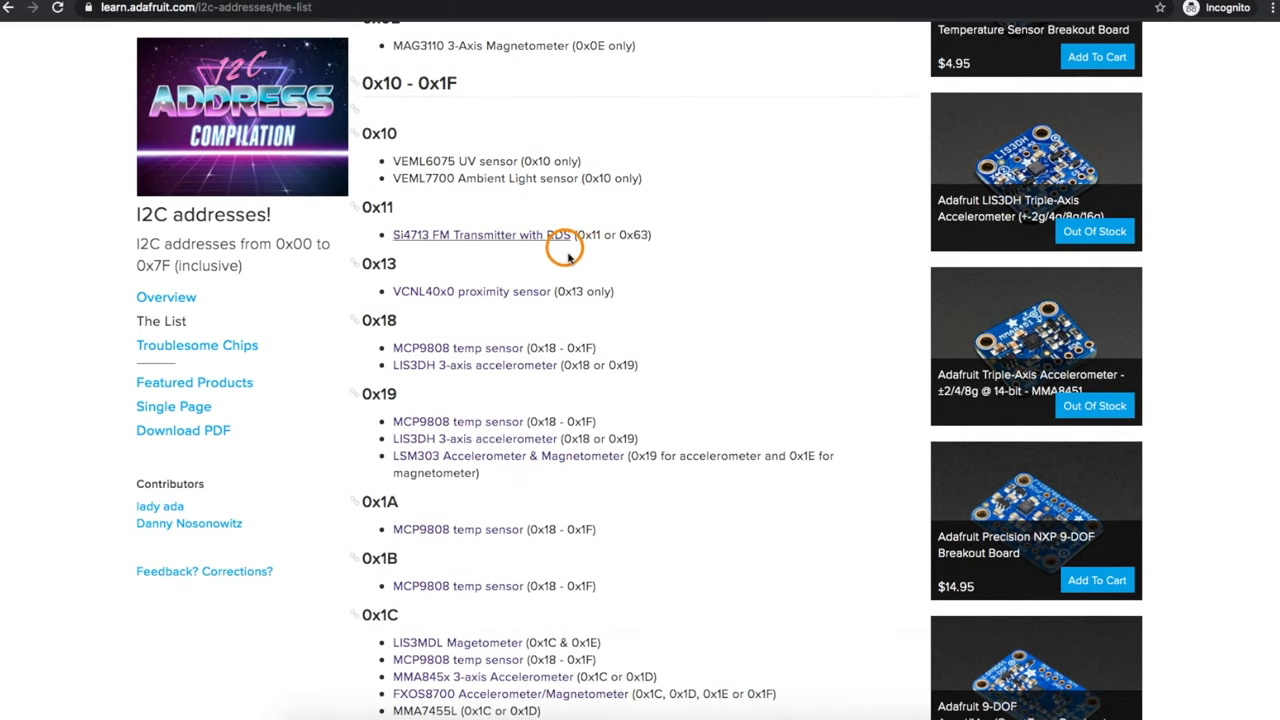
pyautogui.moveTo(678, 278)
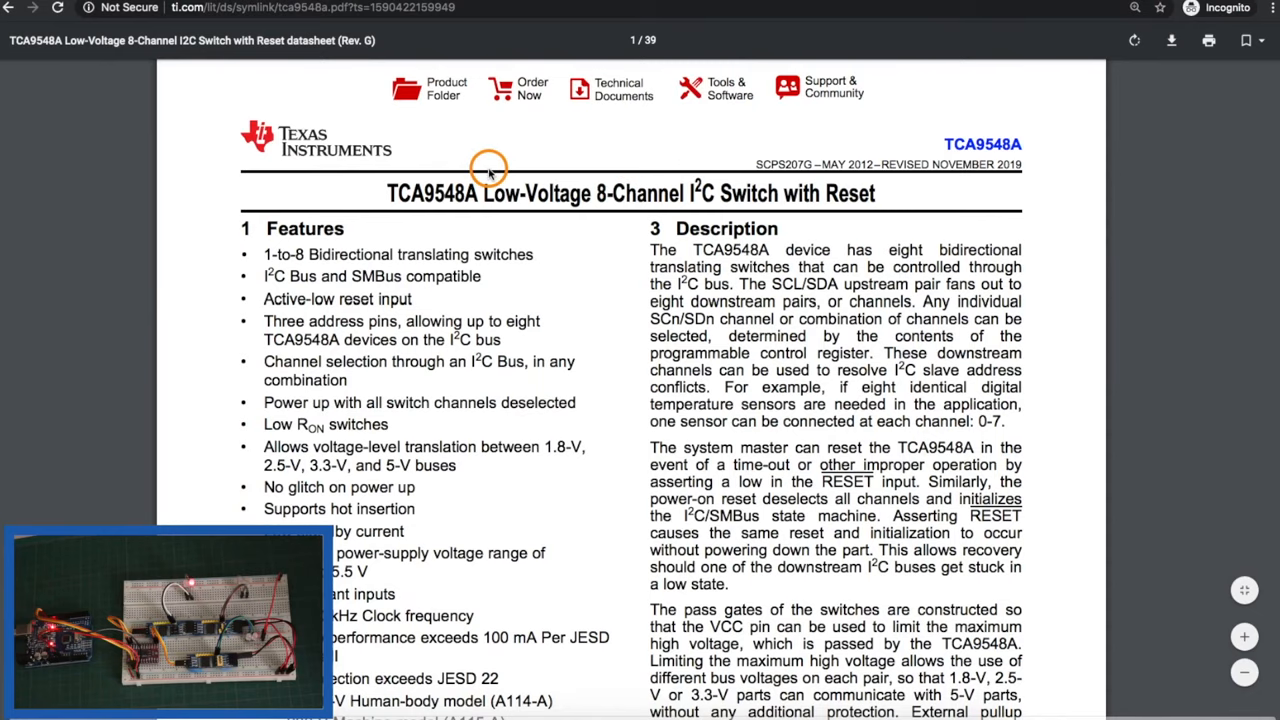
pyautogui.moveTo(432, 176)
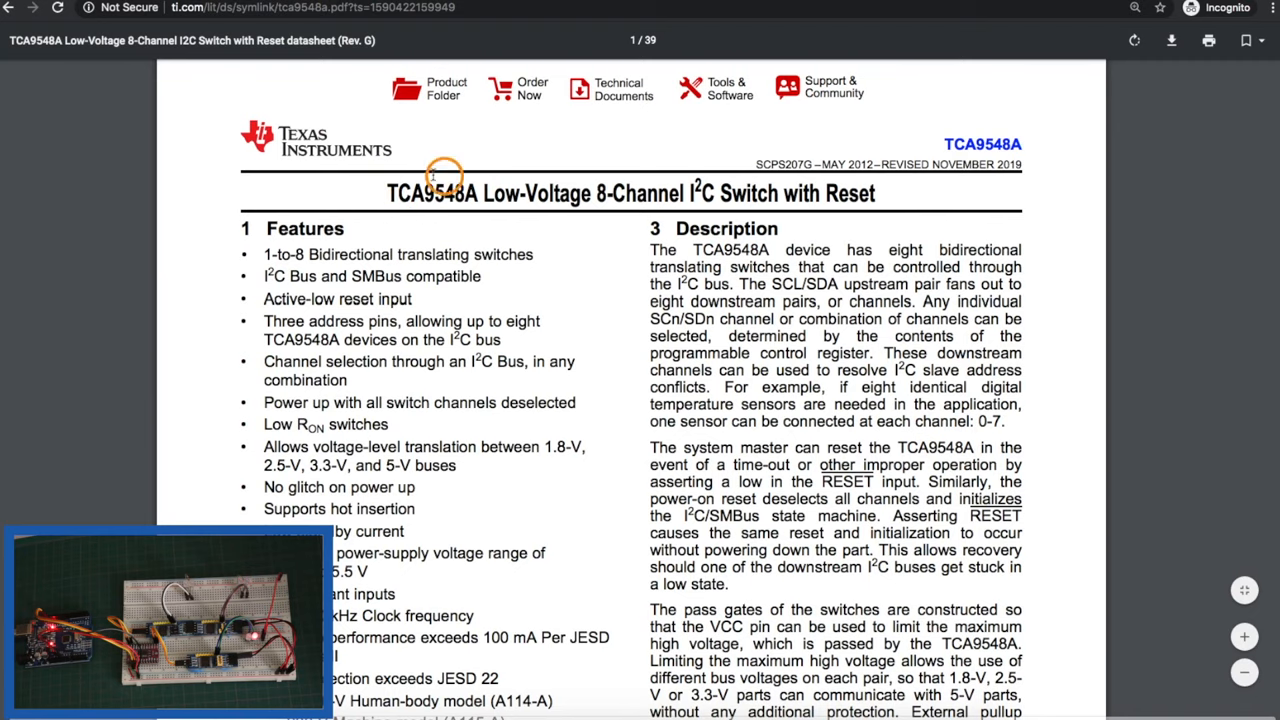
pyautogui.moveTo(750, 206)
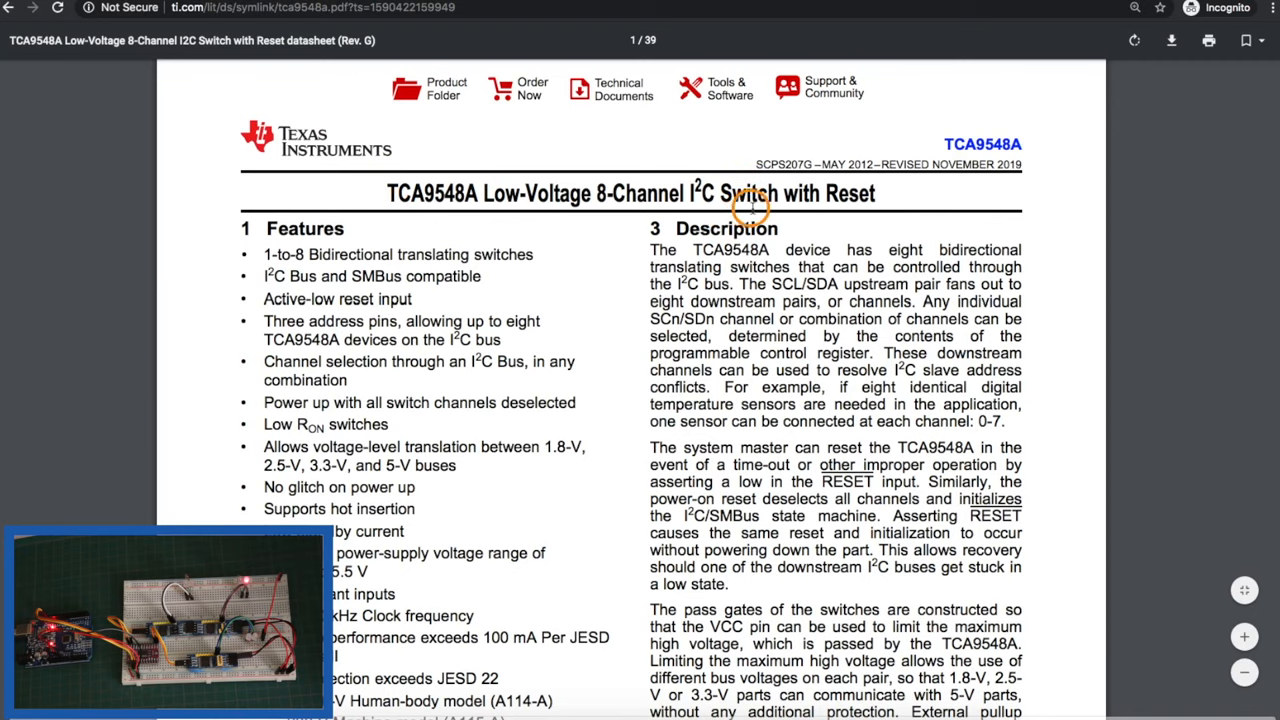
# - Read the Description and highlight the sentence about eight identical temperature sensors, one per channel
pyautogui.scroll(-3)
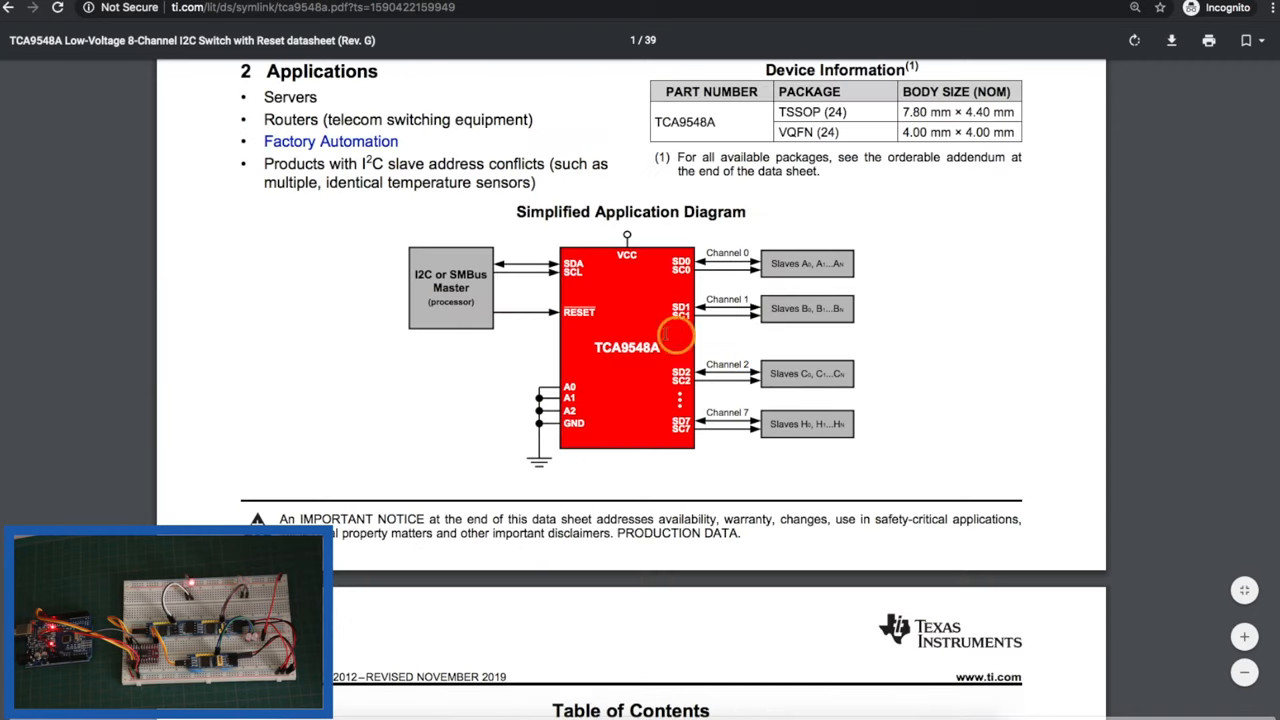
pyautogui.scroll(3)
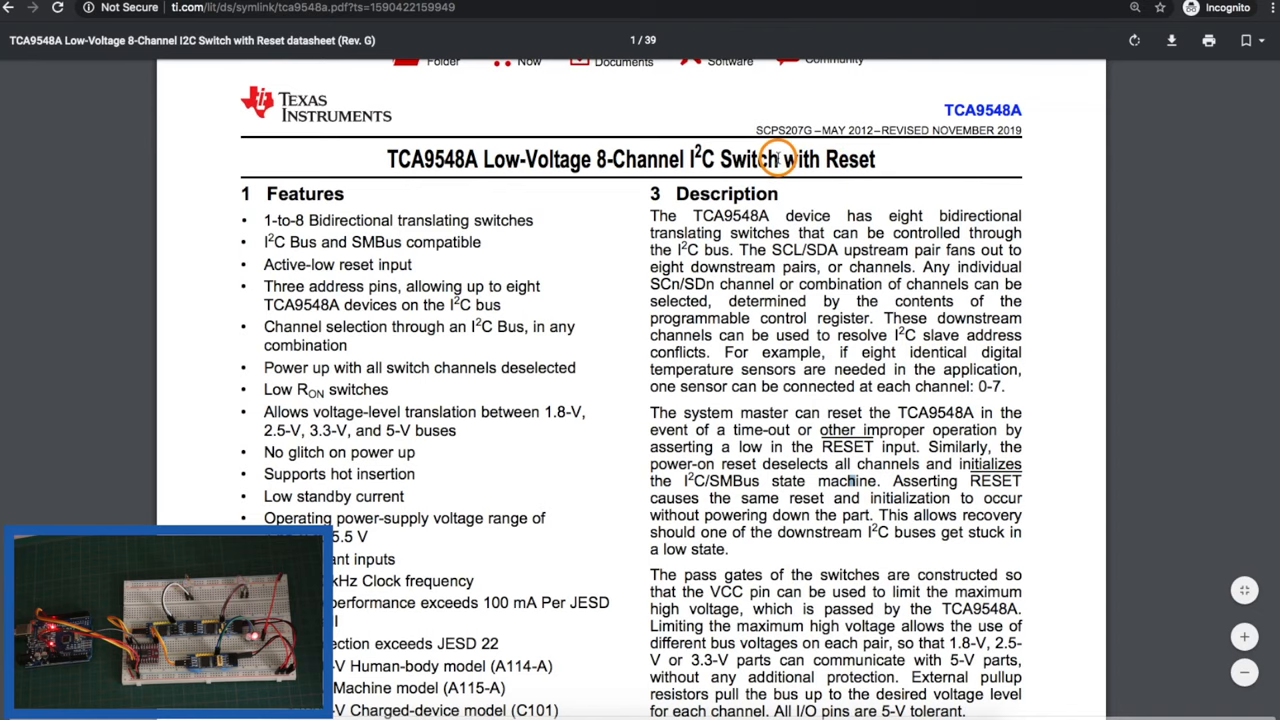
pyautogui.moveTo(710, 158)
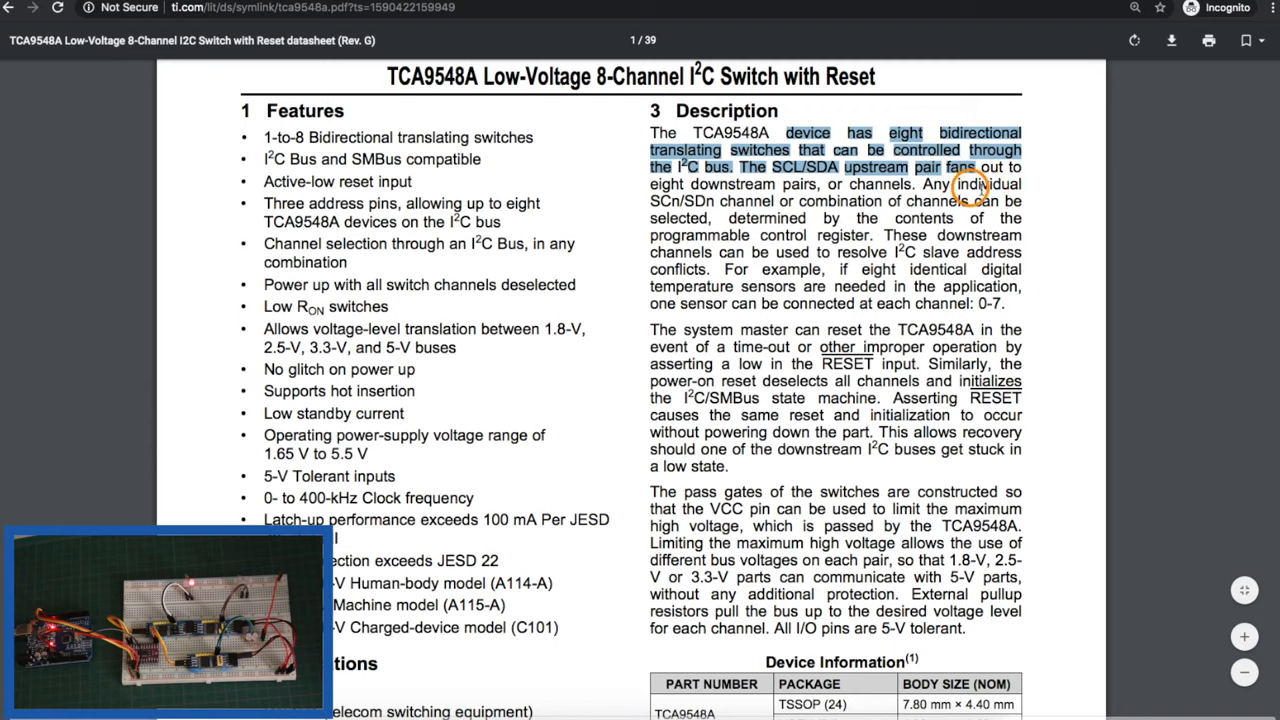
pyautogui.scroll(-3)
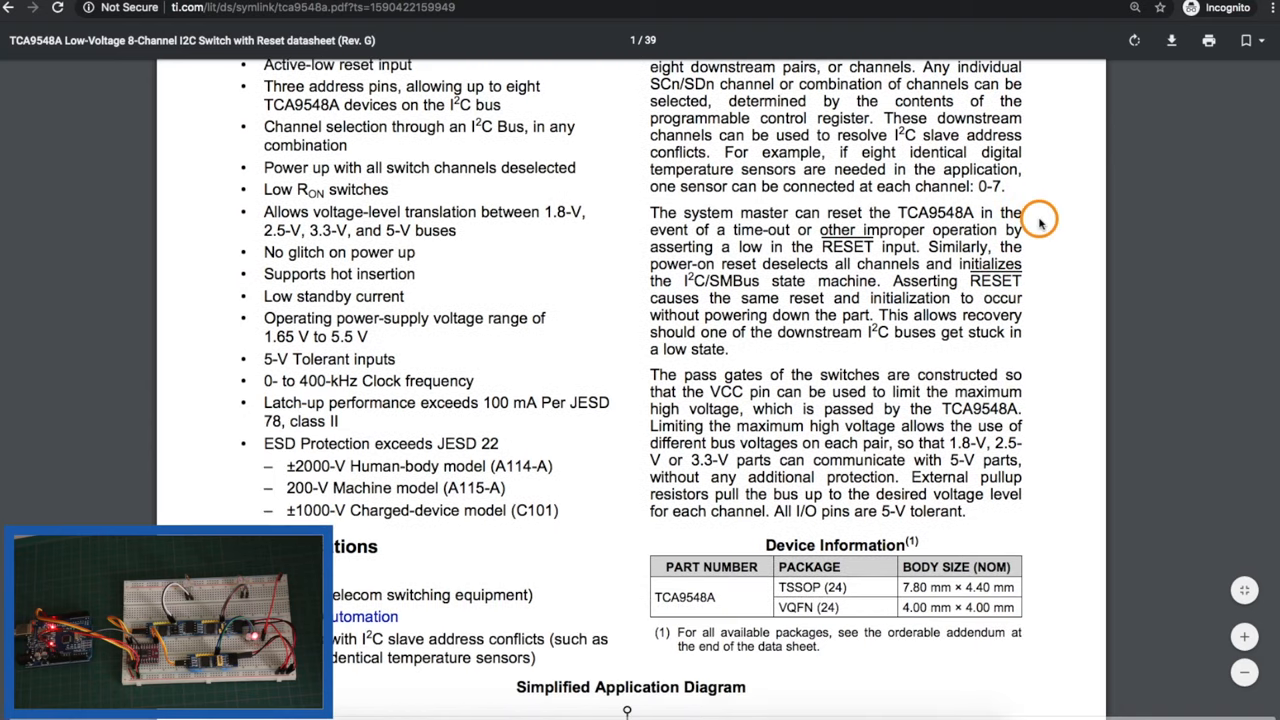
pyautogui.scroll(-3)
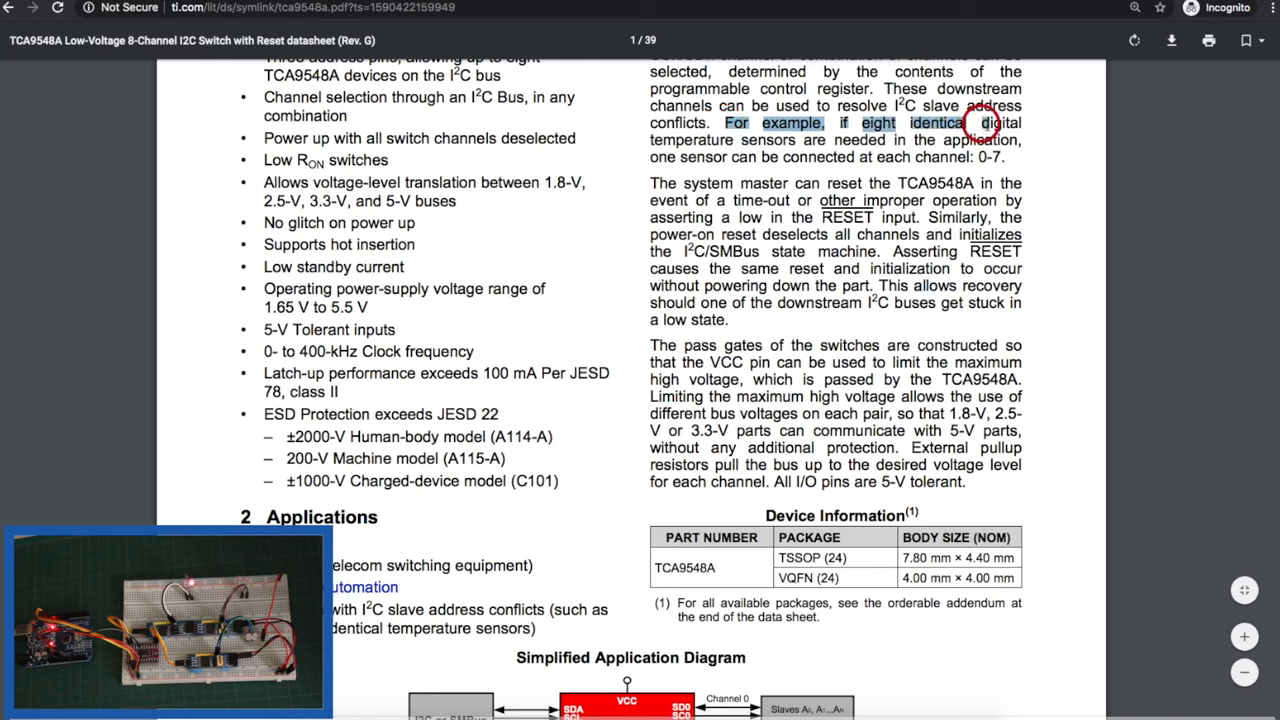
pyautogui.moveTo(968, 124); pyautogui.dragTo(800, 140)
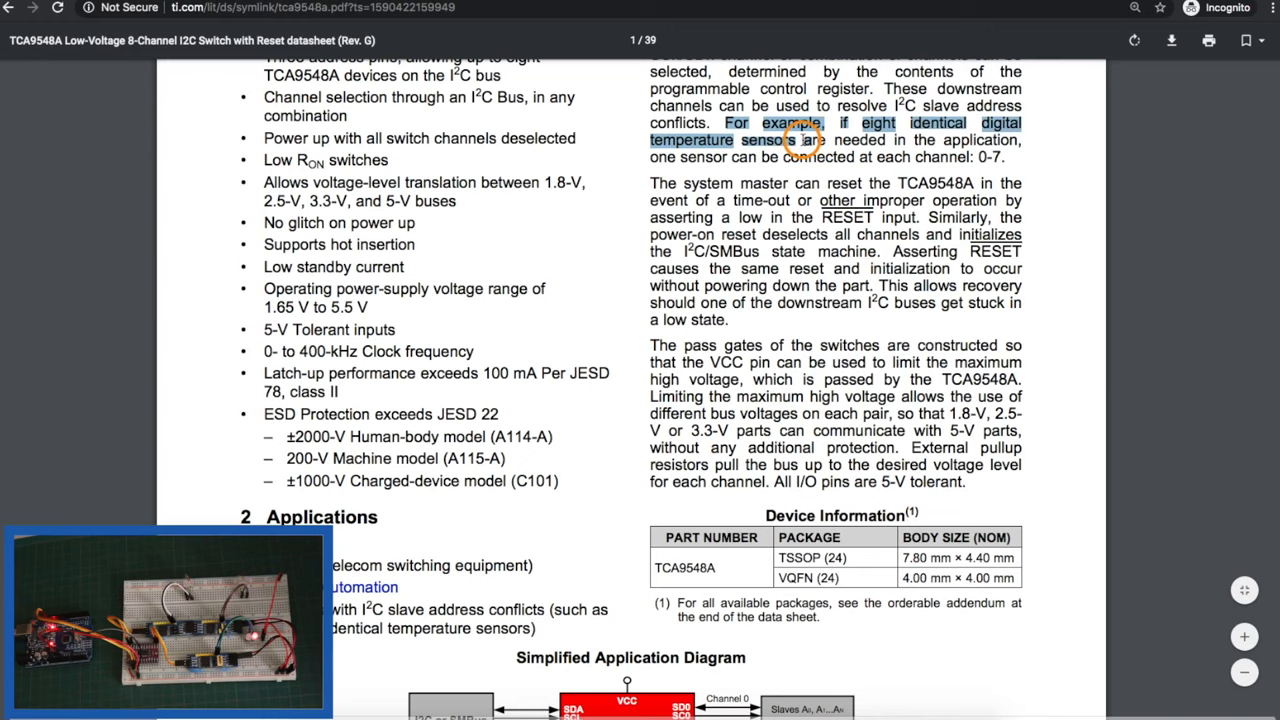
pyautogui.scroll(3)
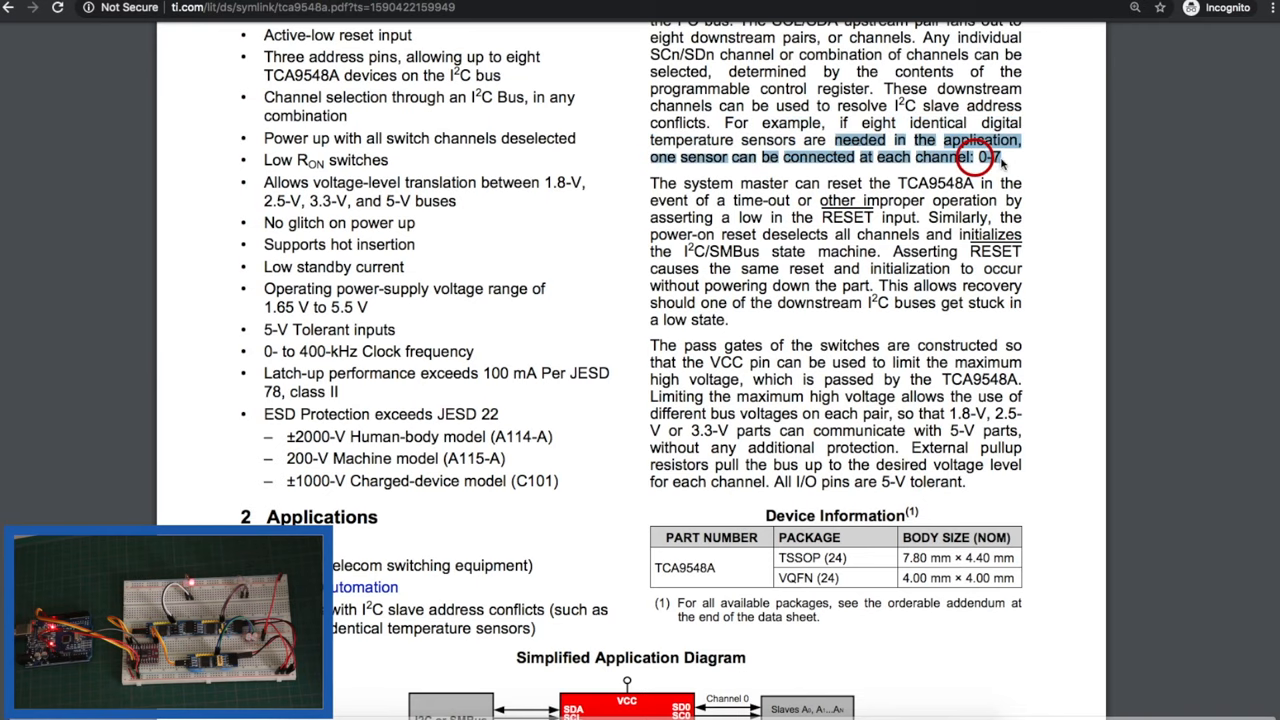
pyautogui.scroll(-3)
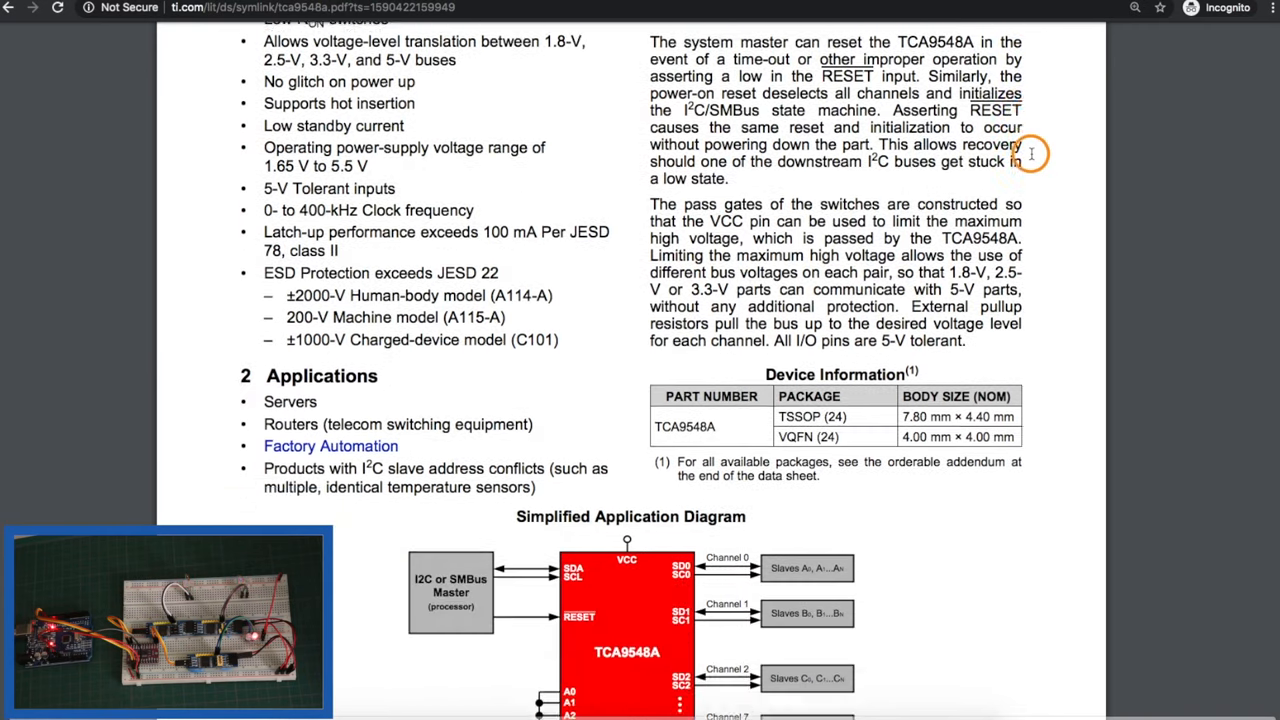
# - Scroll down to the Applications list and the Simplified Application Diagram
pyautogui.scroll(-3)
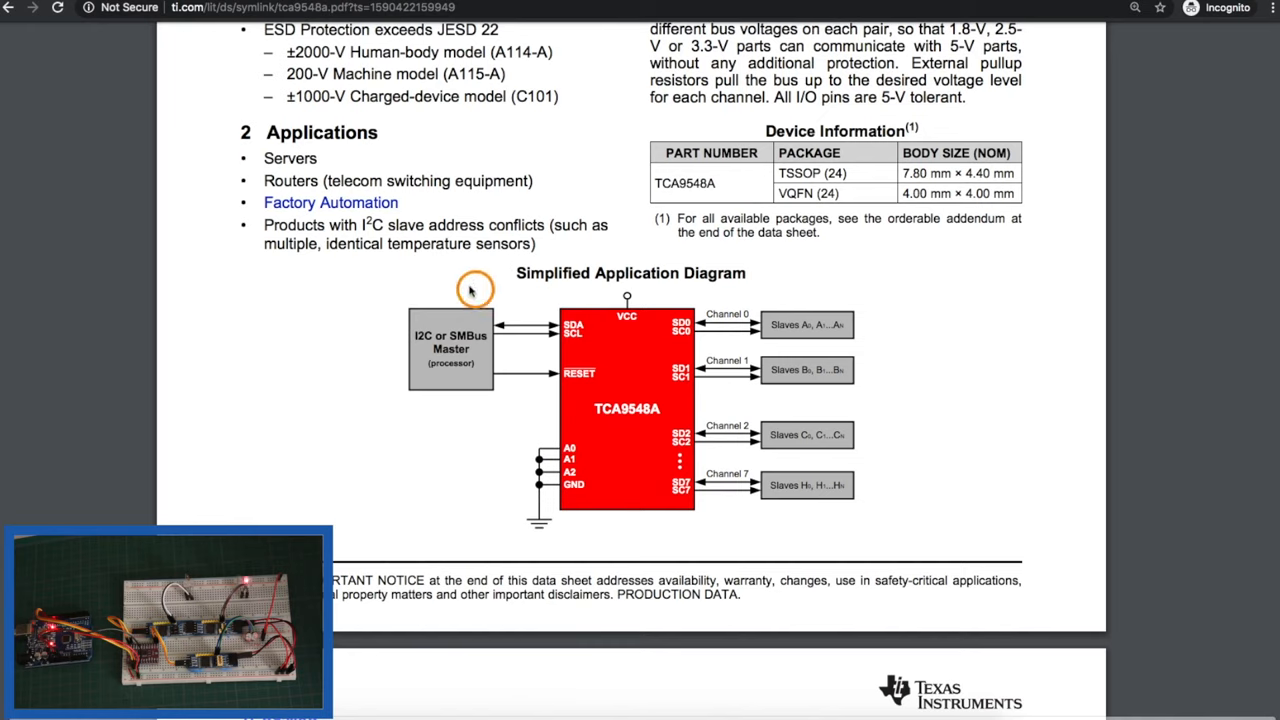
pyautogui.moveTo(570, 420)
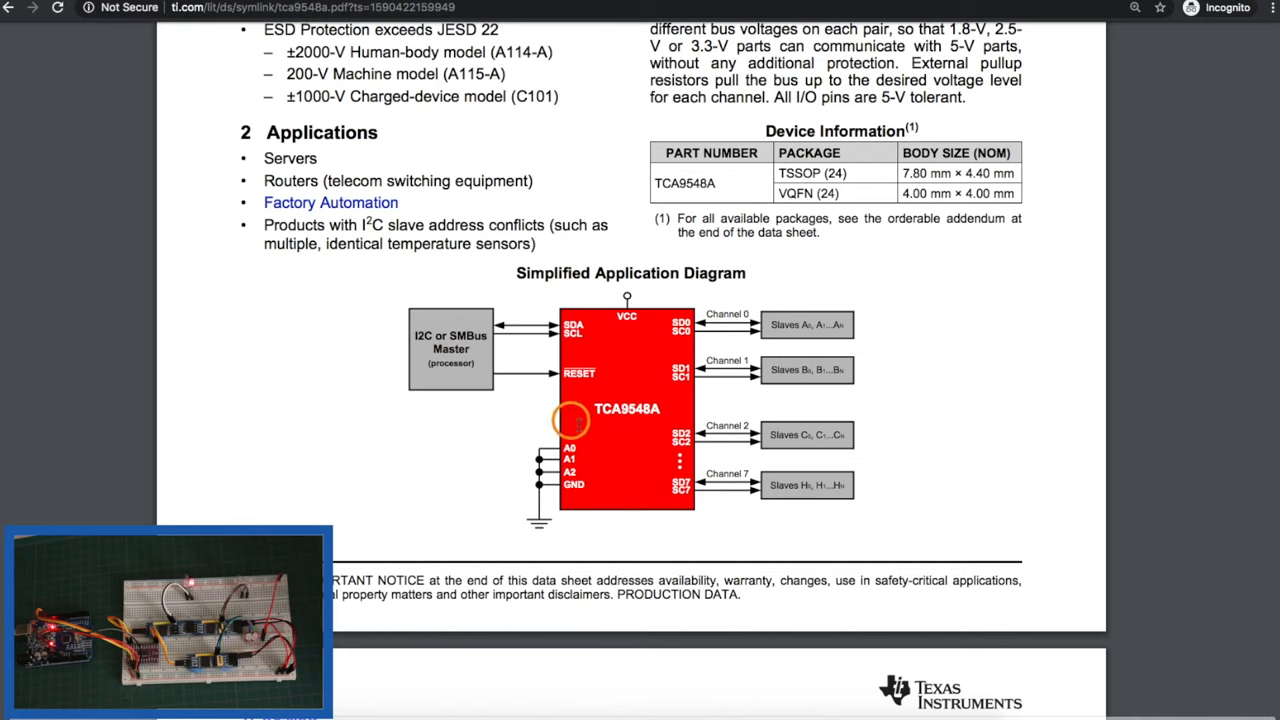
pyautogui.moveTo(616, 340)
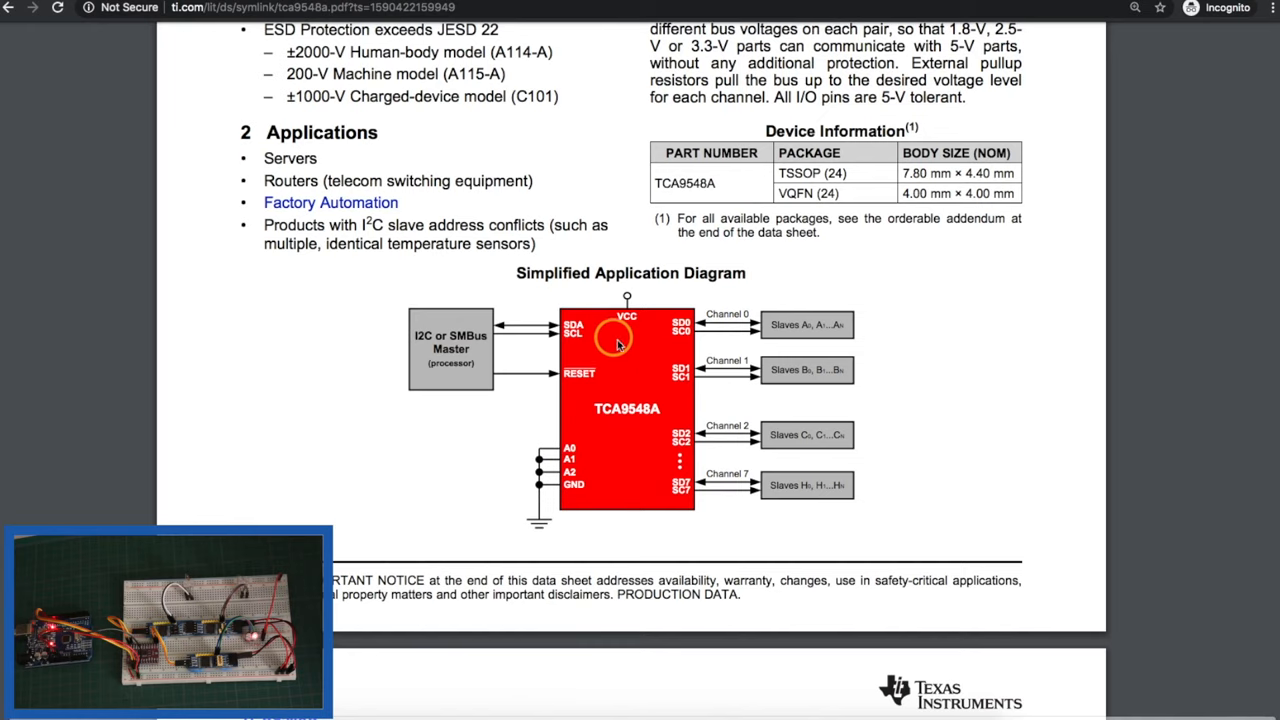
pyautogui.moveTo(670, 312)
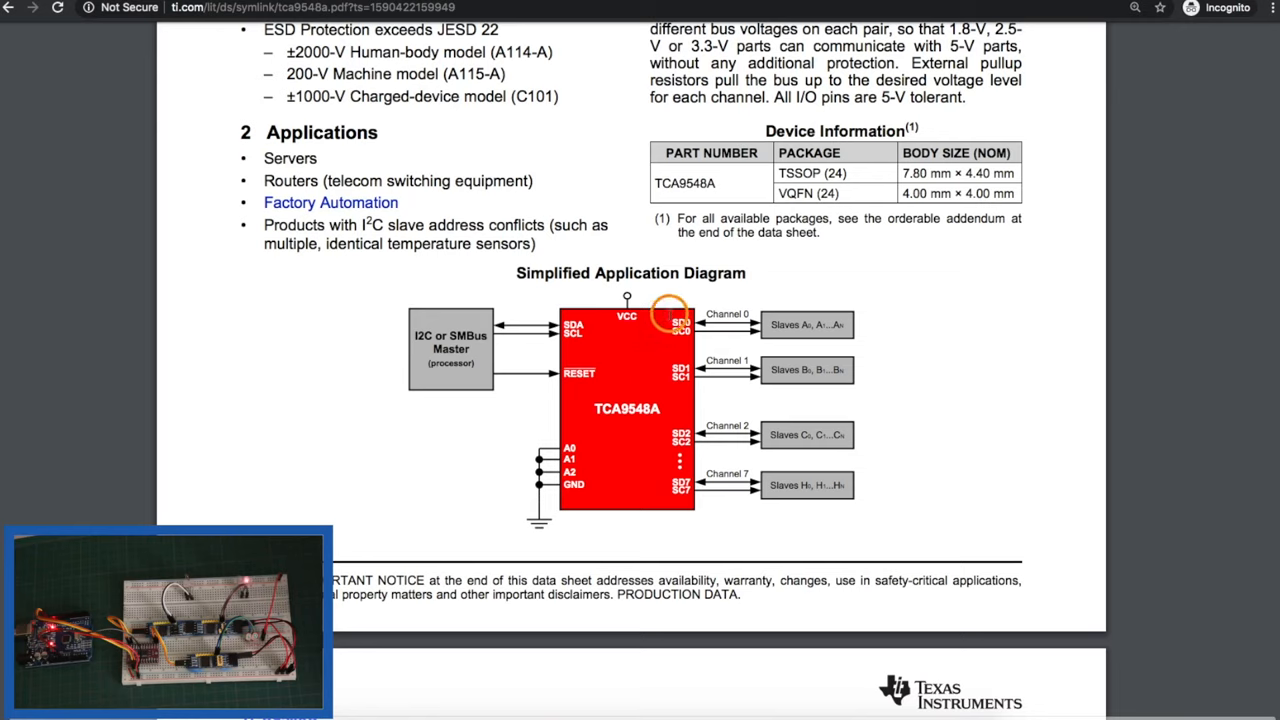
pyautogui.moveTo(732, 324)
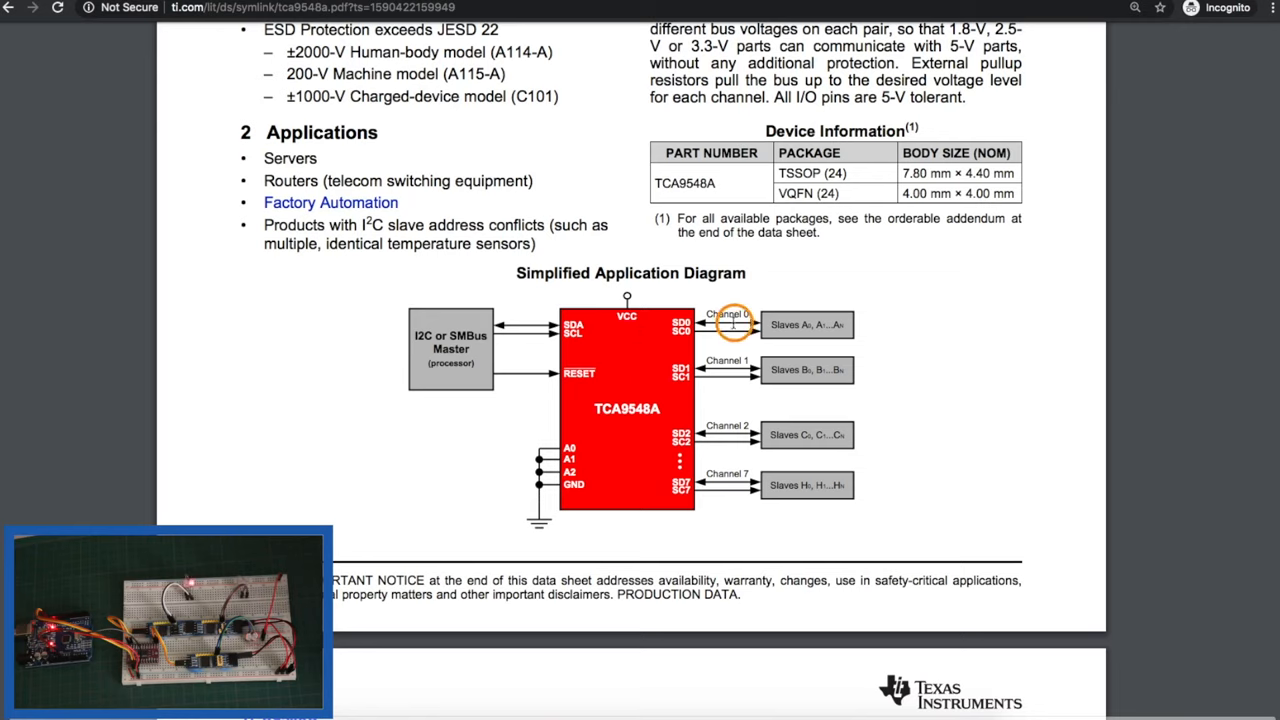
pyautogui.moveTo(464, 324)
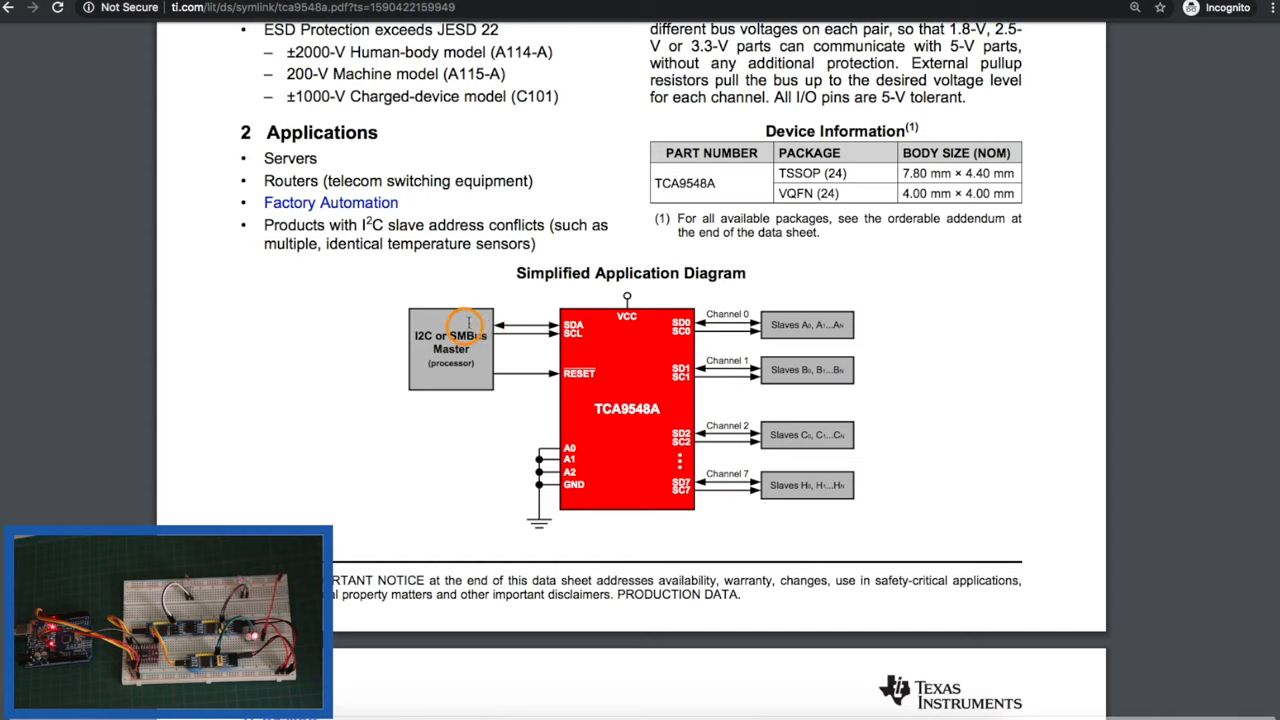
pyautogui.moveTo(728, 328)
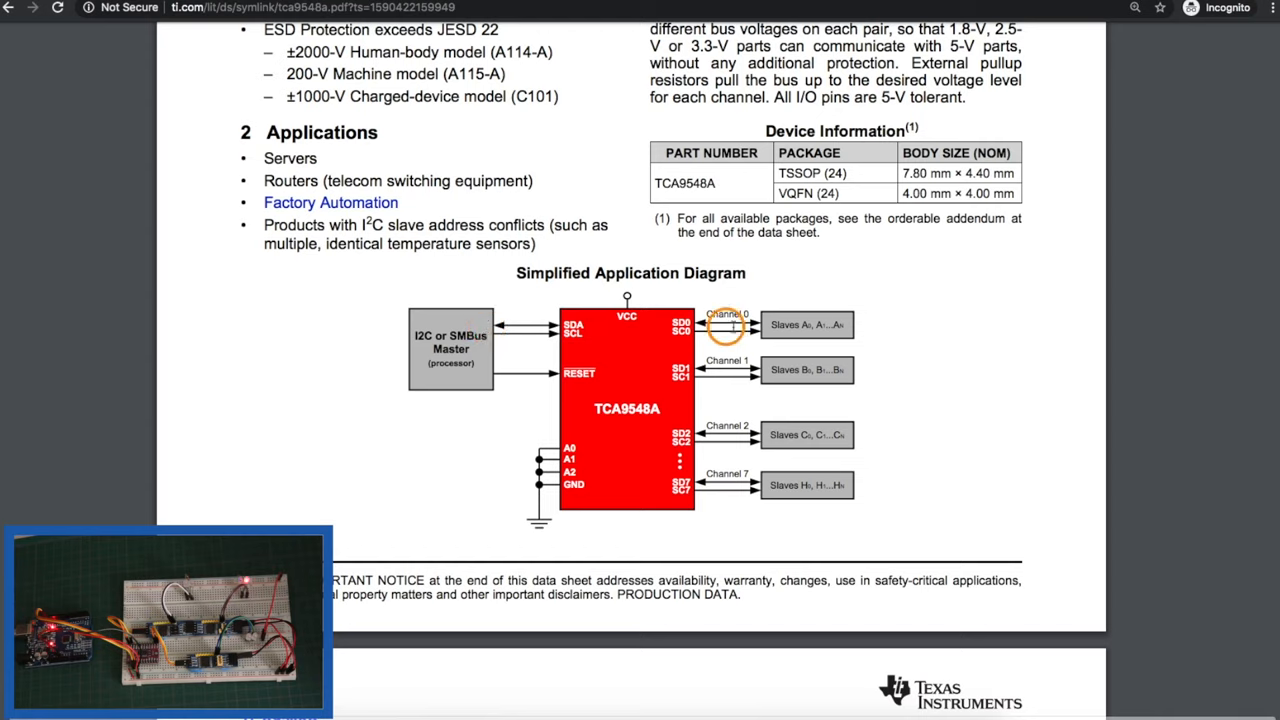
pyautogui.moveTo(776, 320)
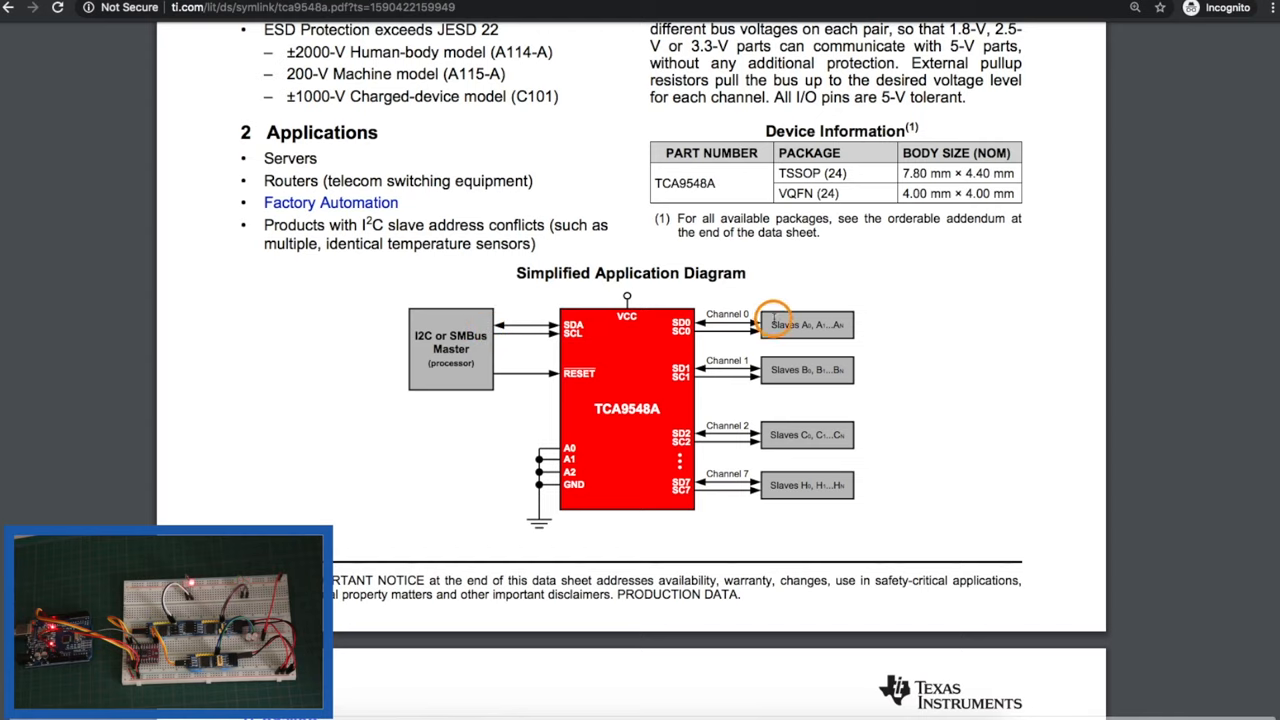
pyautogui.moveTo(430, 336)
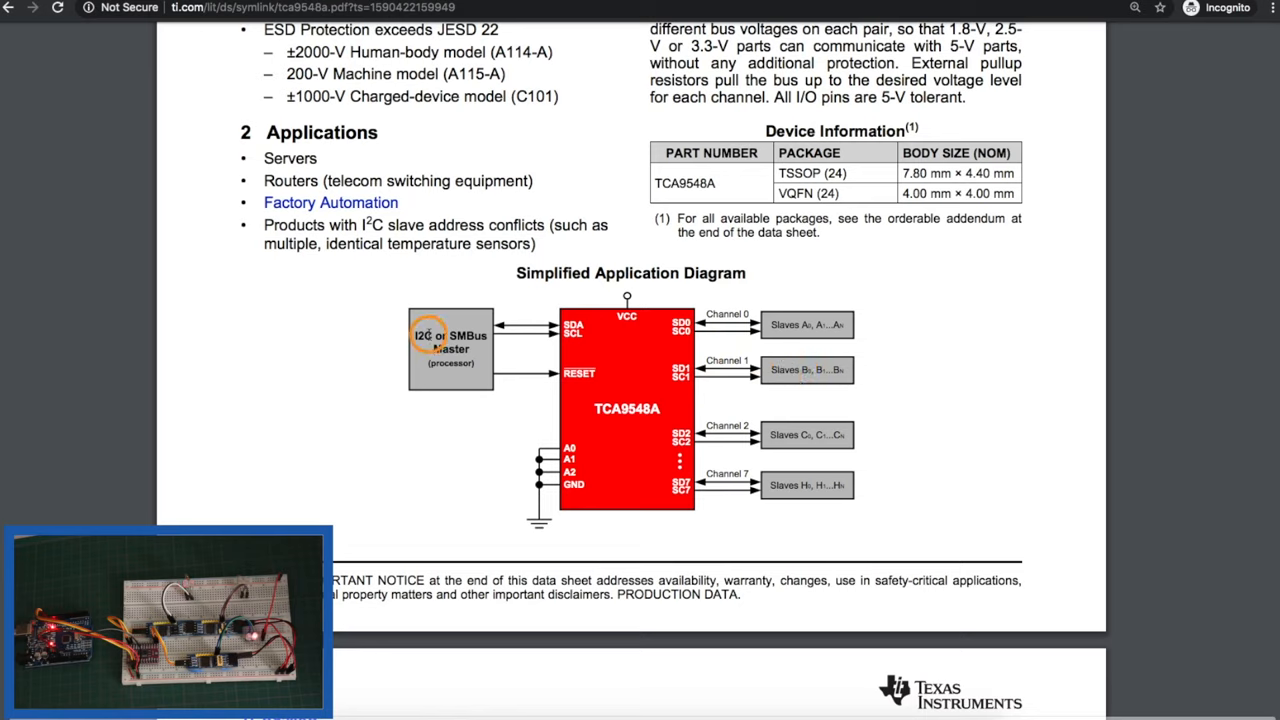
pyautogui.moveTo(622, 344)
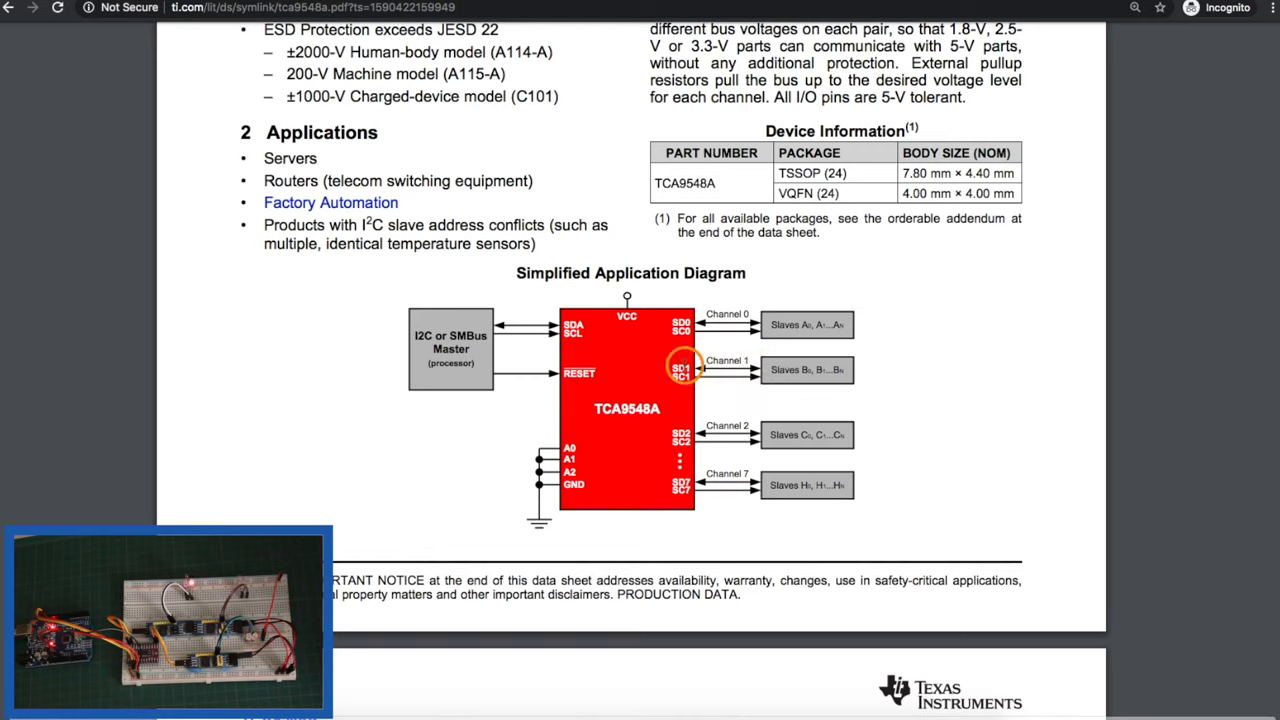
pyautogui.moveTo(504, 328)
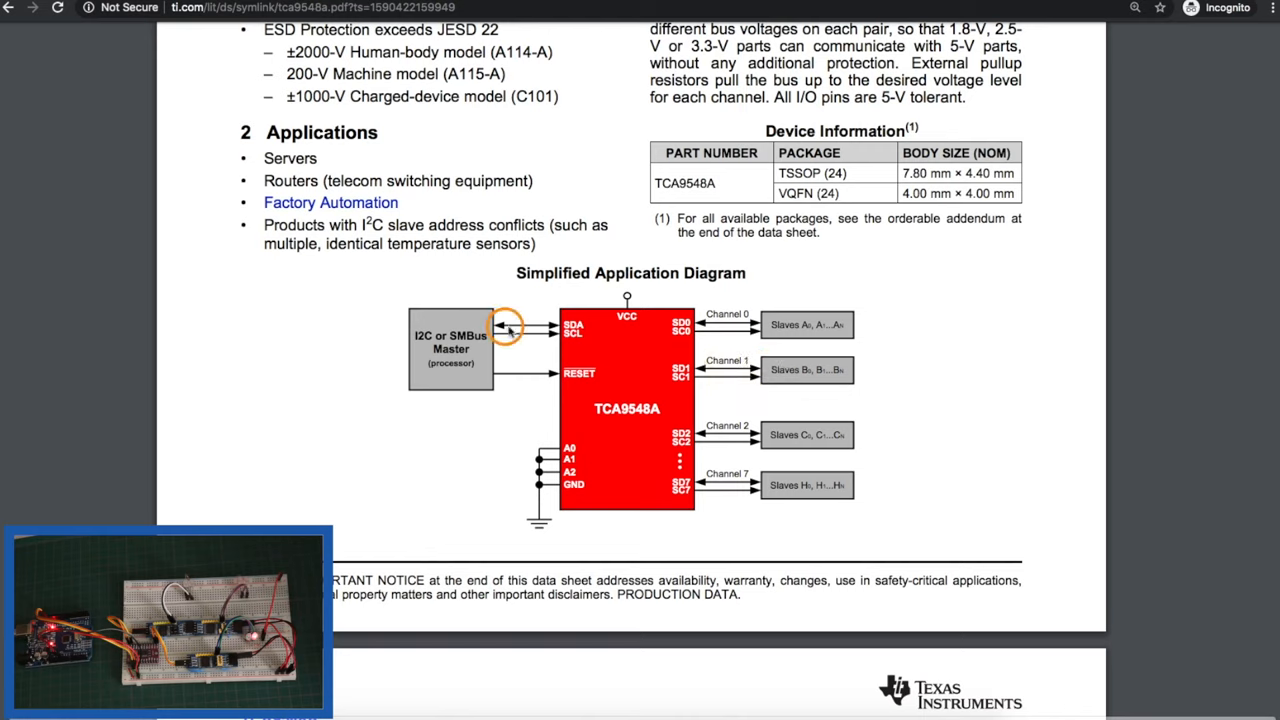
pyautogui.moveTo(790, 368)
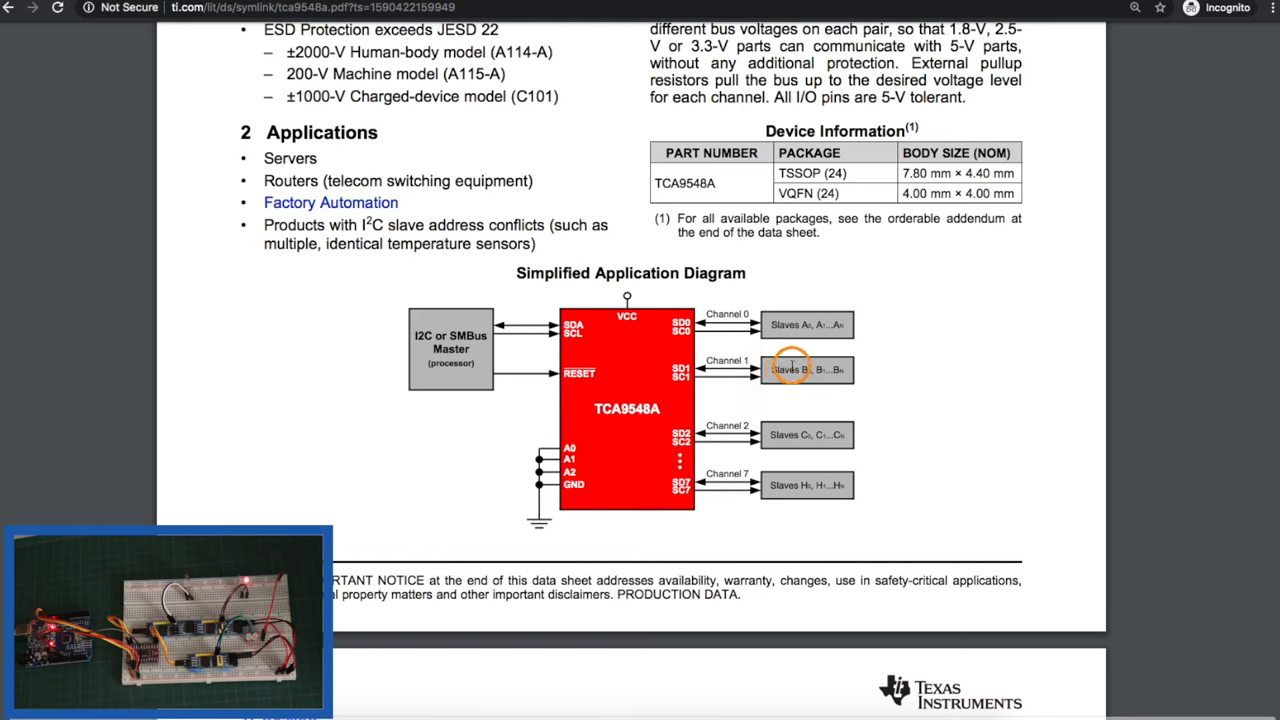
# - Highlight the 1.8-V/2.5-V/3.3-V to 5-V communication sentence, then return to the diagram
pyautogui.scroll(3)
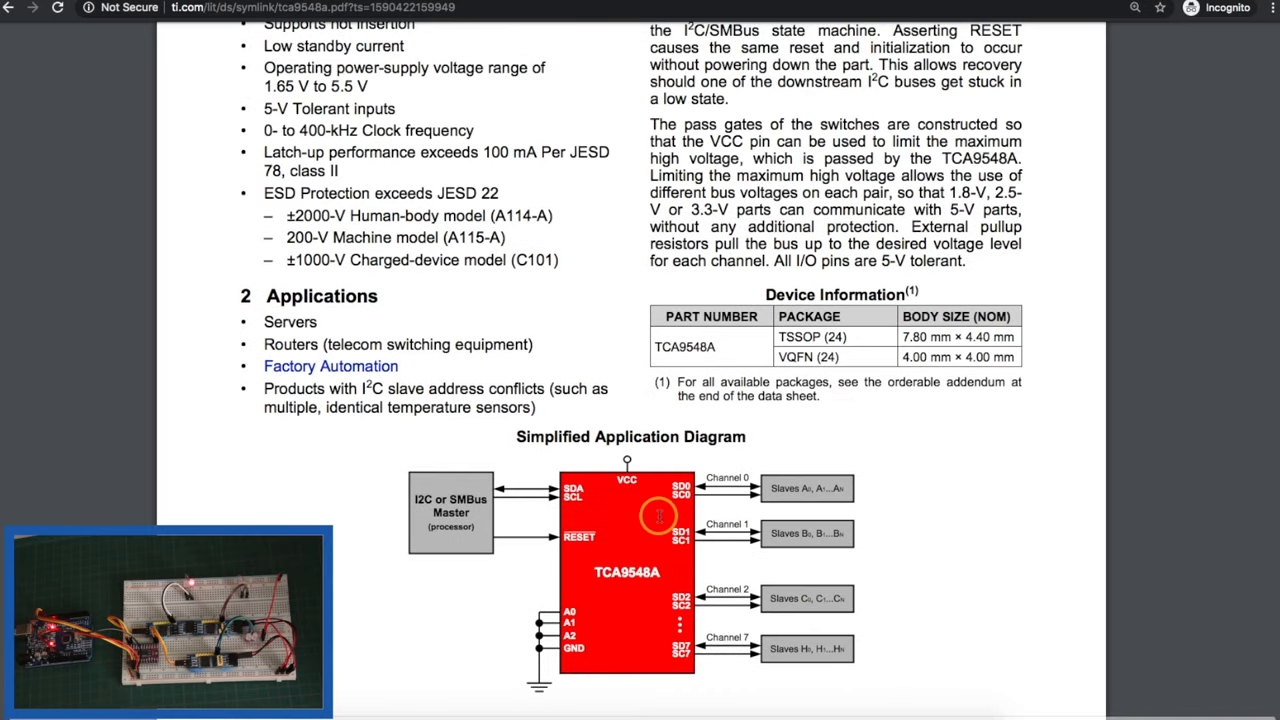
pyautogui.moveTo(620, 538)
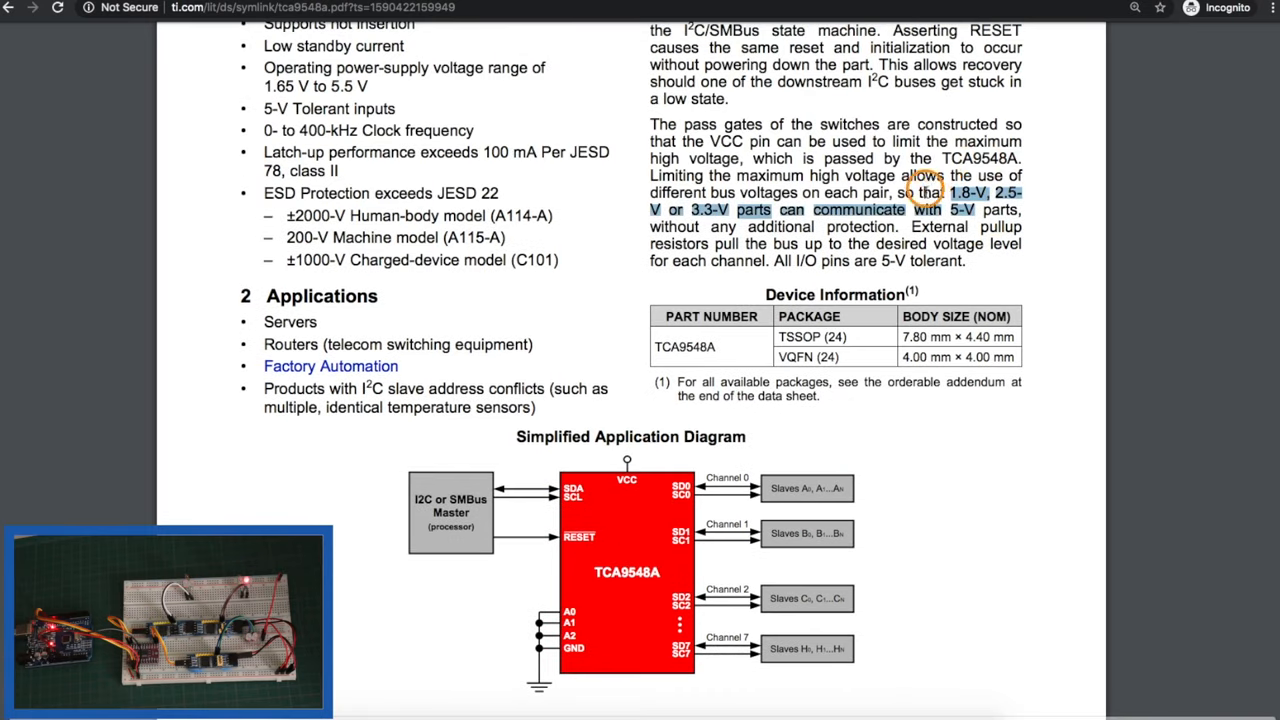
pyautogui.scroll(-3)
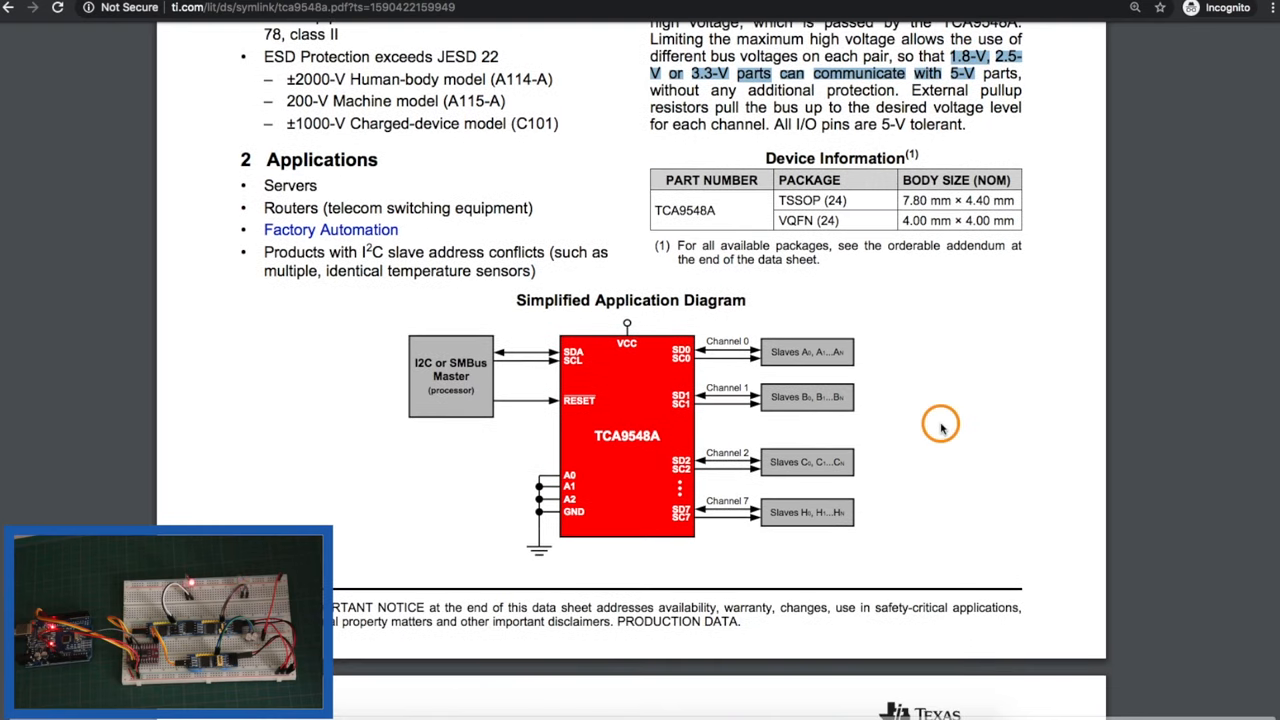
pyautogui.moveTo(798, 324)
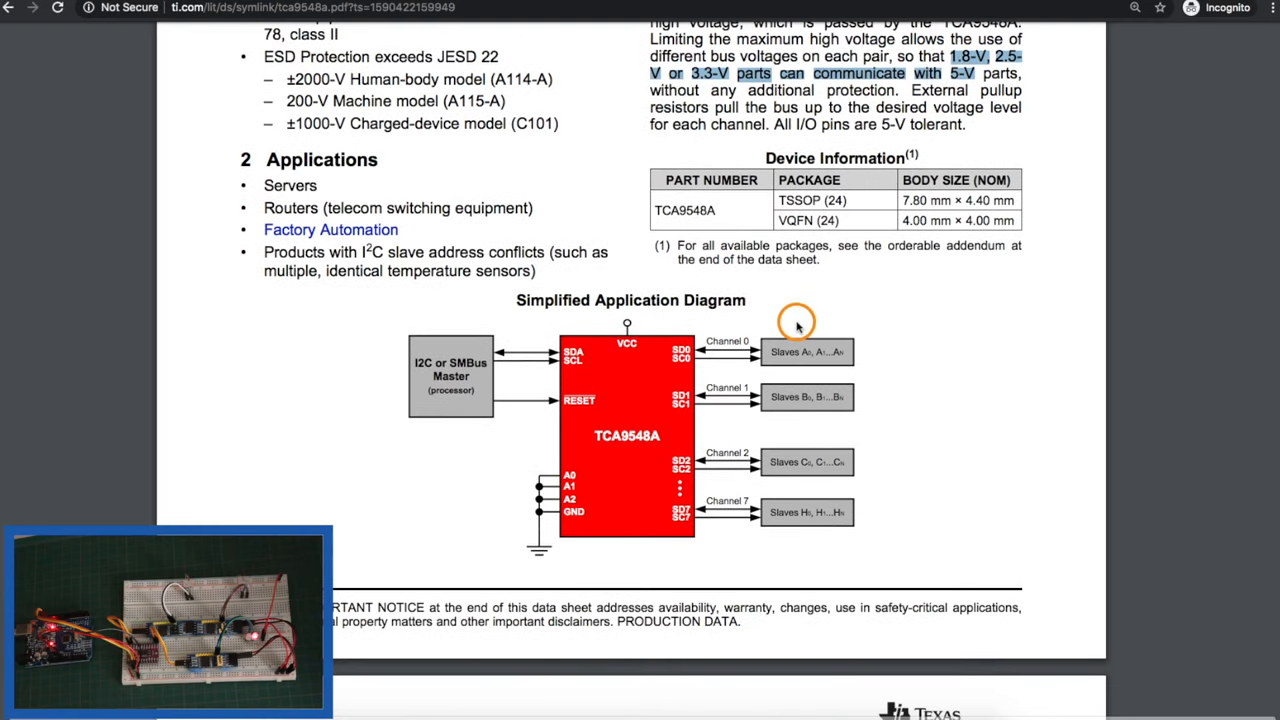
pyautogui.moveTo(742, 344)
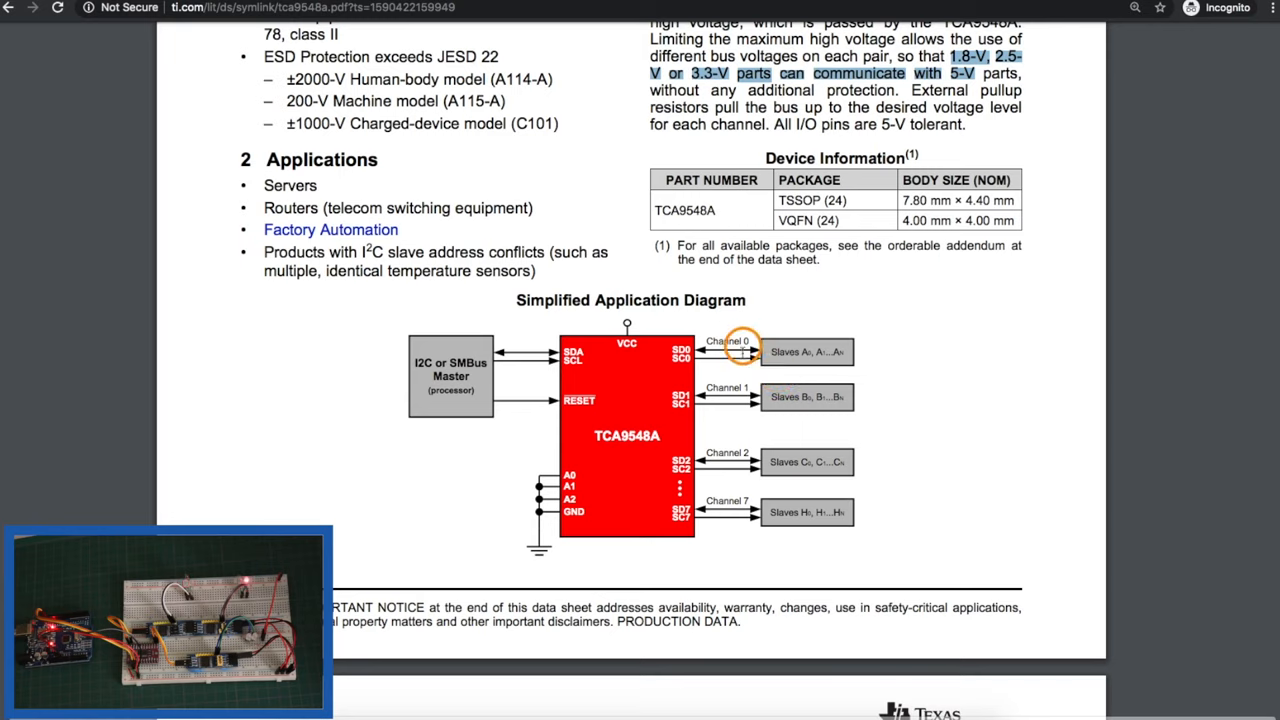
pyautogui.moveTo(784, 358)
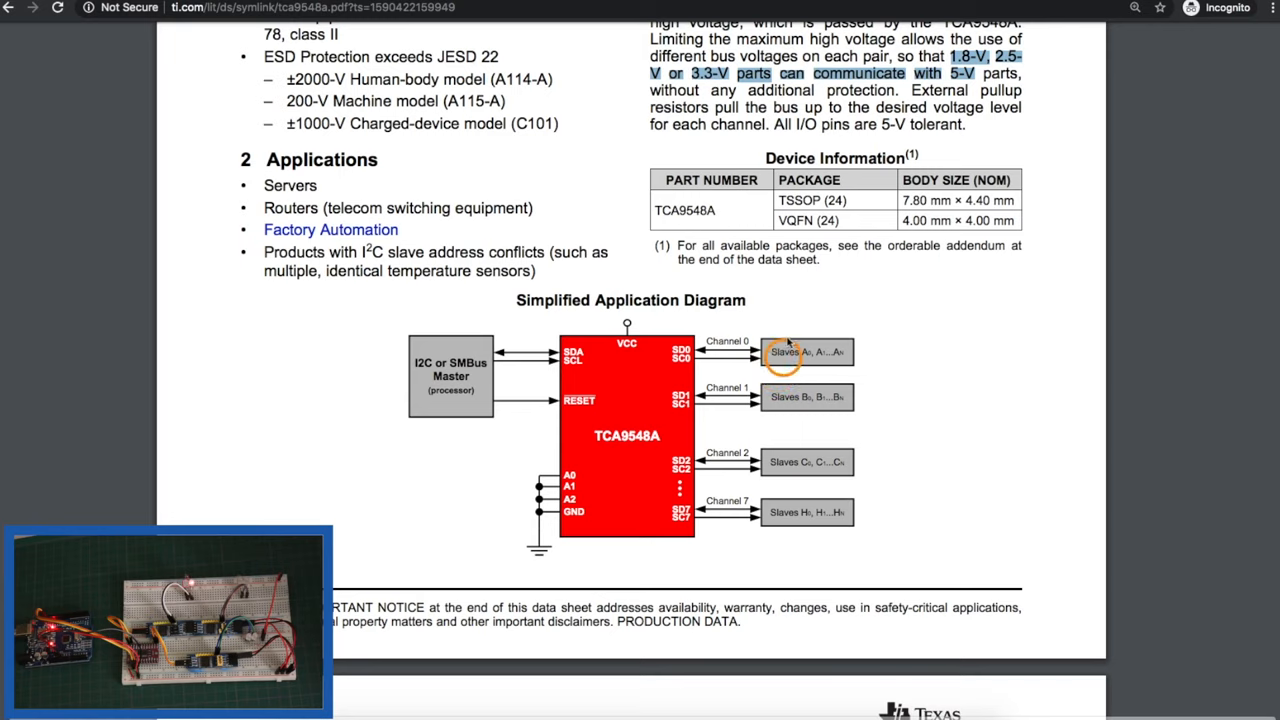
pyautogui.moveTo(790, 344)
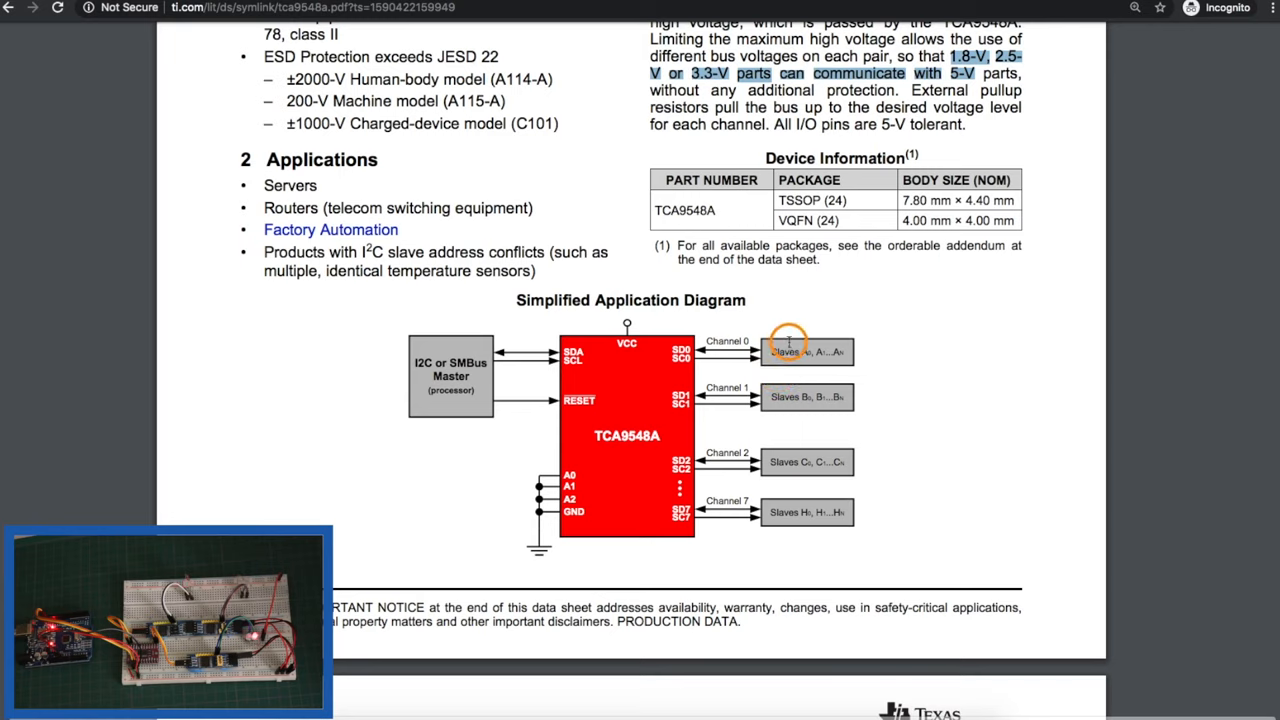
pyautogui.moveTo(816, 320)
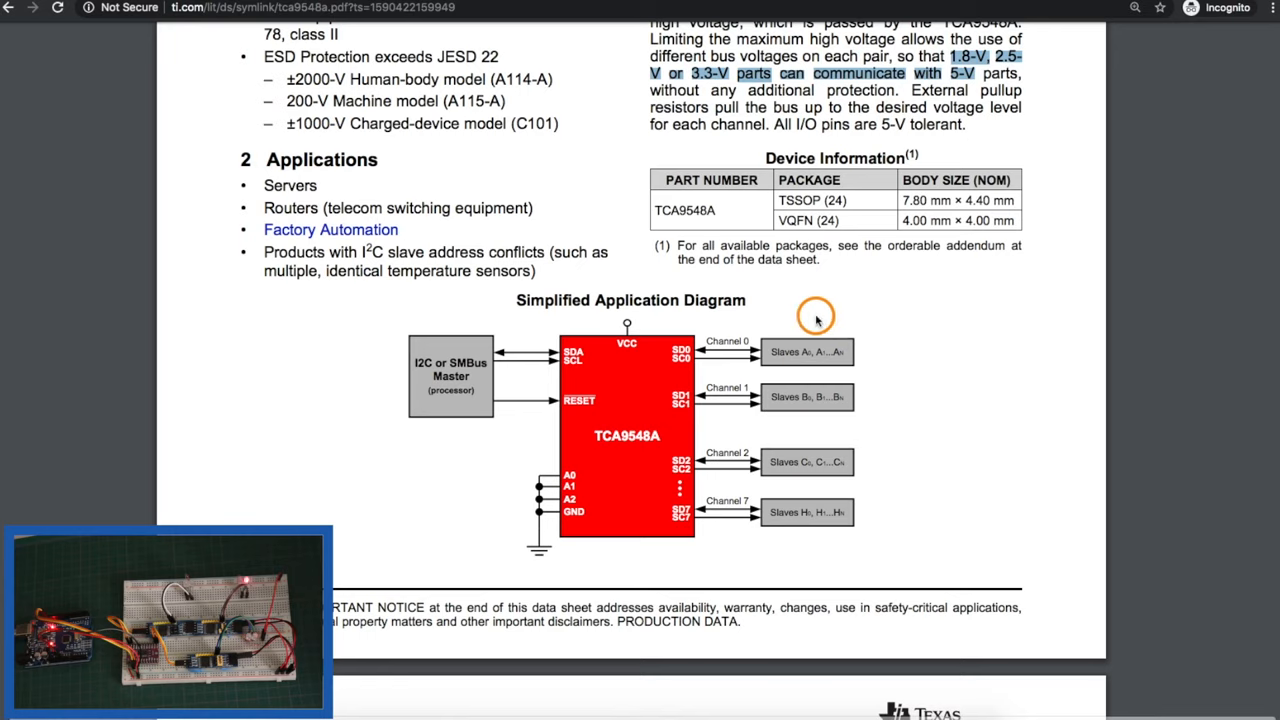
pyautogui.moveTo(840, 378)
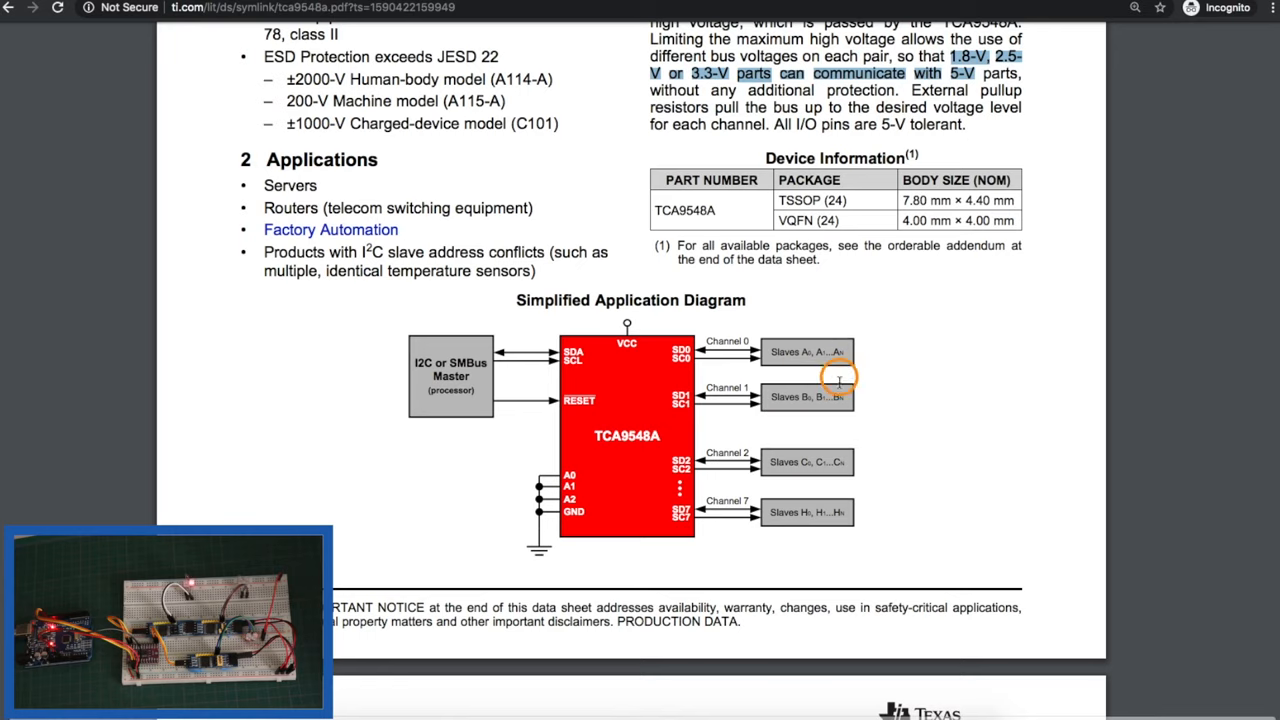
pyautogui.moveTo(844, 332)
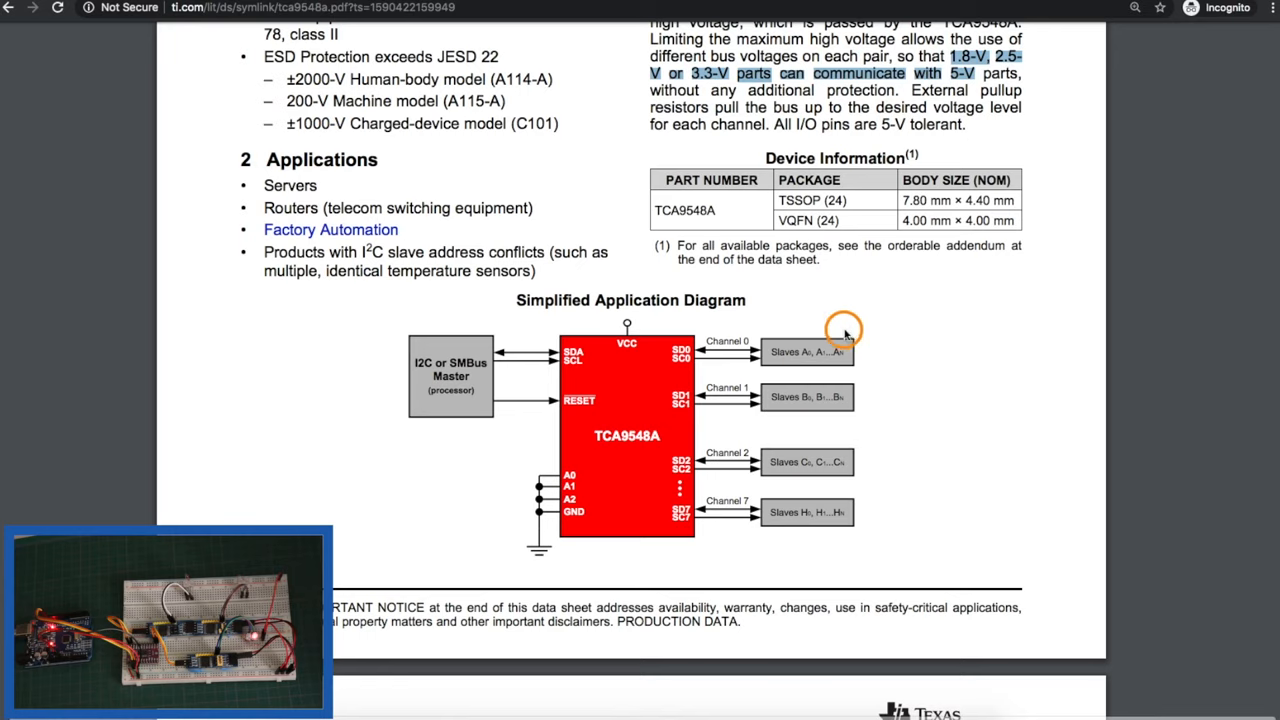
pyautogui.moveTo(820, 328)
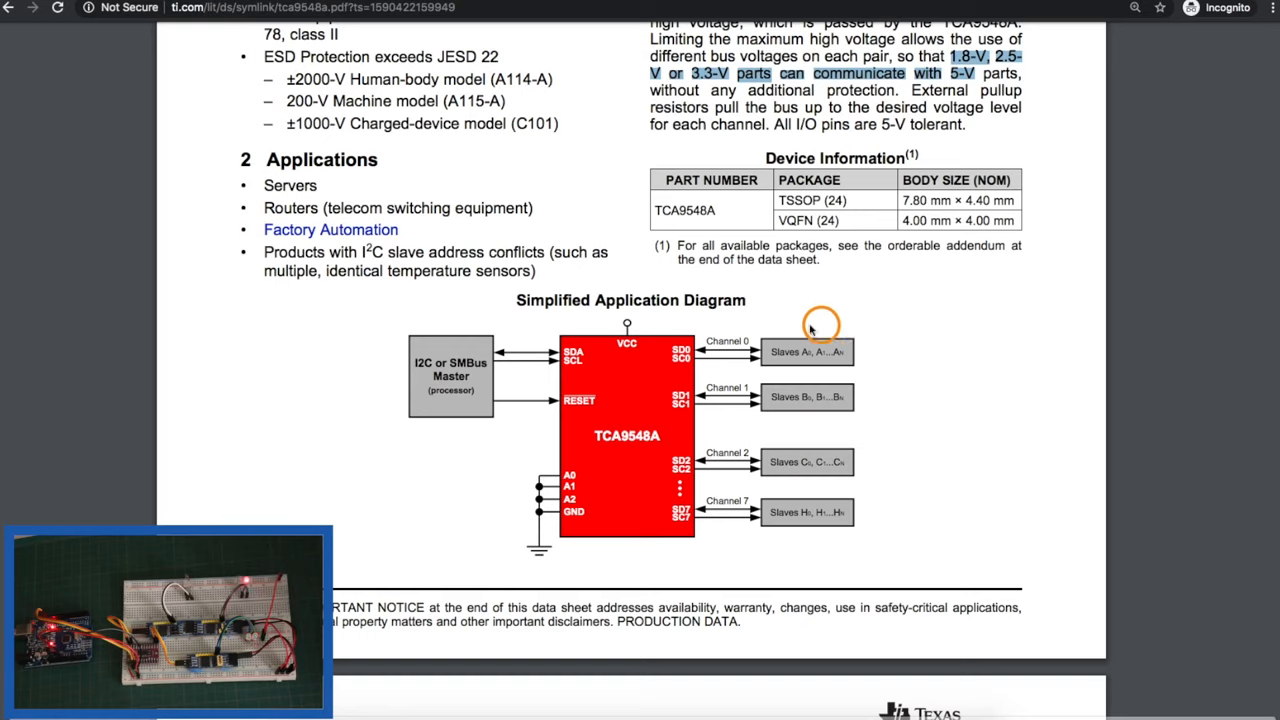
pyautogui.moveTo(840, 384)
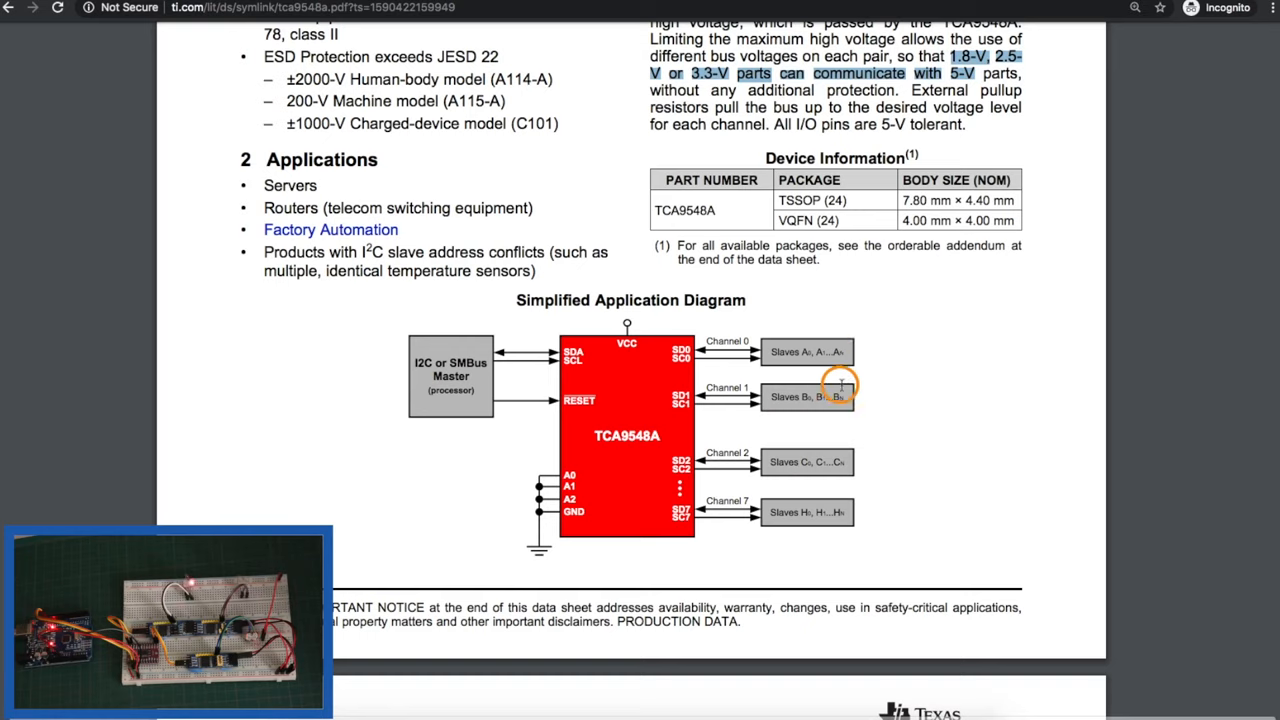
pyautogui.moveTo(964, 390)
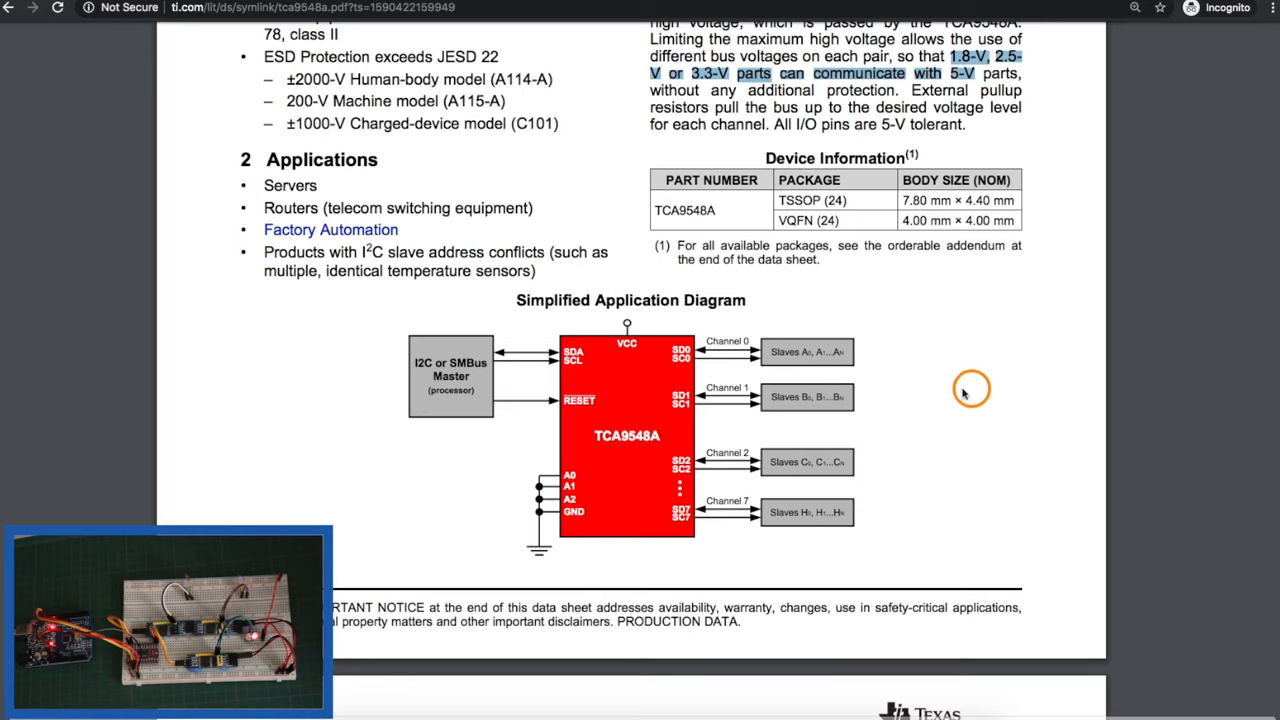
pyautogui.moveTo(742, 376)
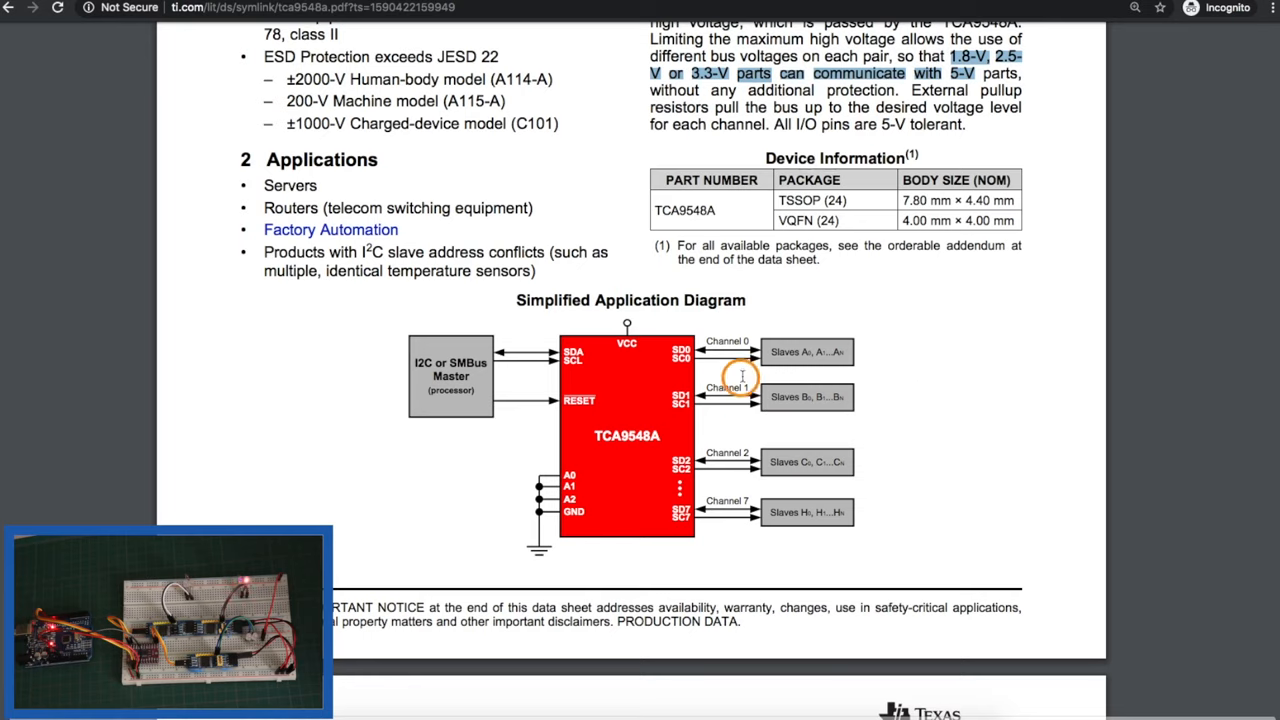
pyautogui.moveTo(812, 348)
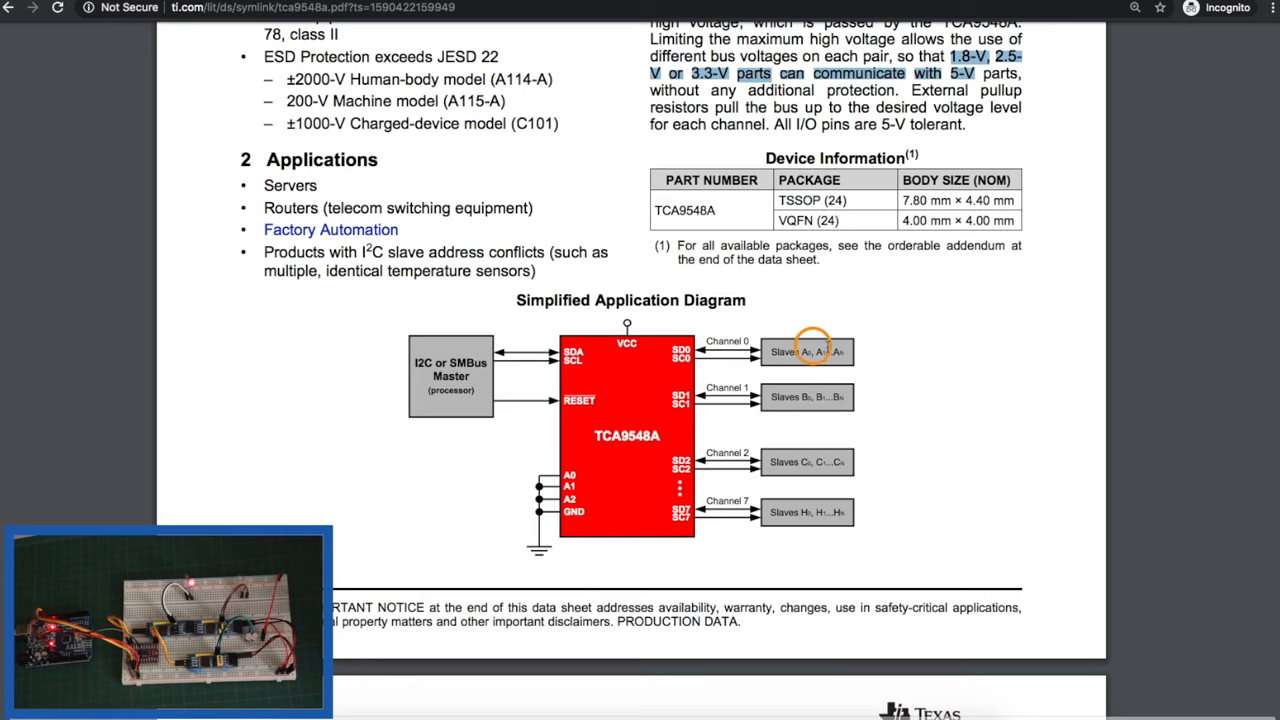
pyautogui.moveTo(782, 352)
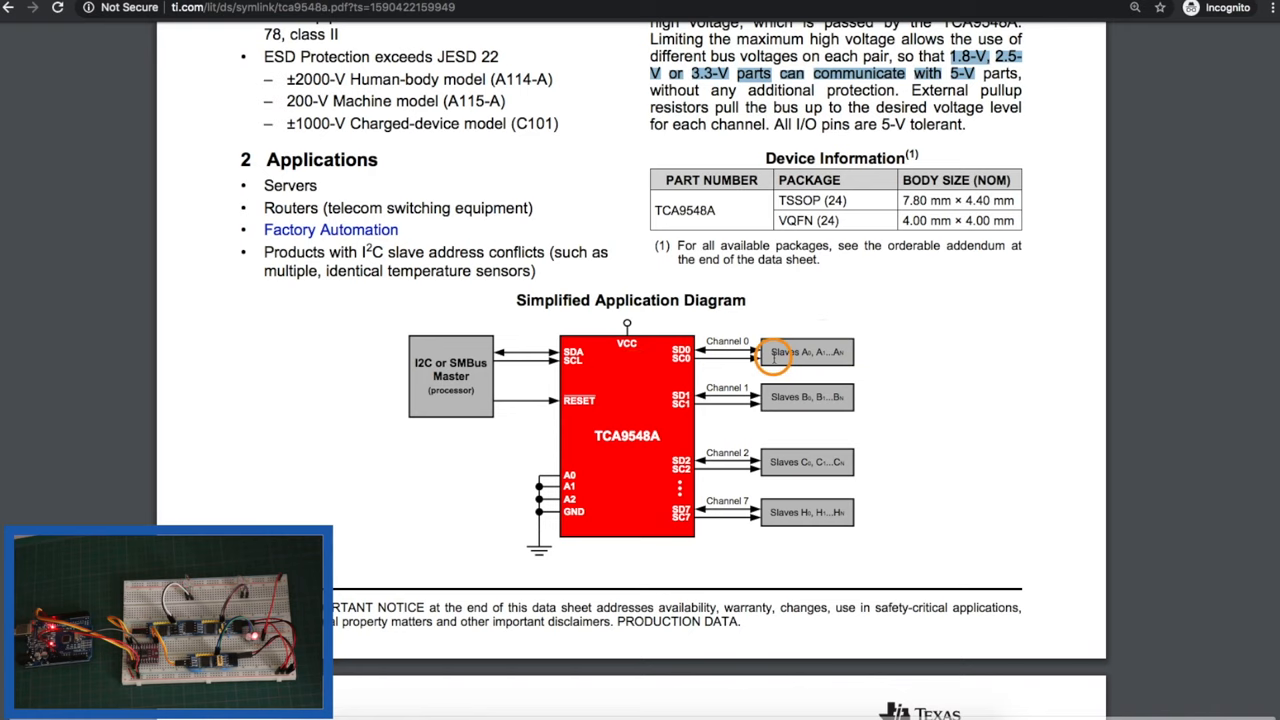
pyautogui.moveTo(952, 358)
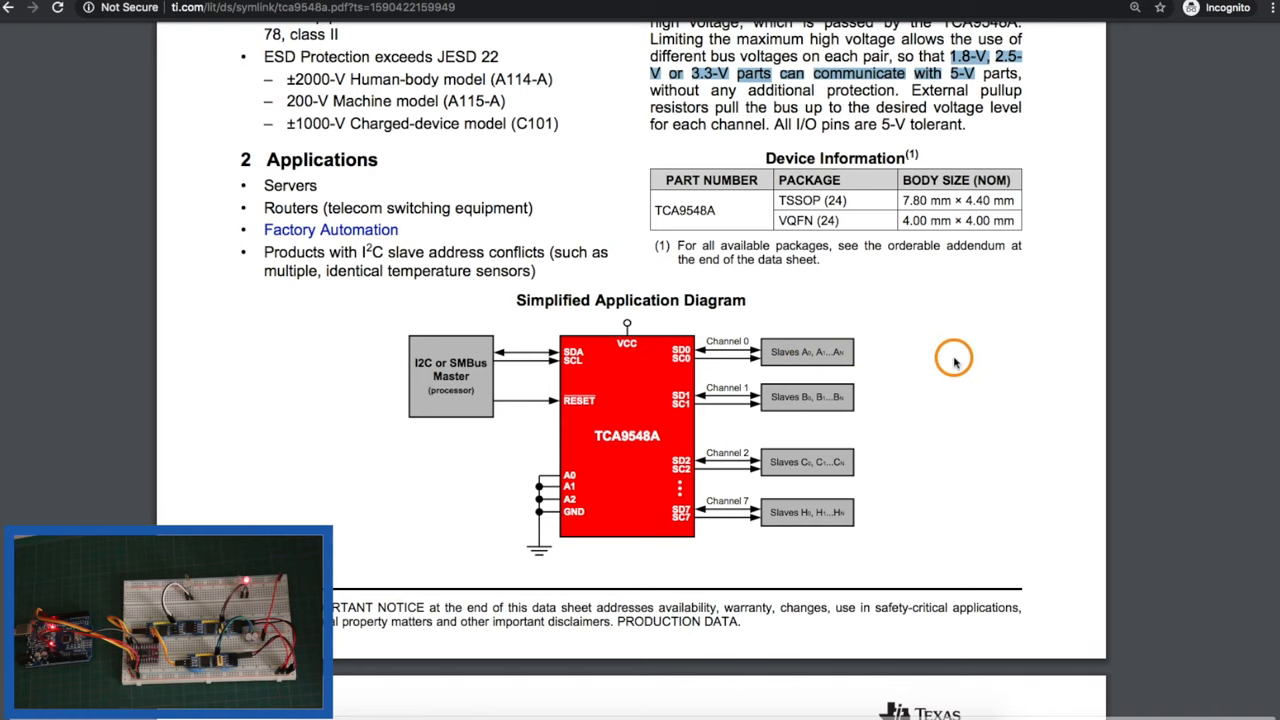
# - Review the Features bullets on voltage-level translation and the 1.65 V to 5.5 V supply range
pyautogui.scroll(3)
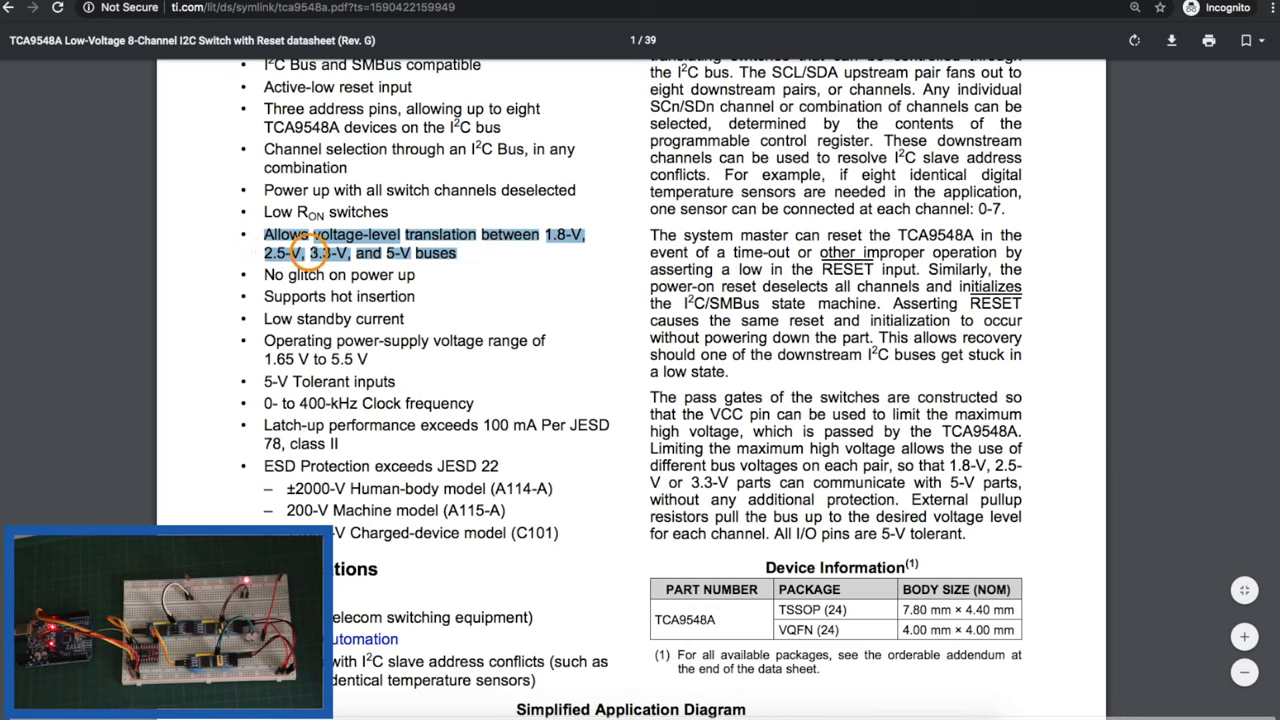
pyautogui.moveTo(490, 240)
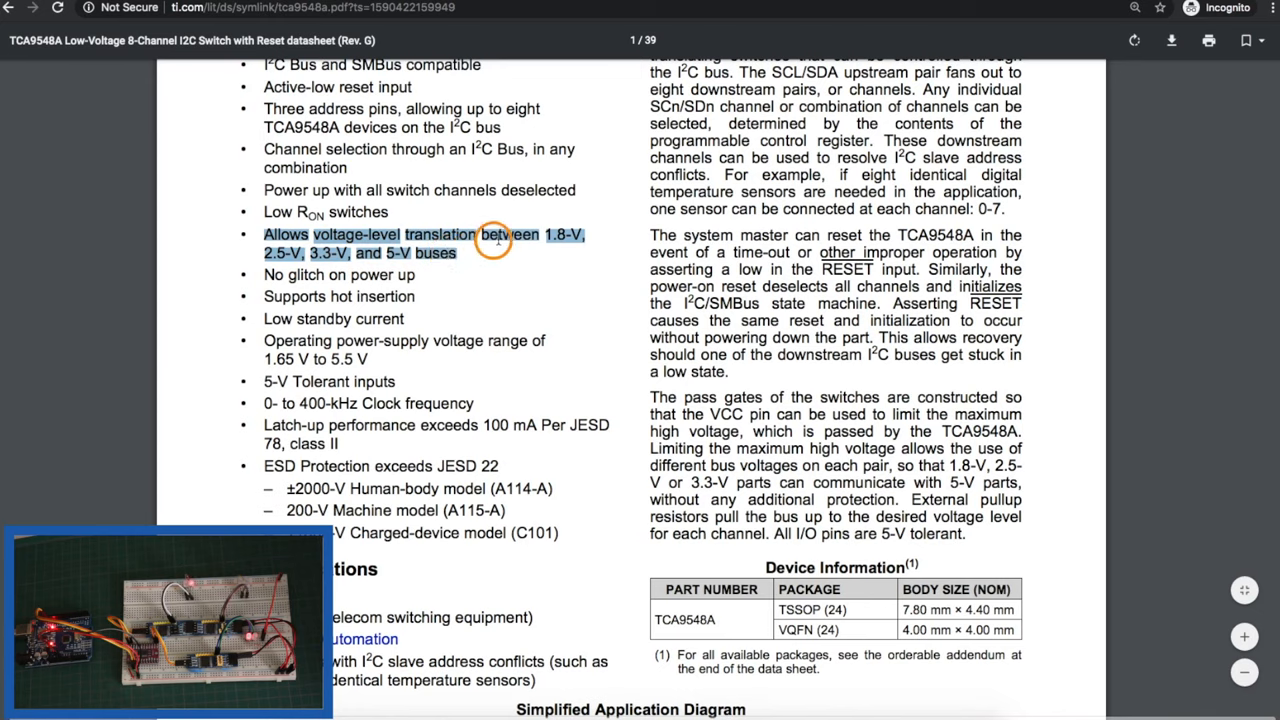
pyautogui.moveTo(266, 338)
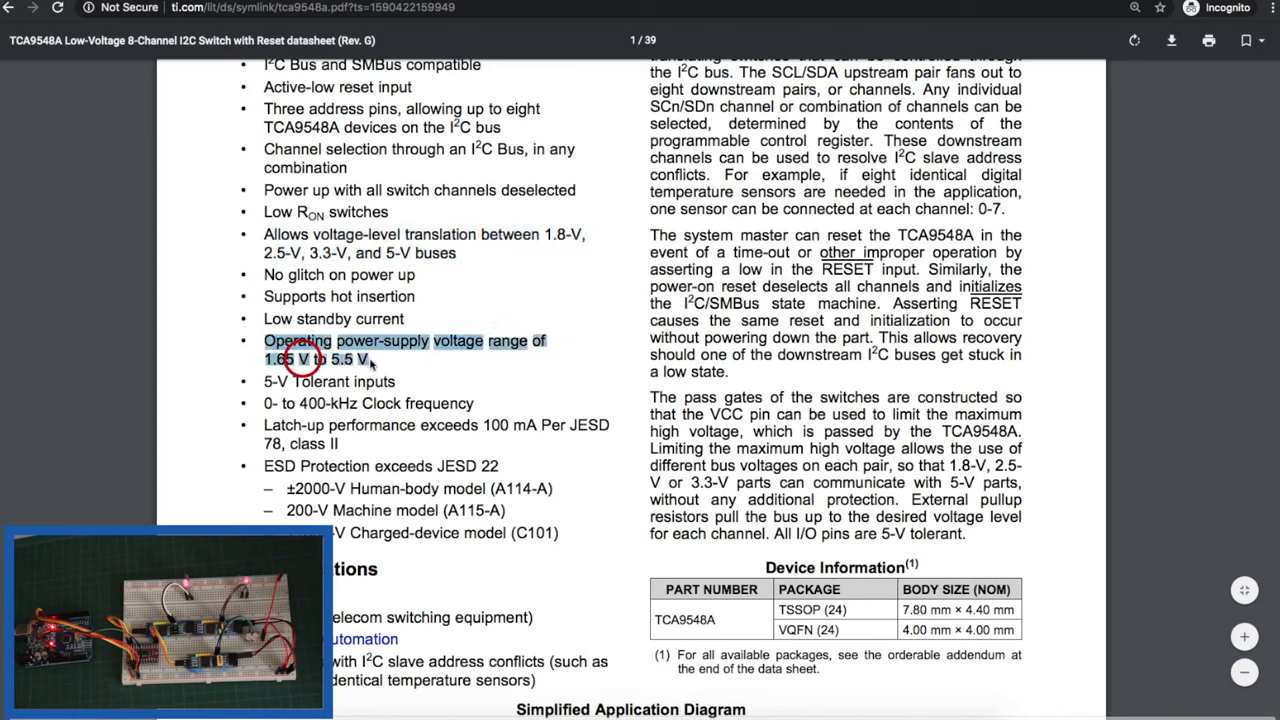
pyautogui.scroll(-3)
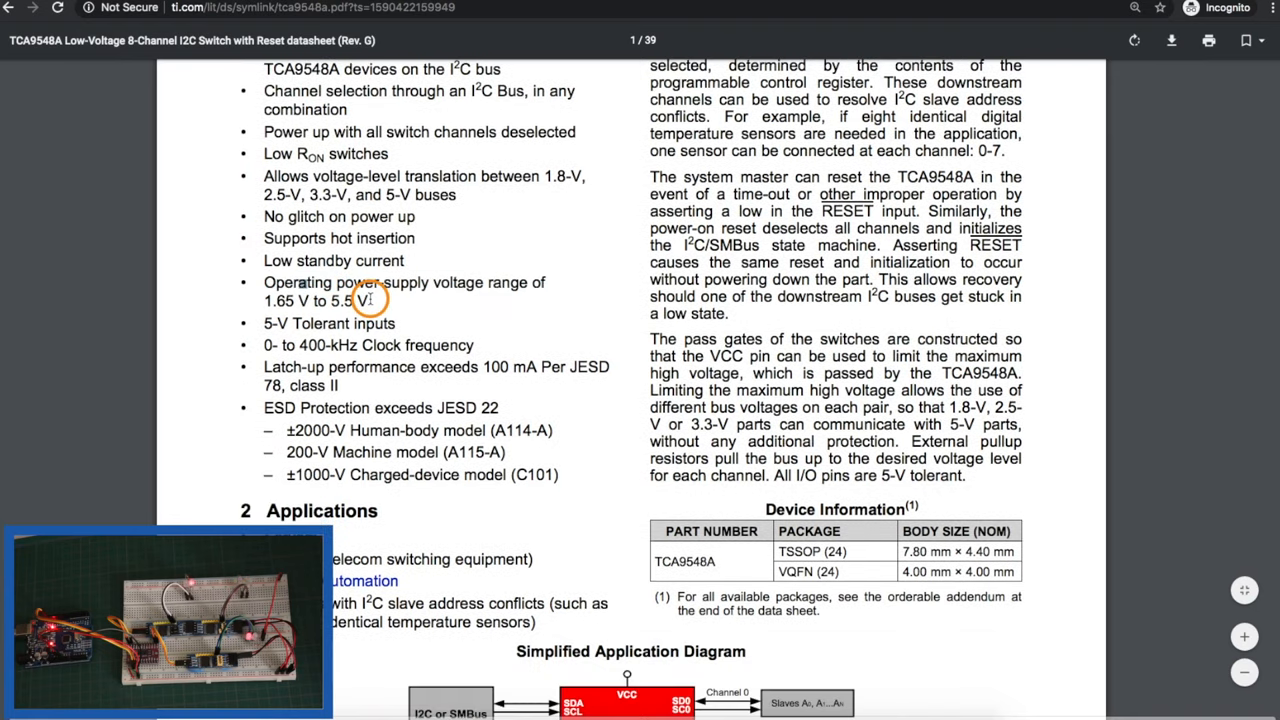
pyautogui.moveTo(364, 290)
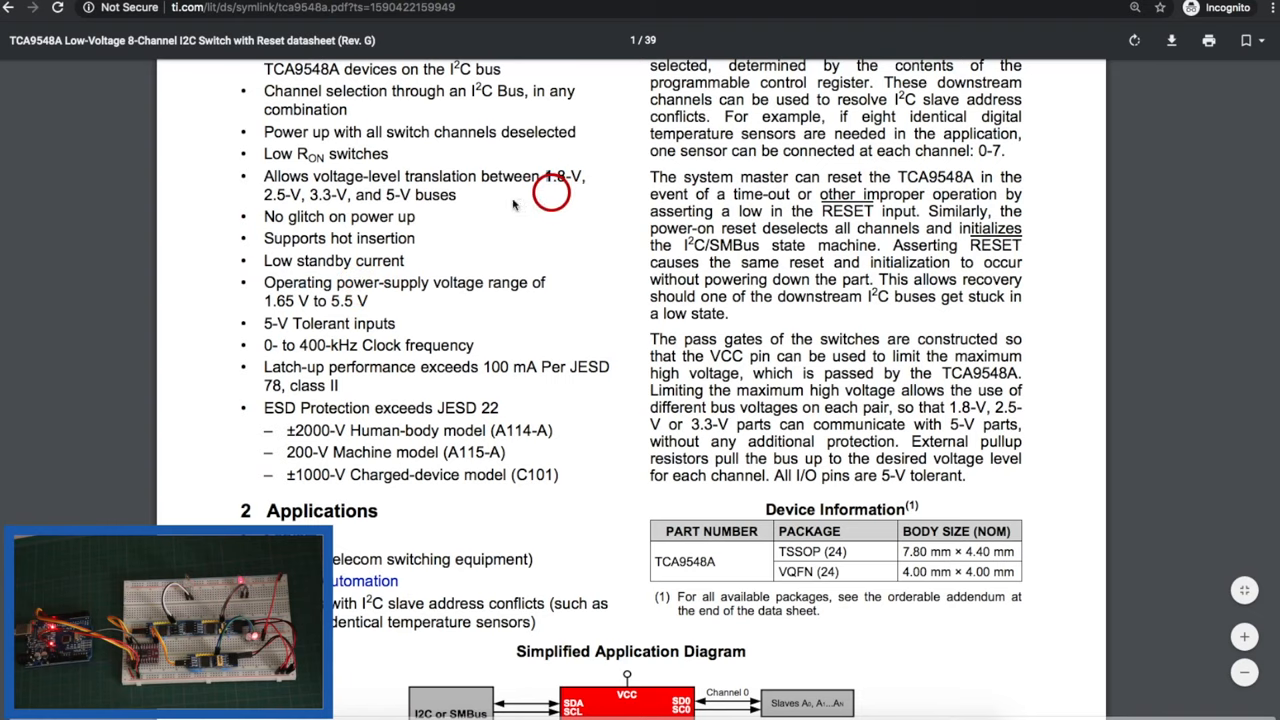
pyautogui.scroll(-3)
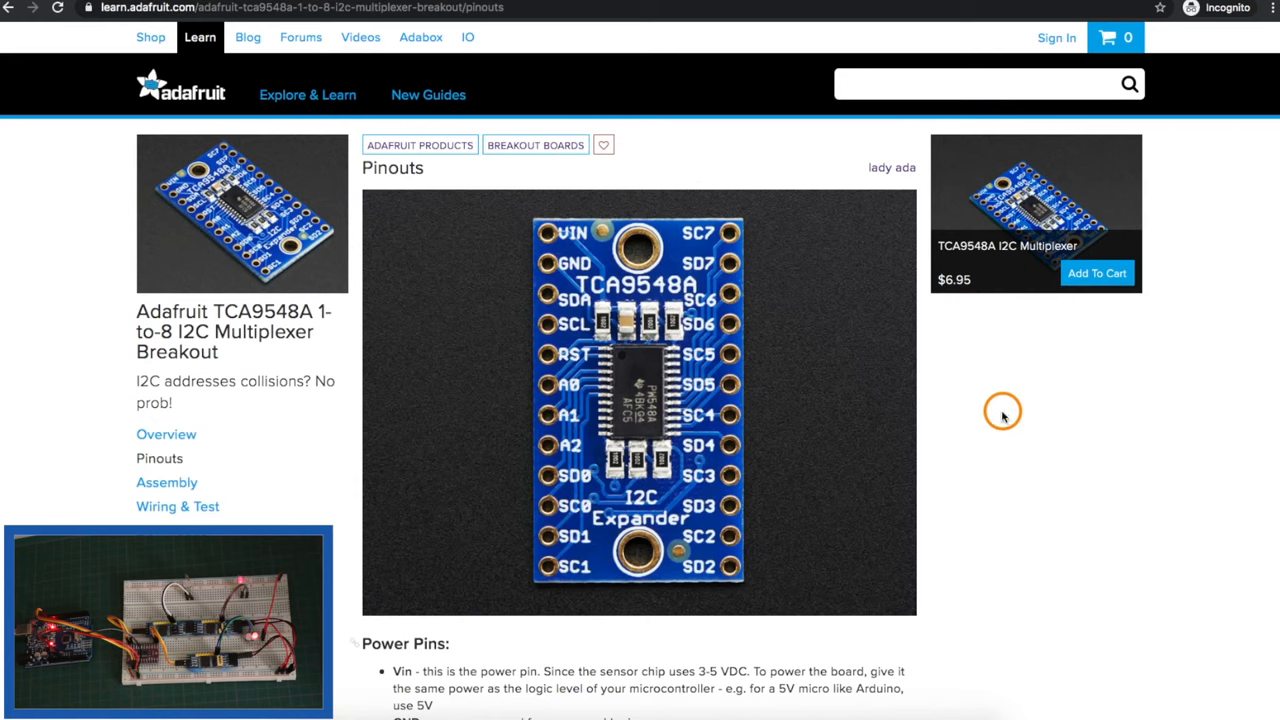
pyautogui.moveTo(600, 264)
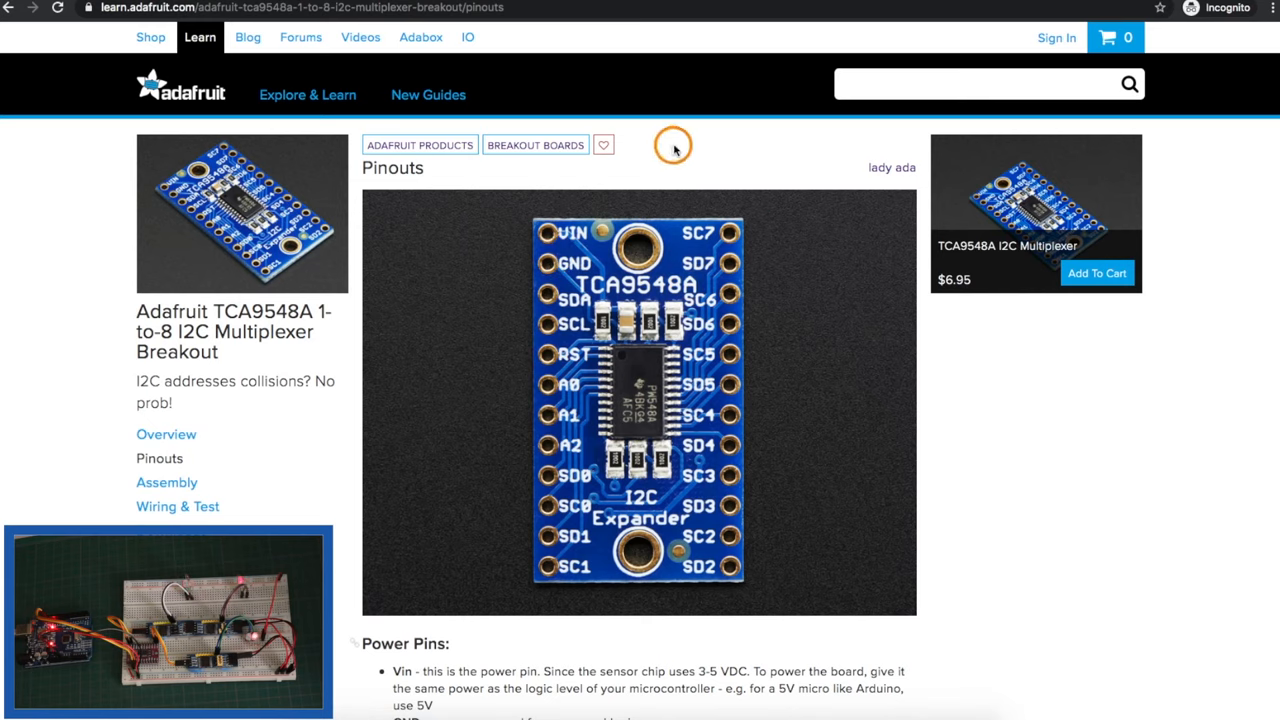
# - Go to the guide's Wiring & Test page and mark the I2C scanner sketch's name in its header
pyautogui.scroll(-3)
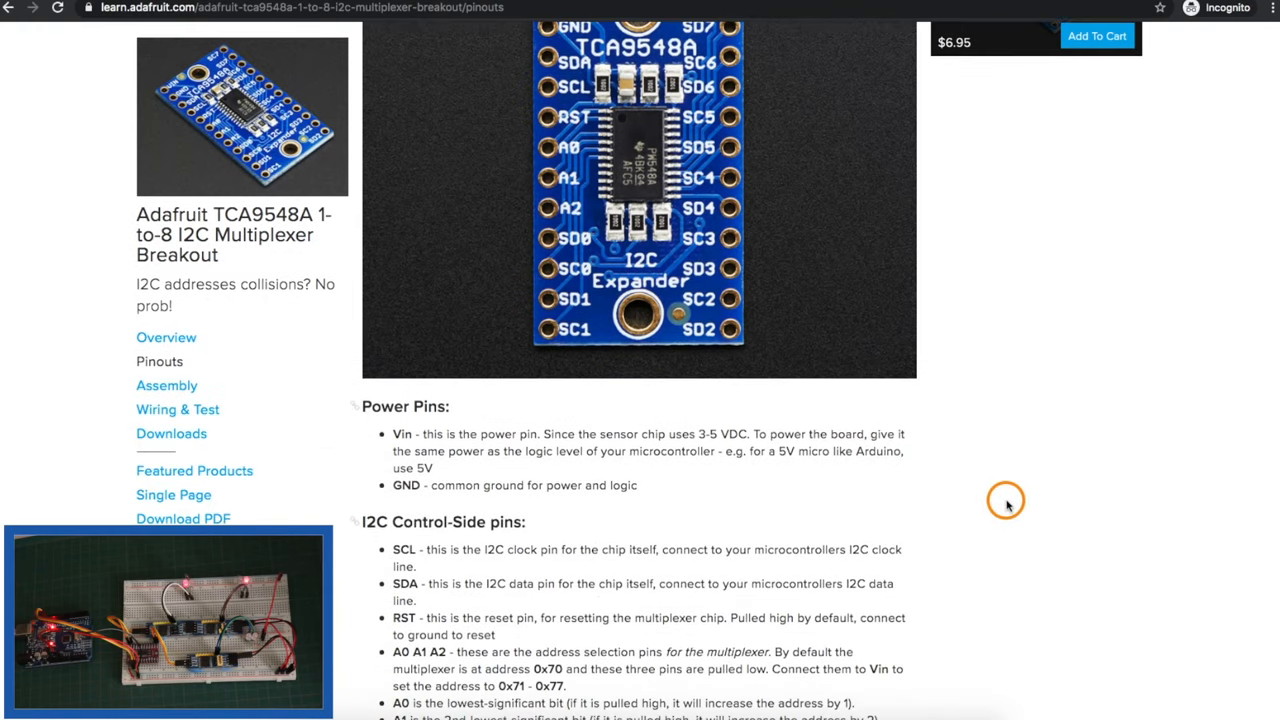
pyautogui.click(176, 408)
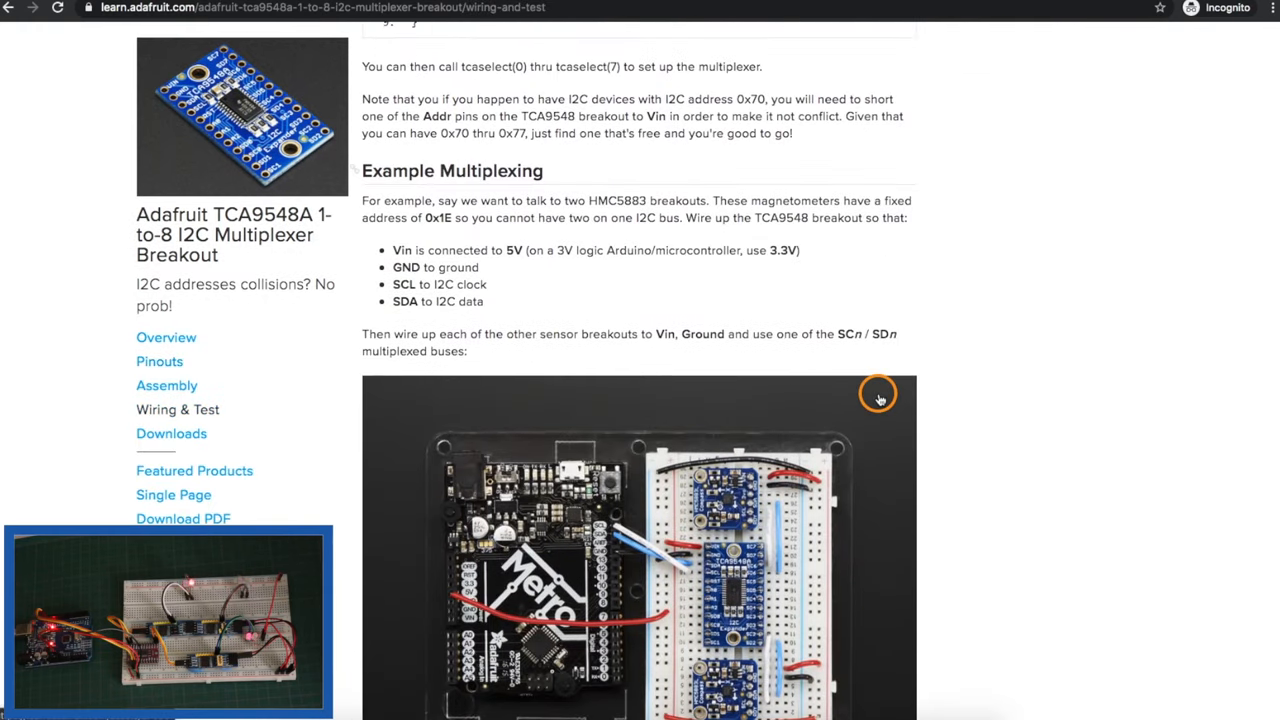
pyautogui.scroll(-3)
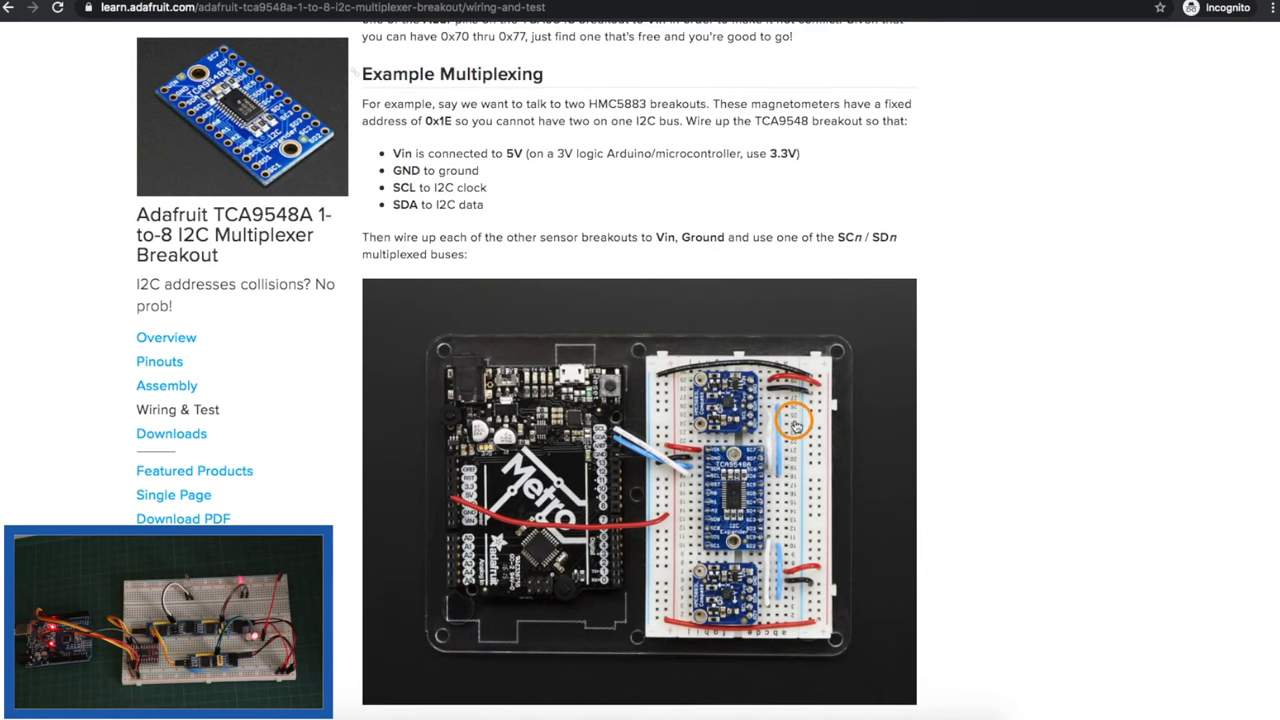
pyautogui.scroll(-3)
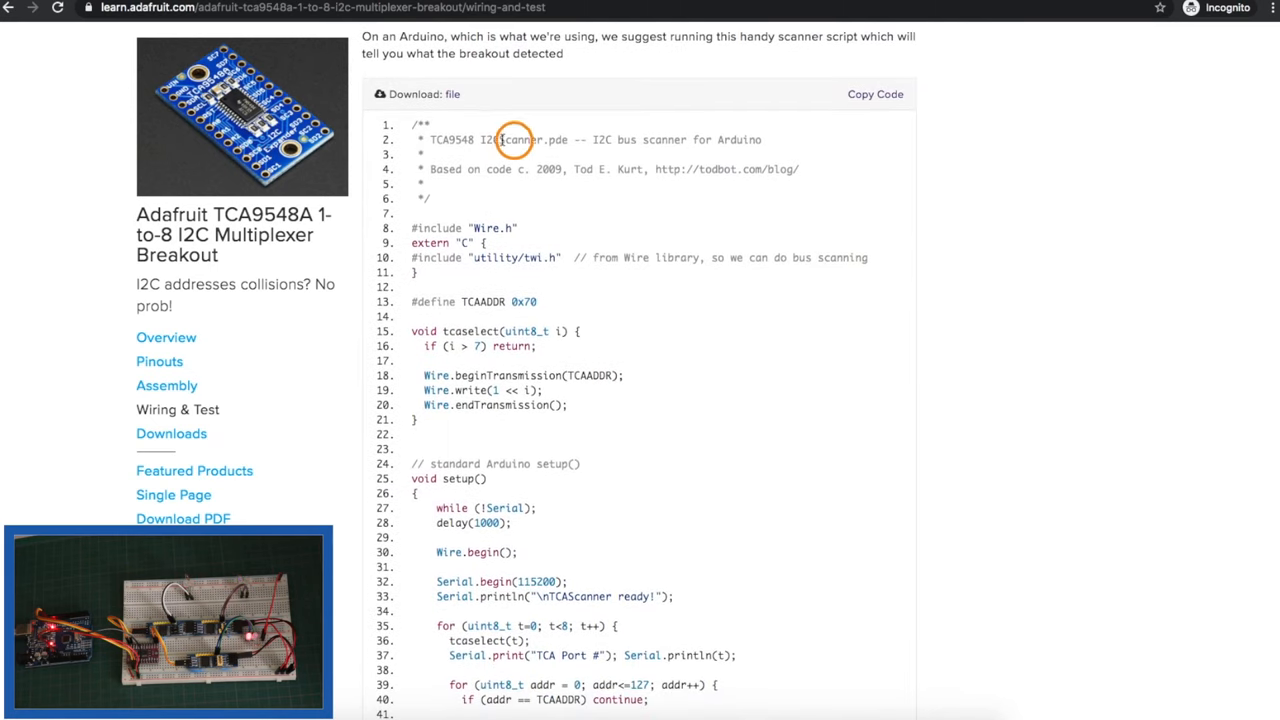
pyautogui.doubleClick(516, 140)
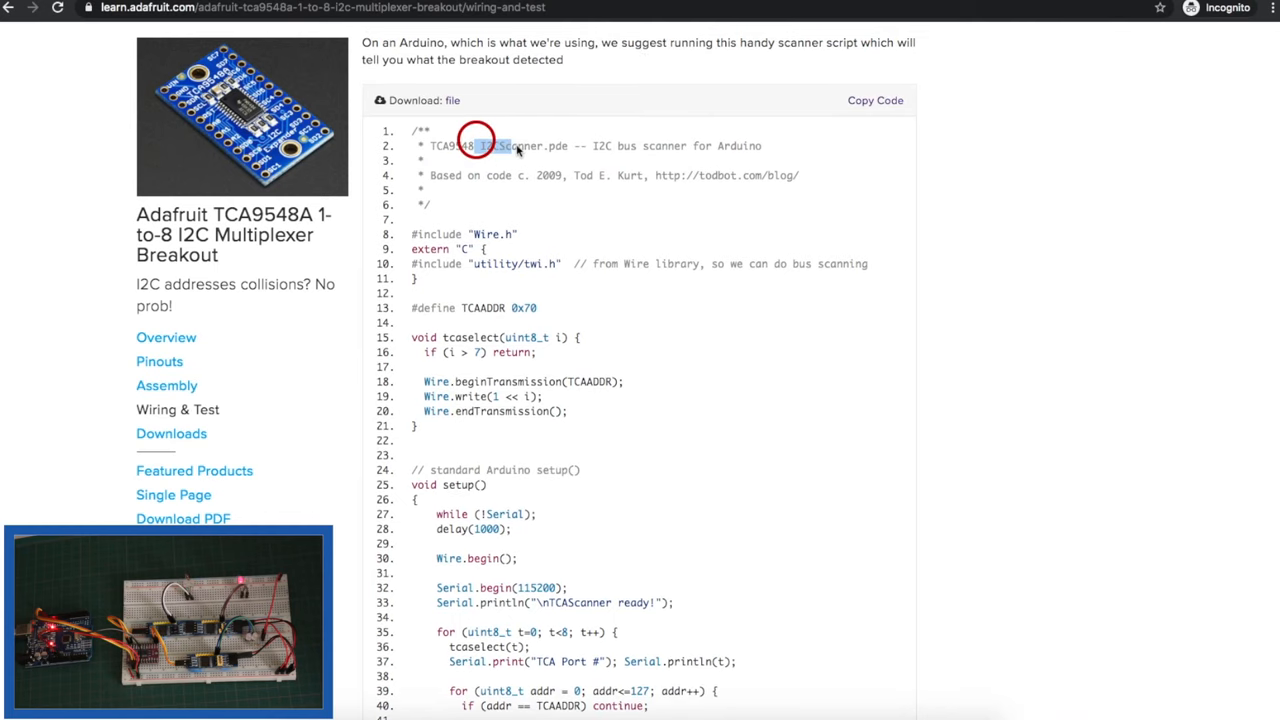
pyautogui.scroll(3)
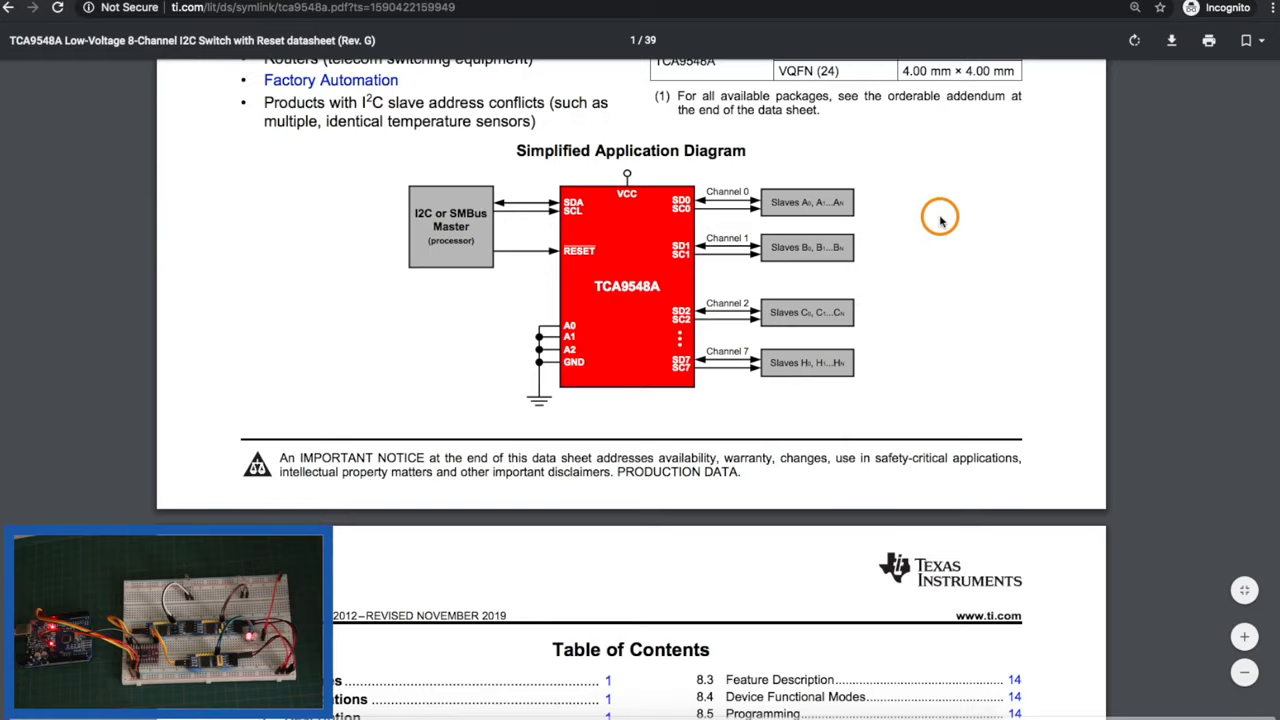
# - Scroll to the Functional Block Diagram on page 13 with its SC/SD channel lines and the 0x70–0x77 address table
pyautogui.scroll(3)
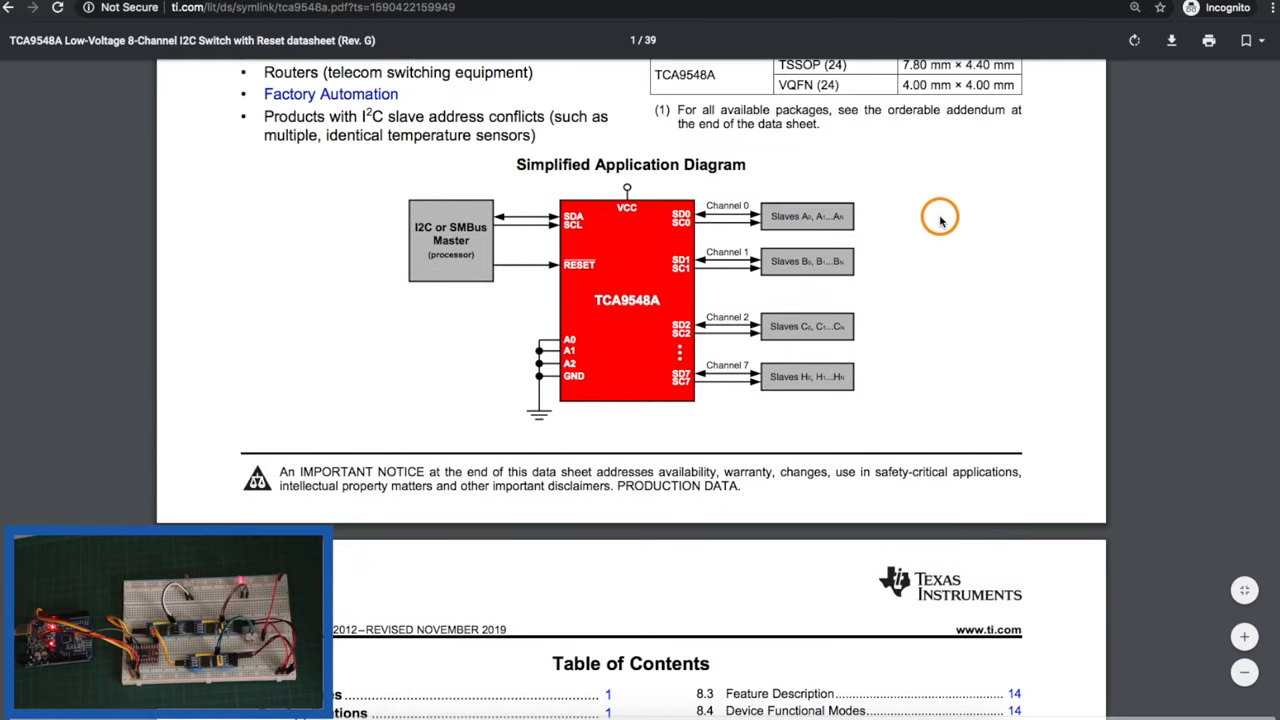
pyautogui.scroll(-3)
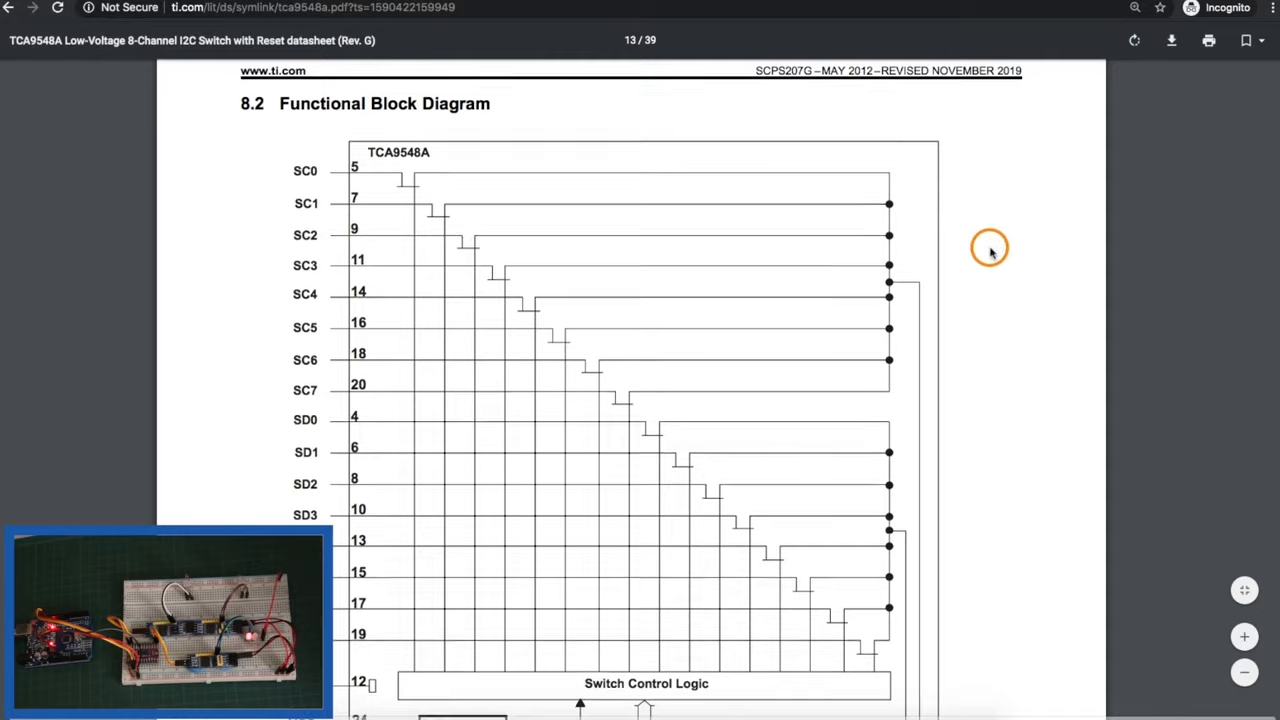
pyautogui.scroll(-3)
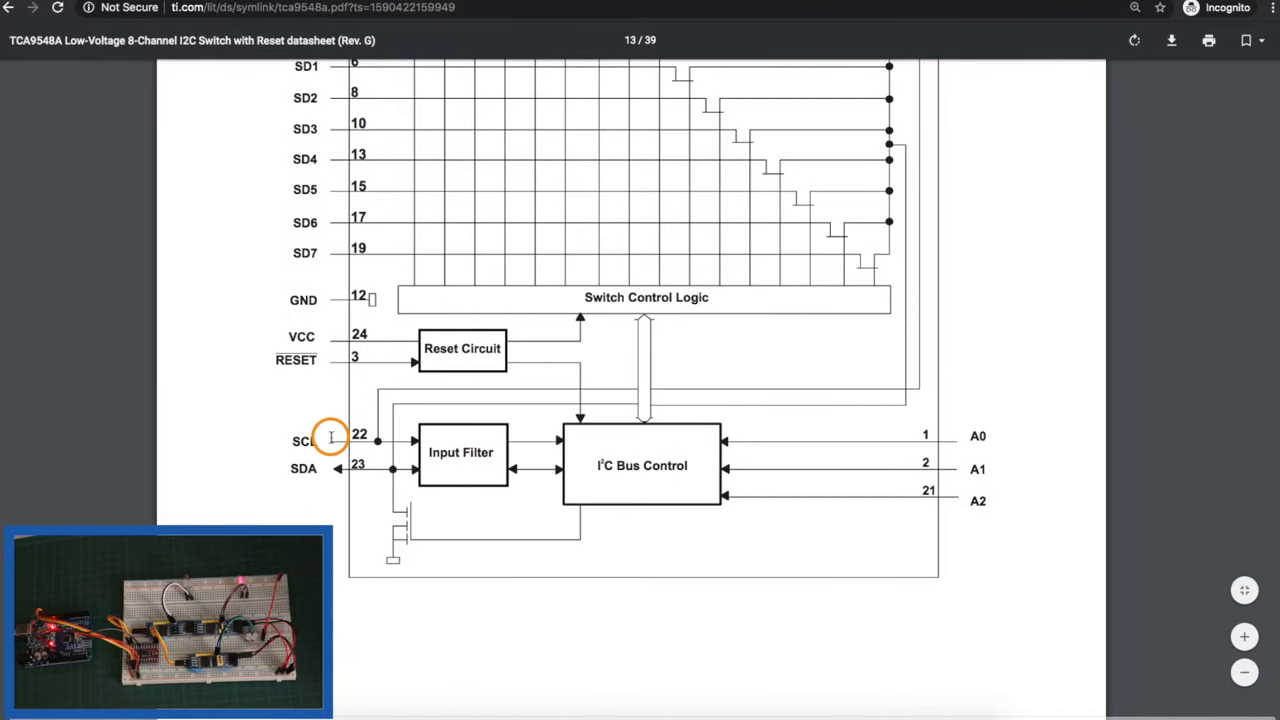
pyautogui.scroll(3)
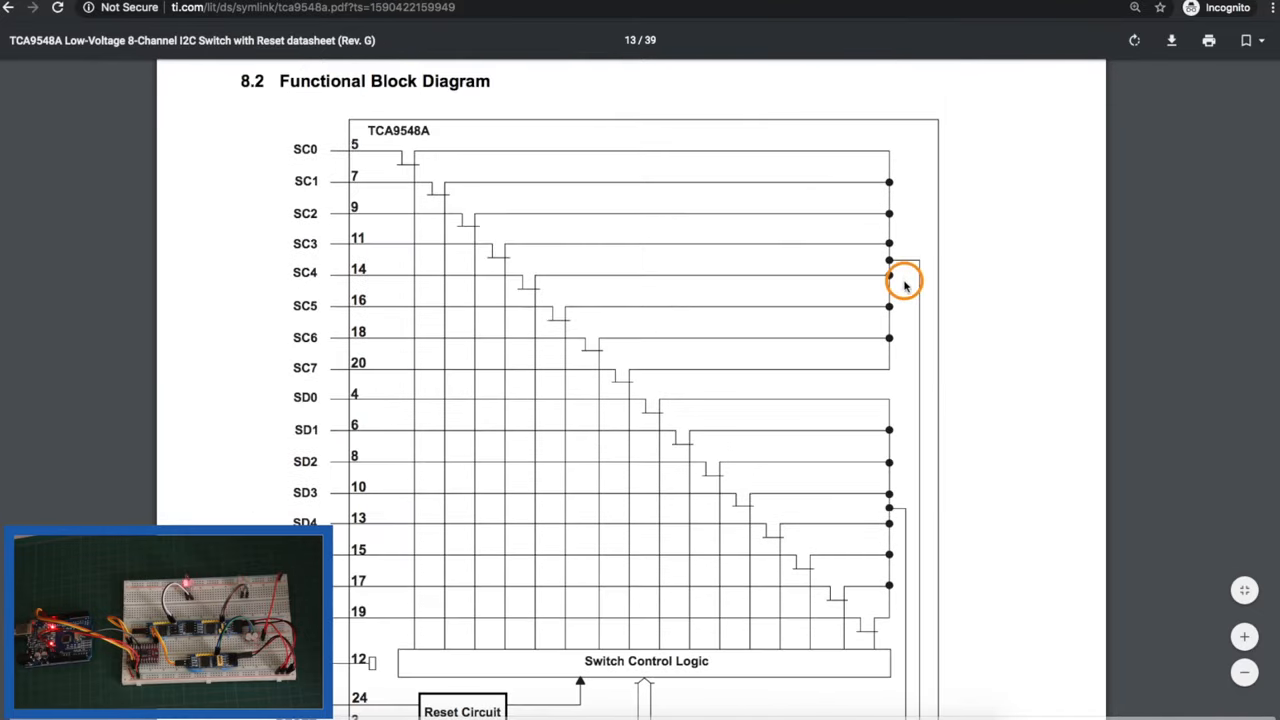
pyautogui.moveTo(300, 138)
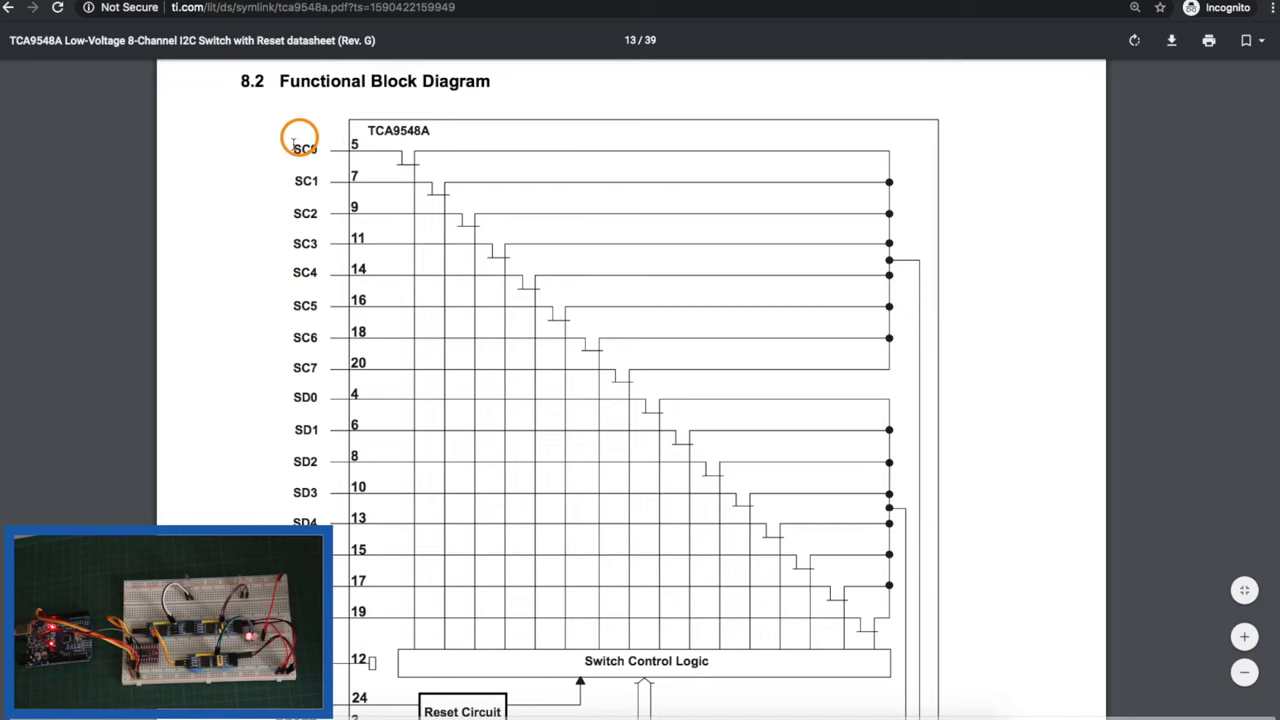
pyautogui.moveTo(922, 260)
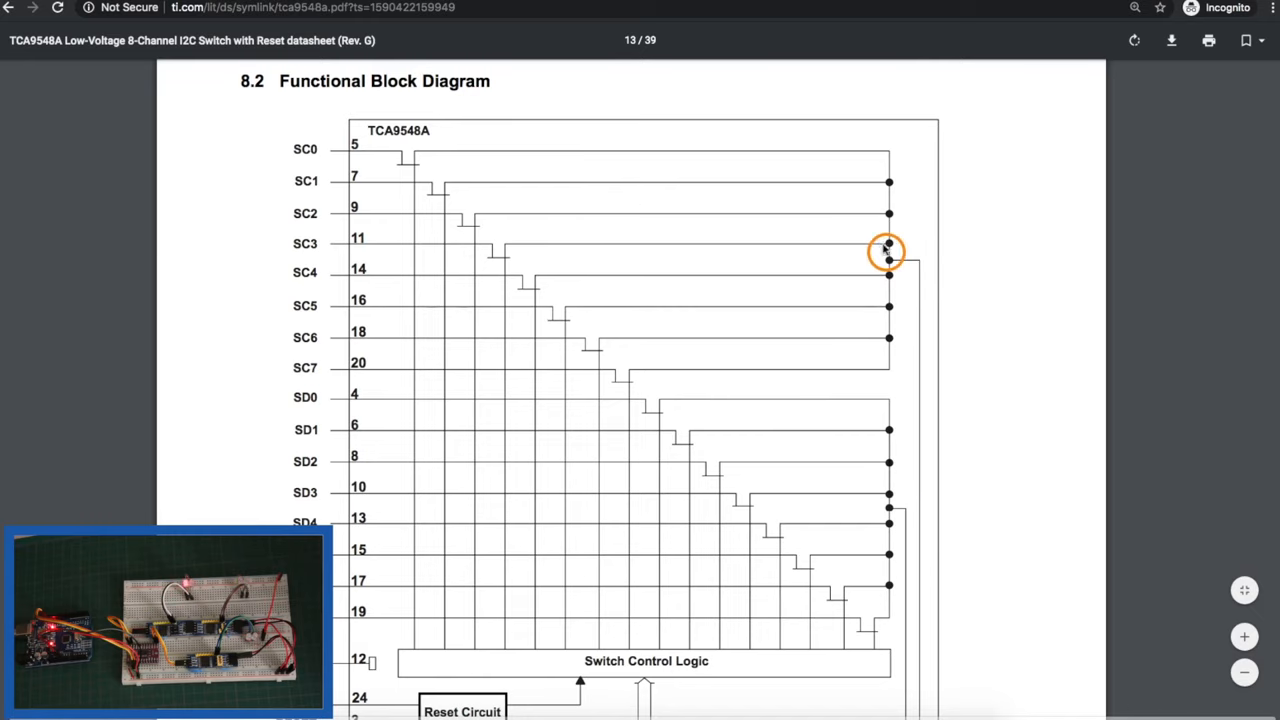
pyautogui.scroll(-3)
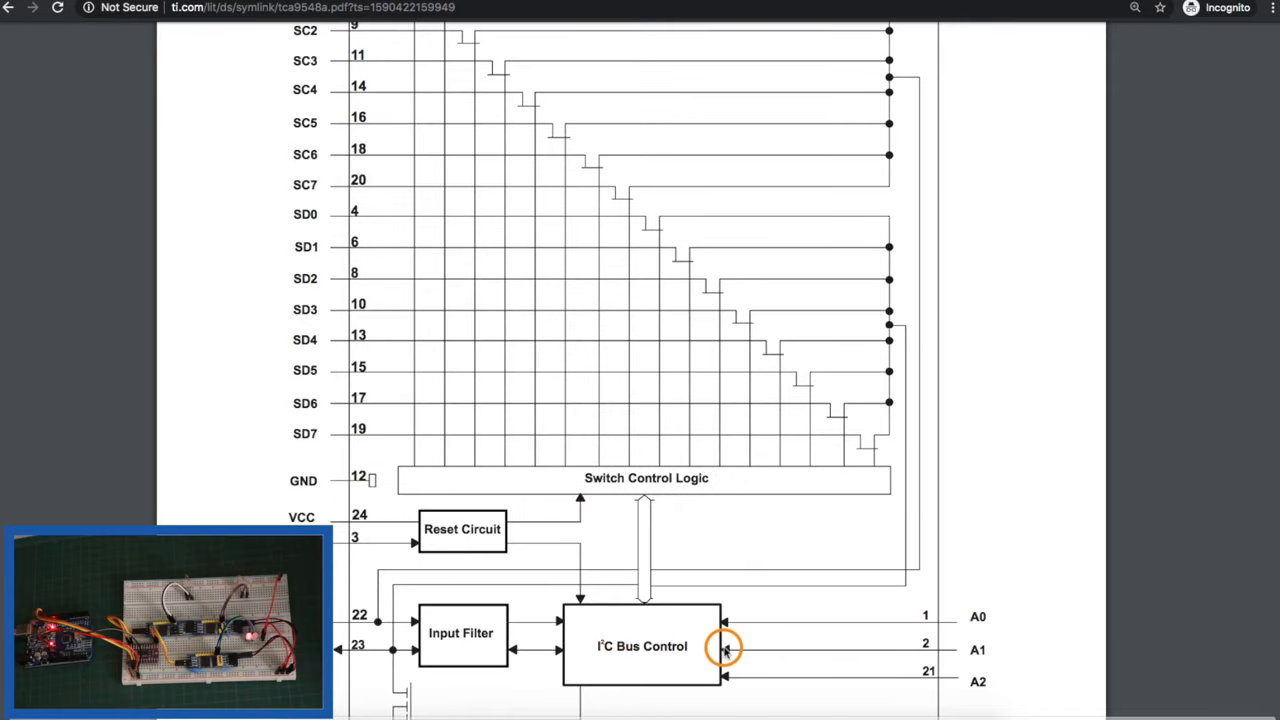
pyautogui.moveTo(668, 620)
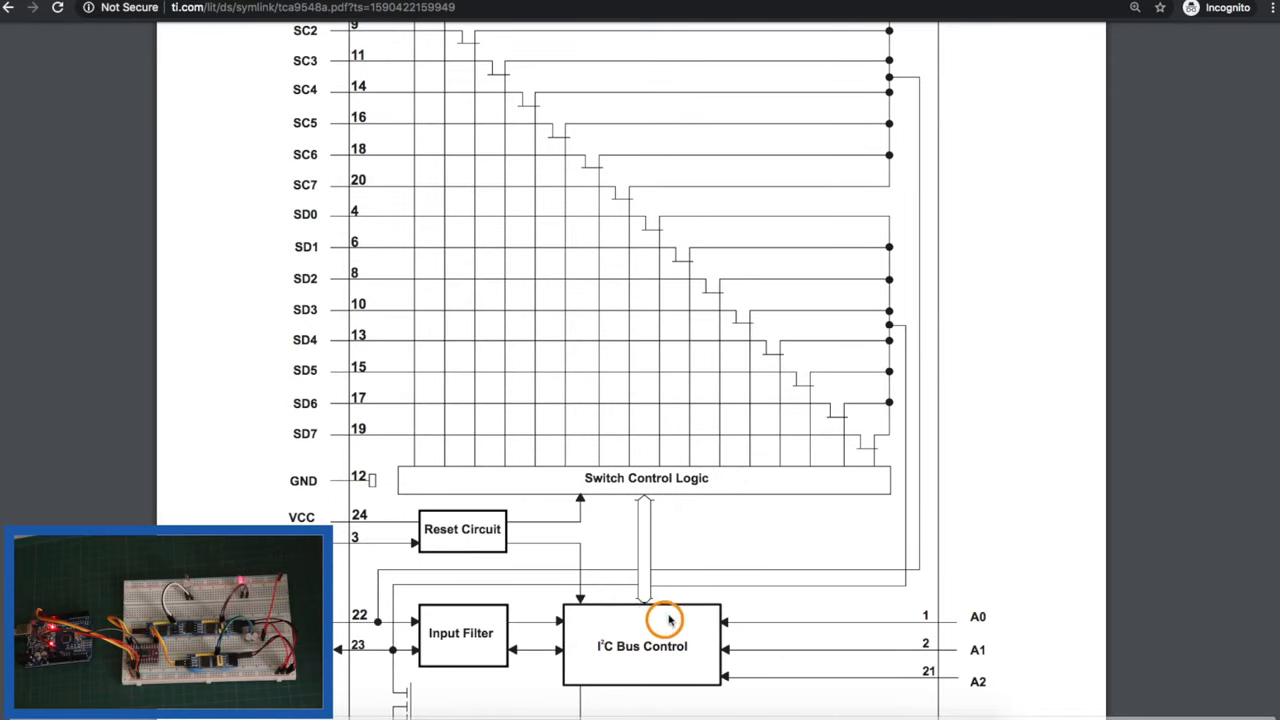
pyautogui.scroll(3)
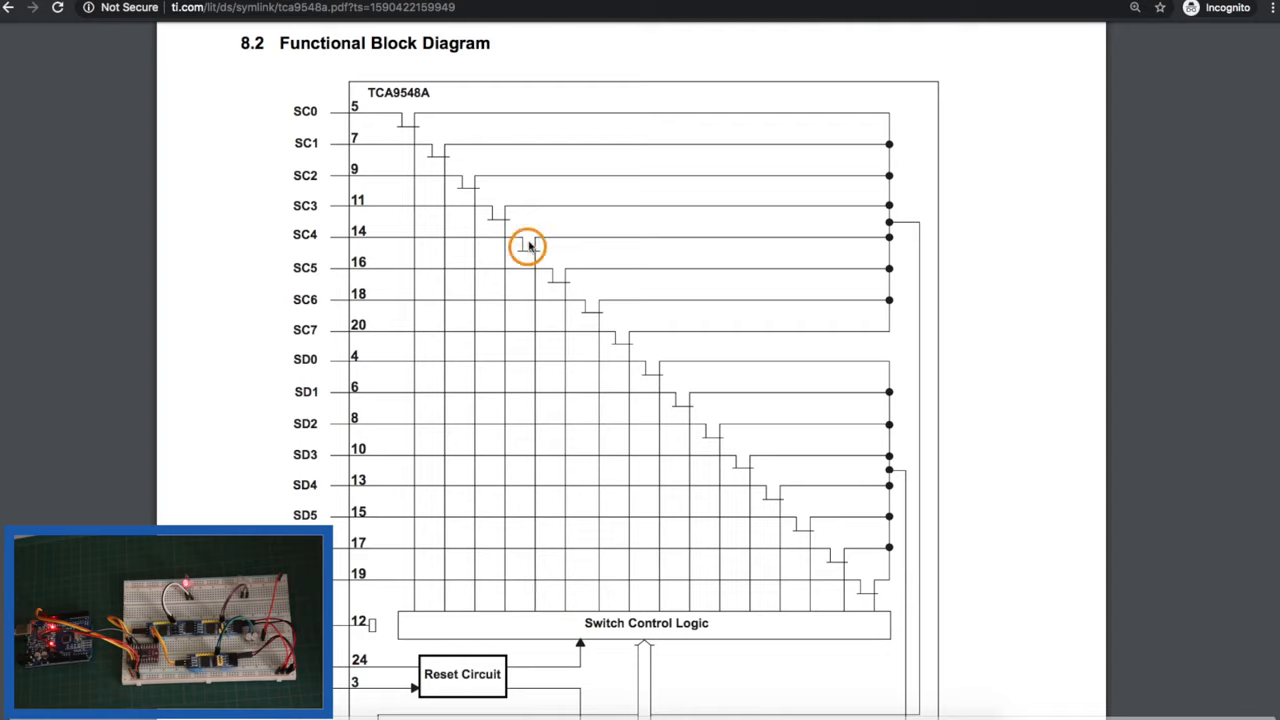
pyautogui.moveTo(256, 204)
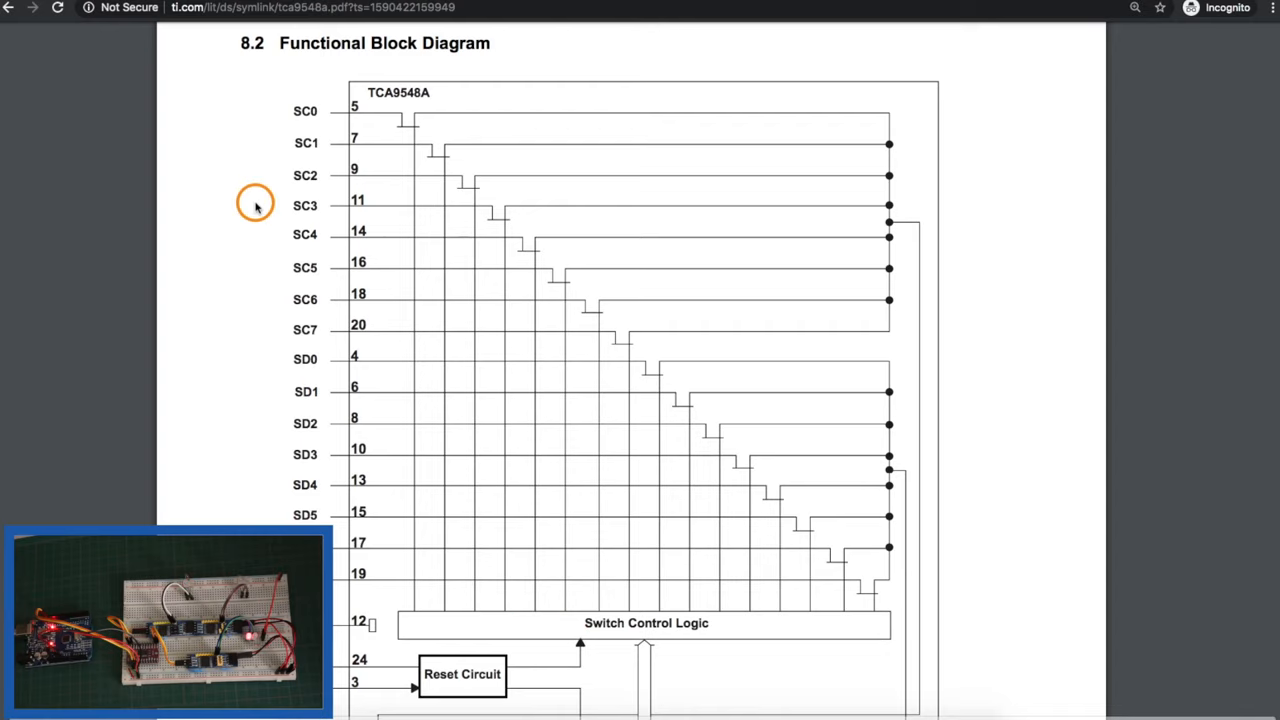
pyautogui.moveTo(408, 212)
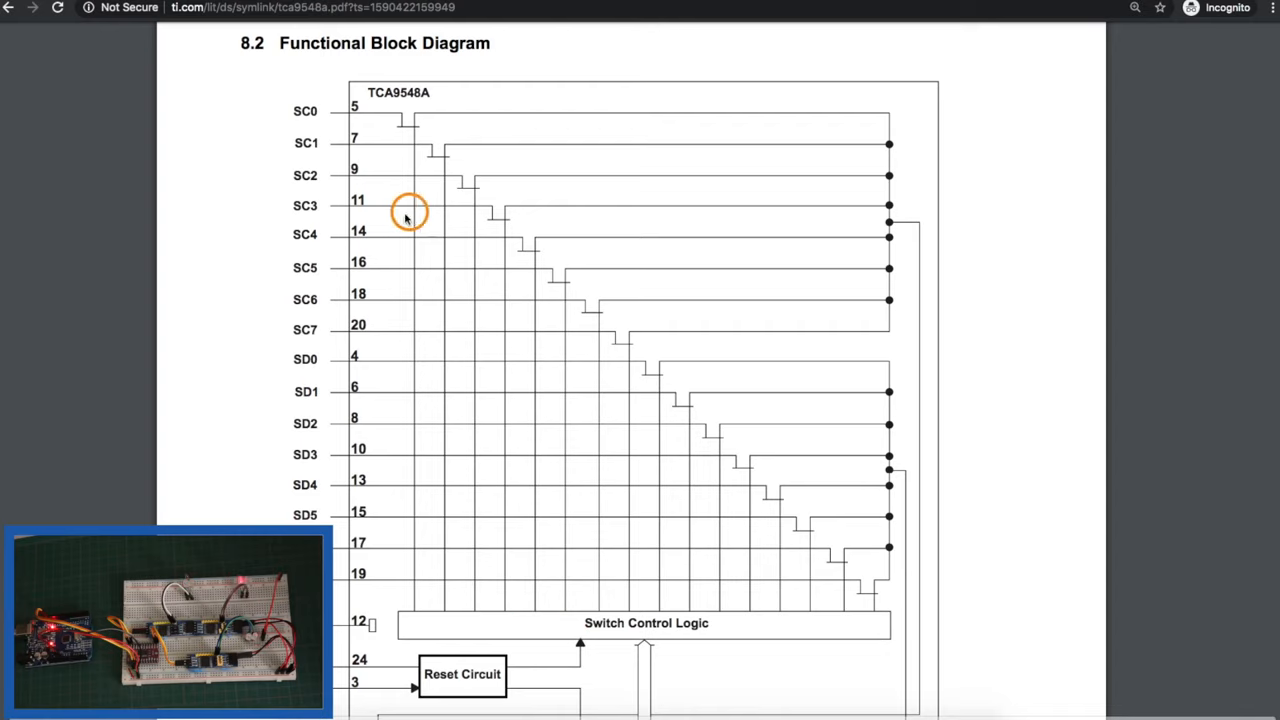
pyautogui.moveTo(938, 224)
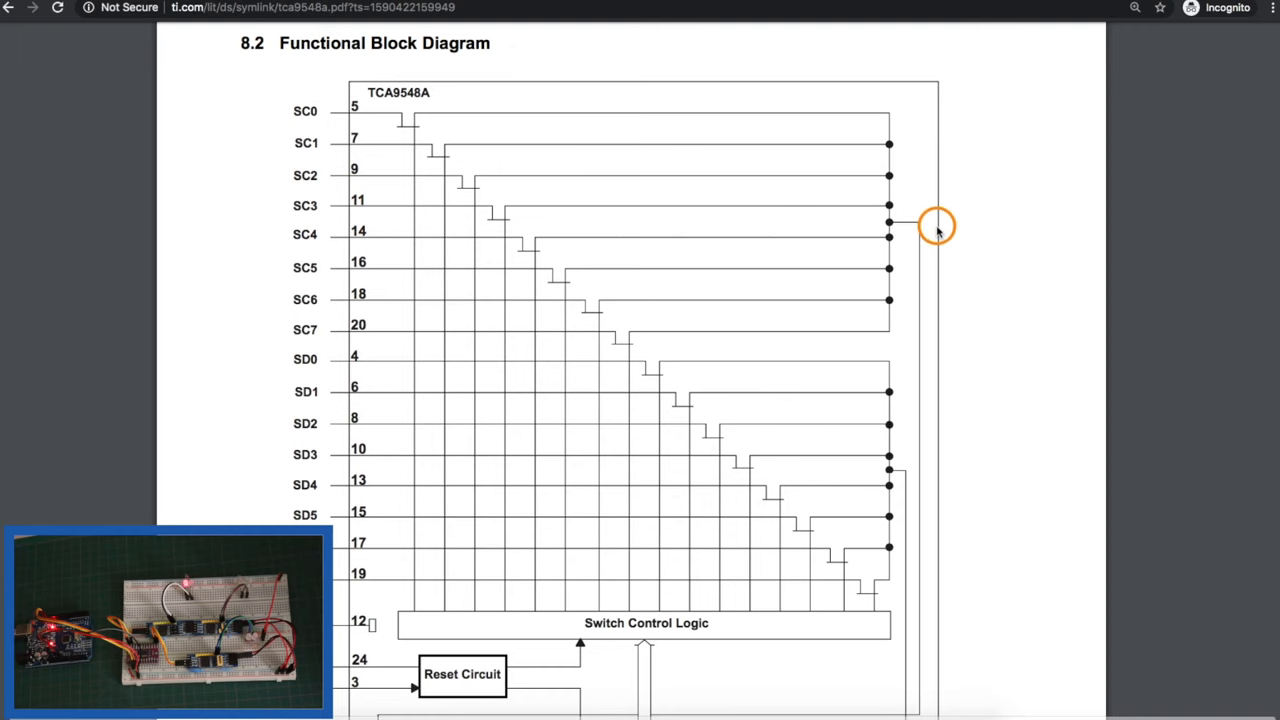
pyautogui.scroll(3)
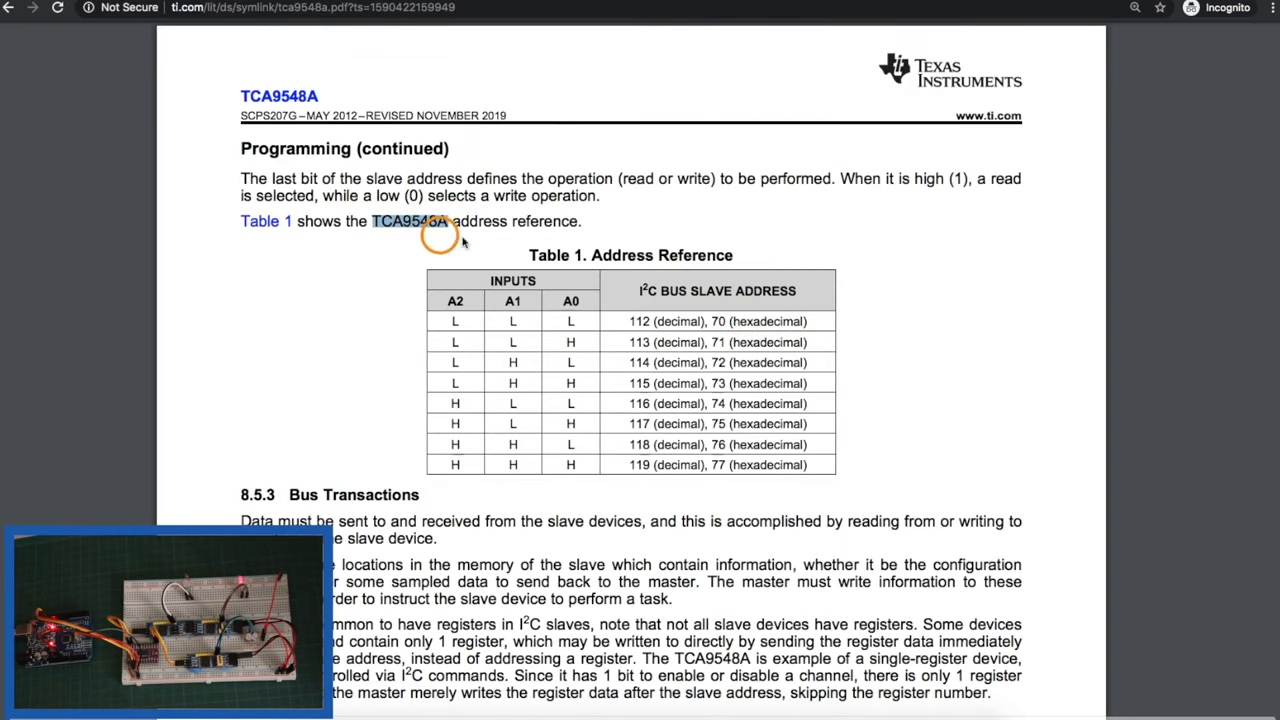
pyautogui.moveTo(724, 320)
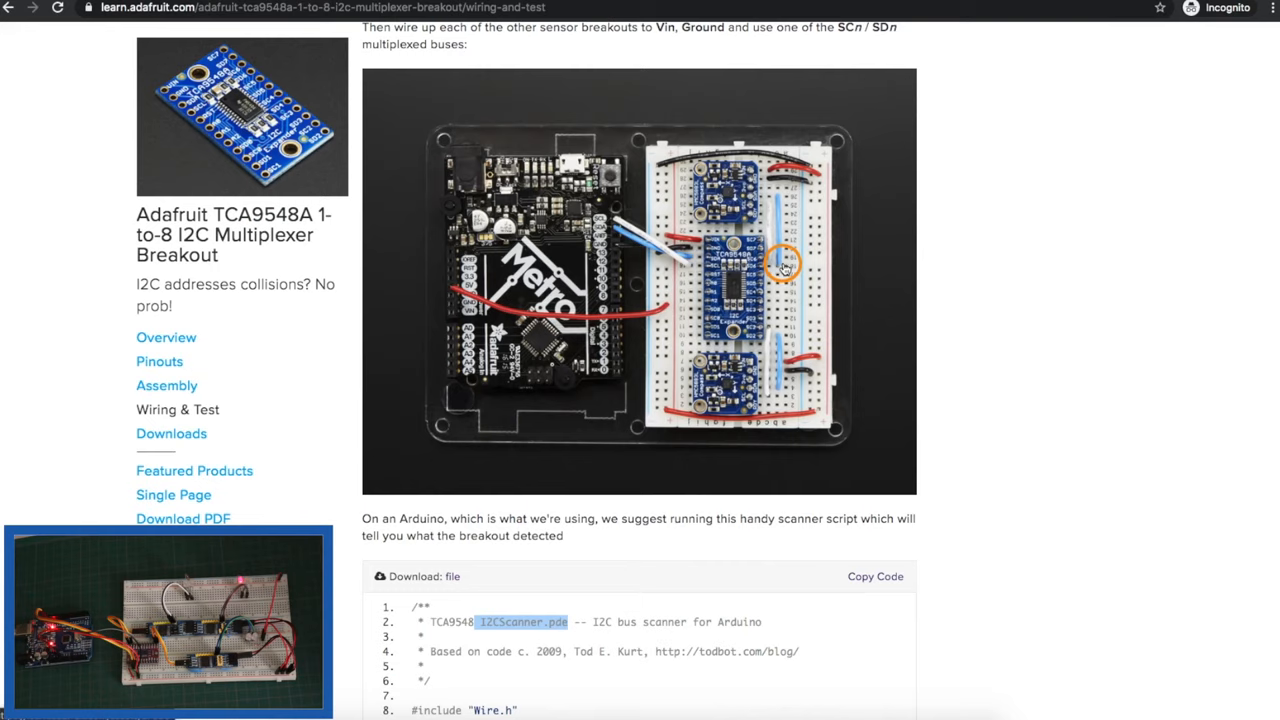
pyautogui.moveTo(696, 276)
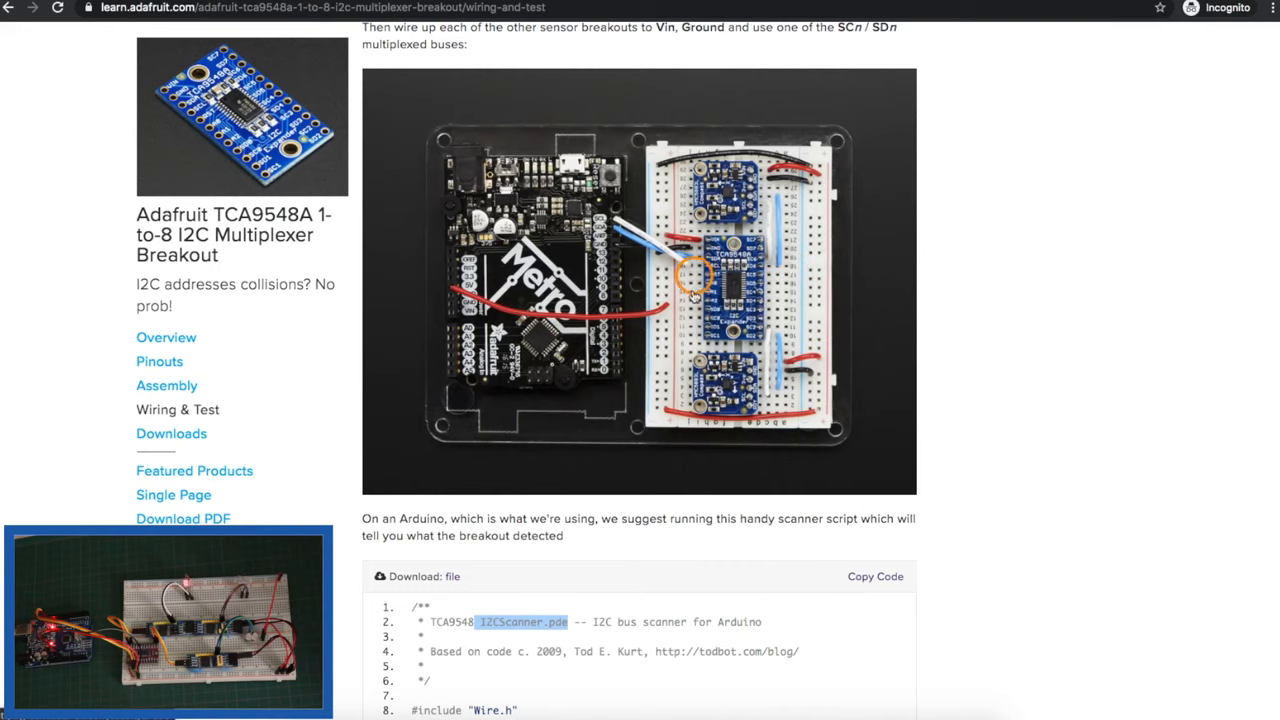
pyautogui.moveTo(720, 300)
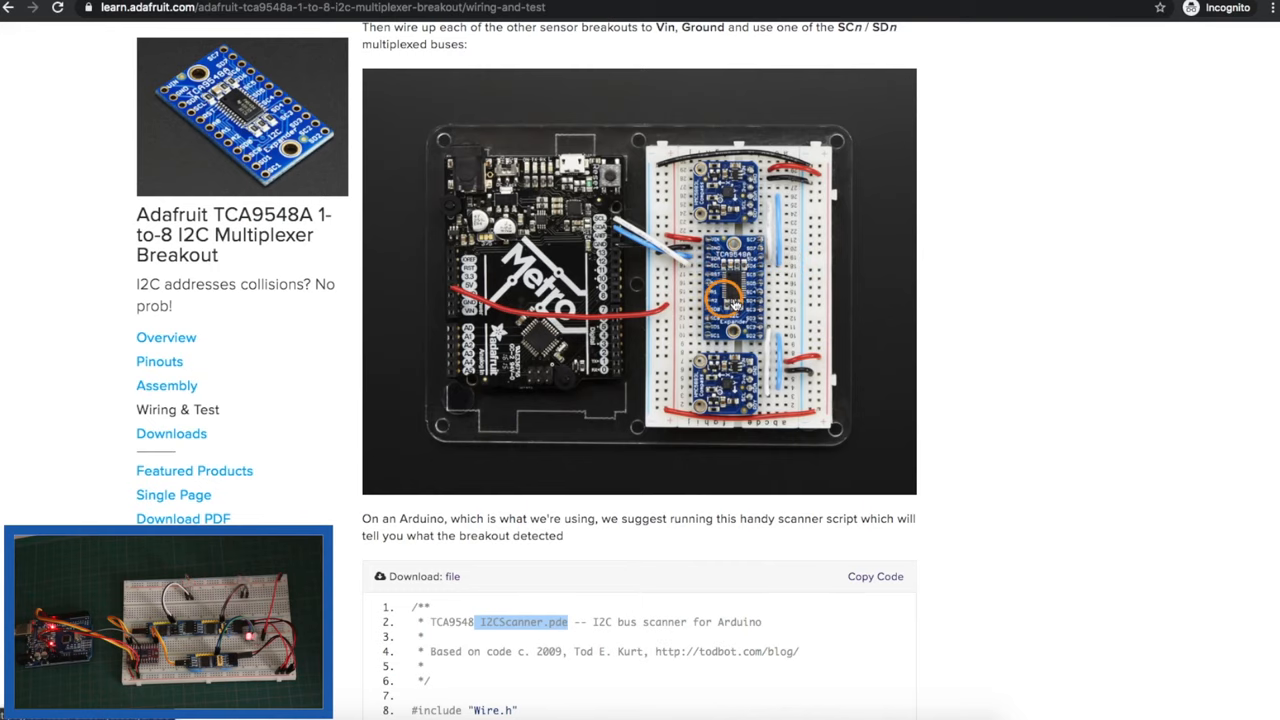
pyautogui.moveTo(700, 296)
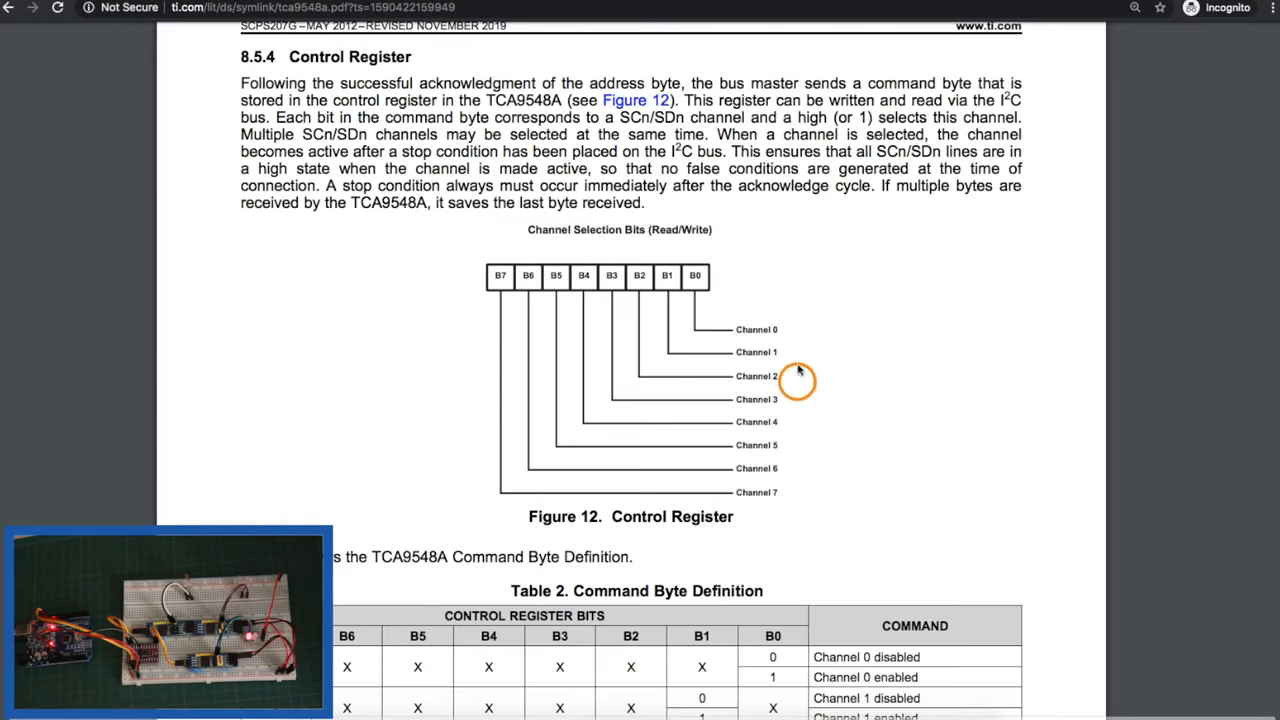
pyautogui.moveTo(812, 358)
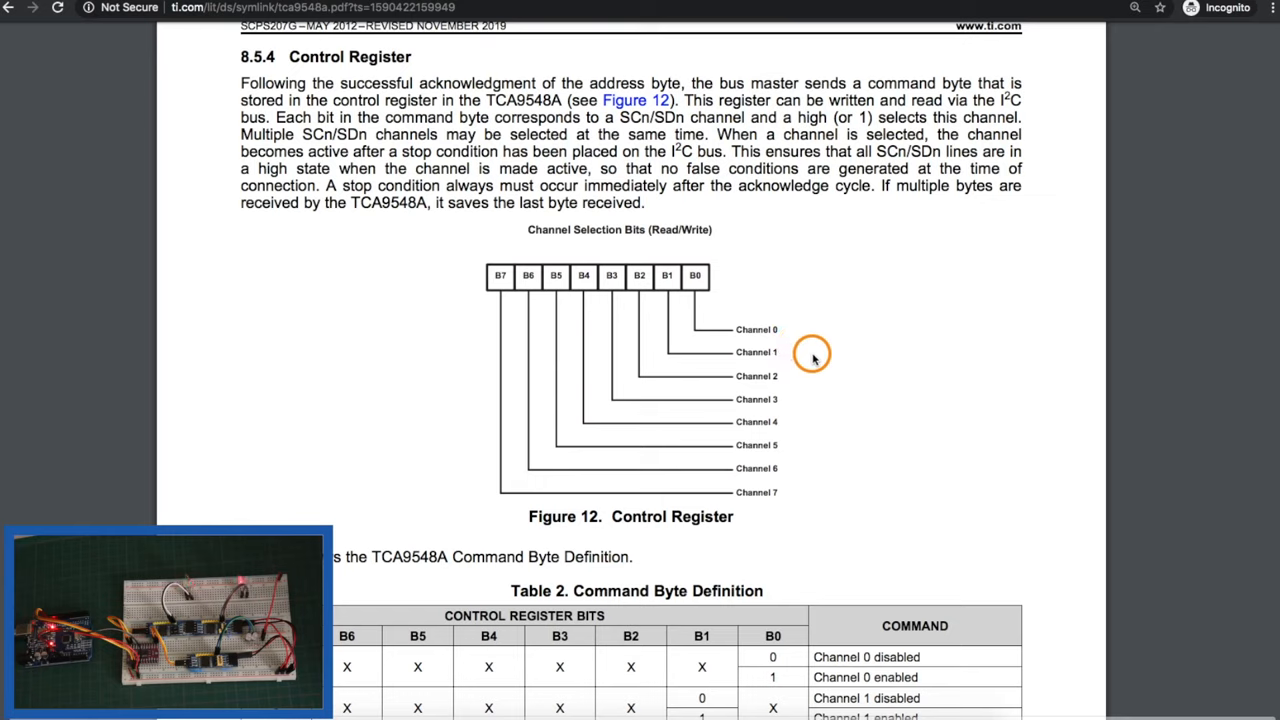
pyautogui.moveTo(738, 236)
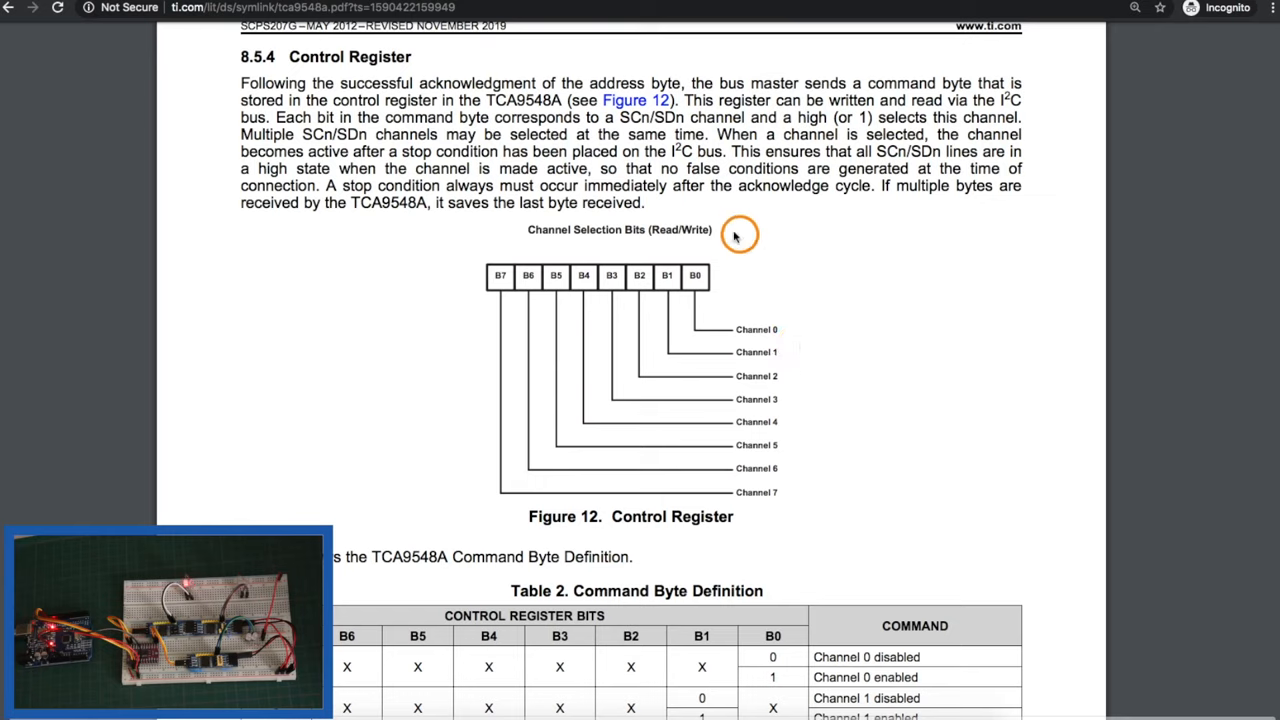
pyautogui.moveTo(828, 388)
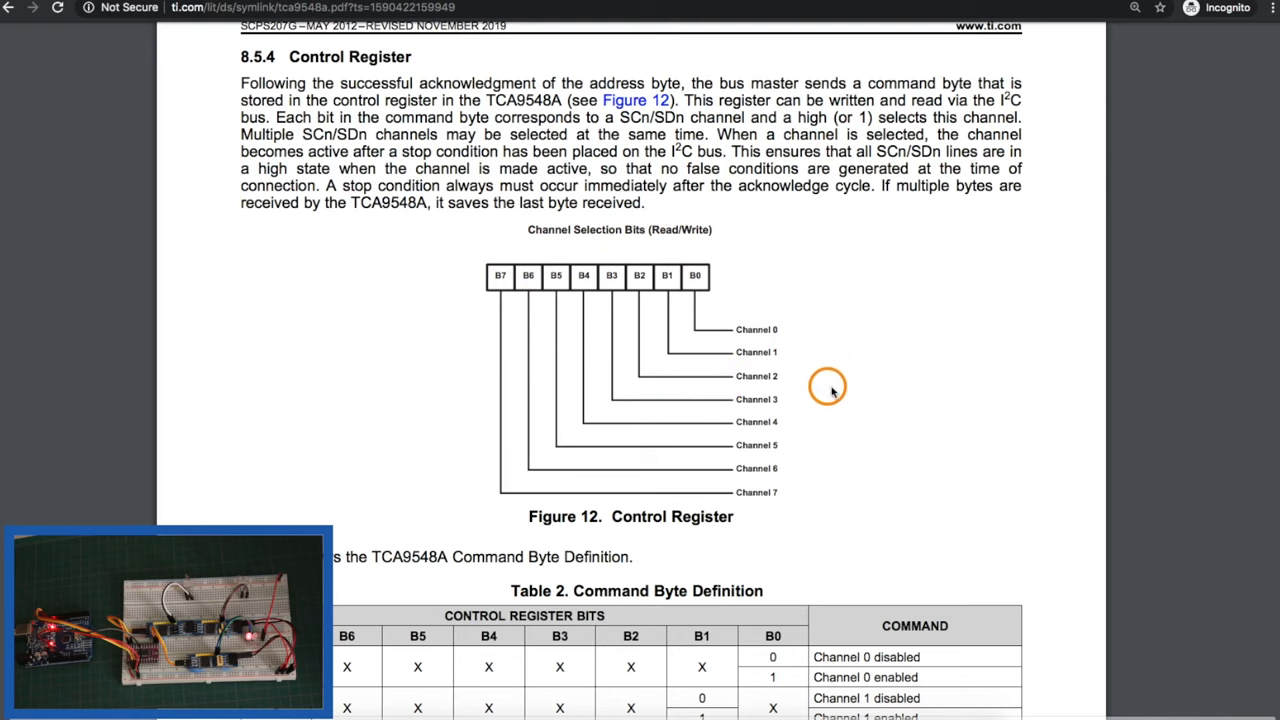
pyautogui.scroll(3)
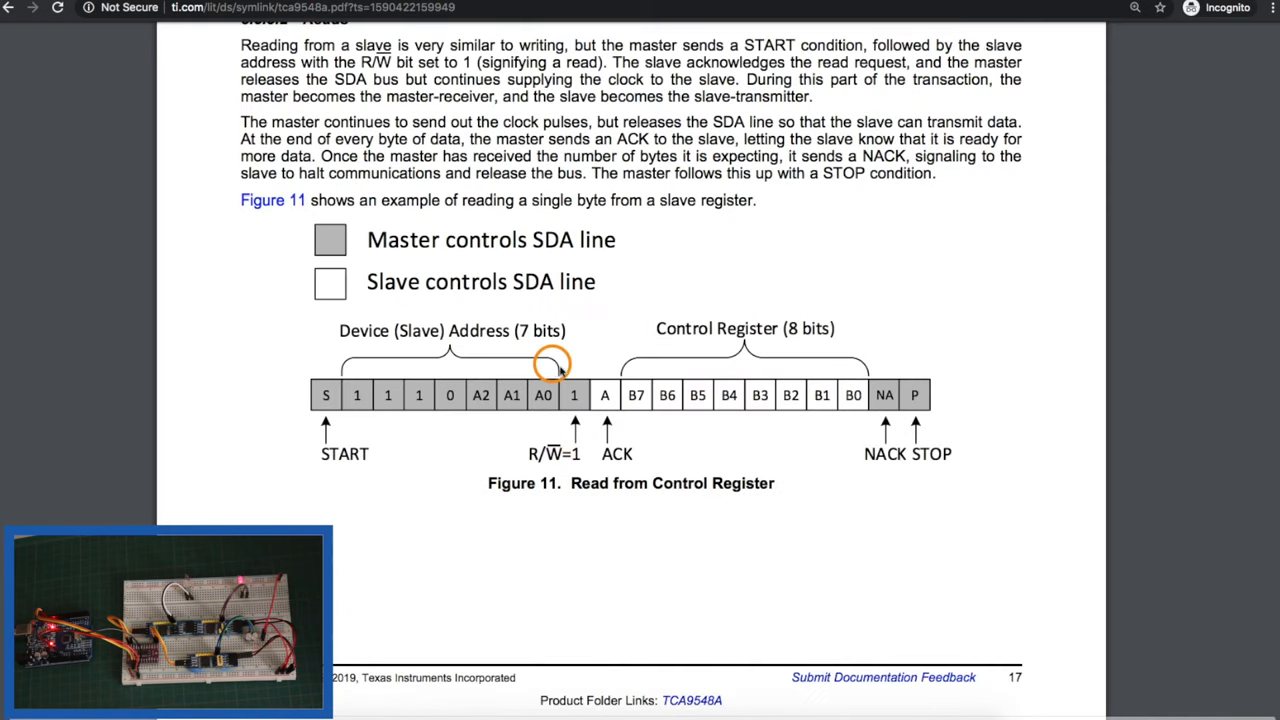
pyautogui.moveTo(548, 352)
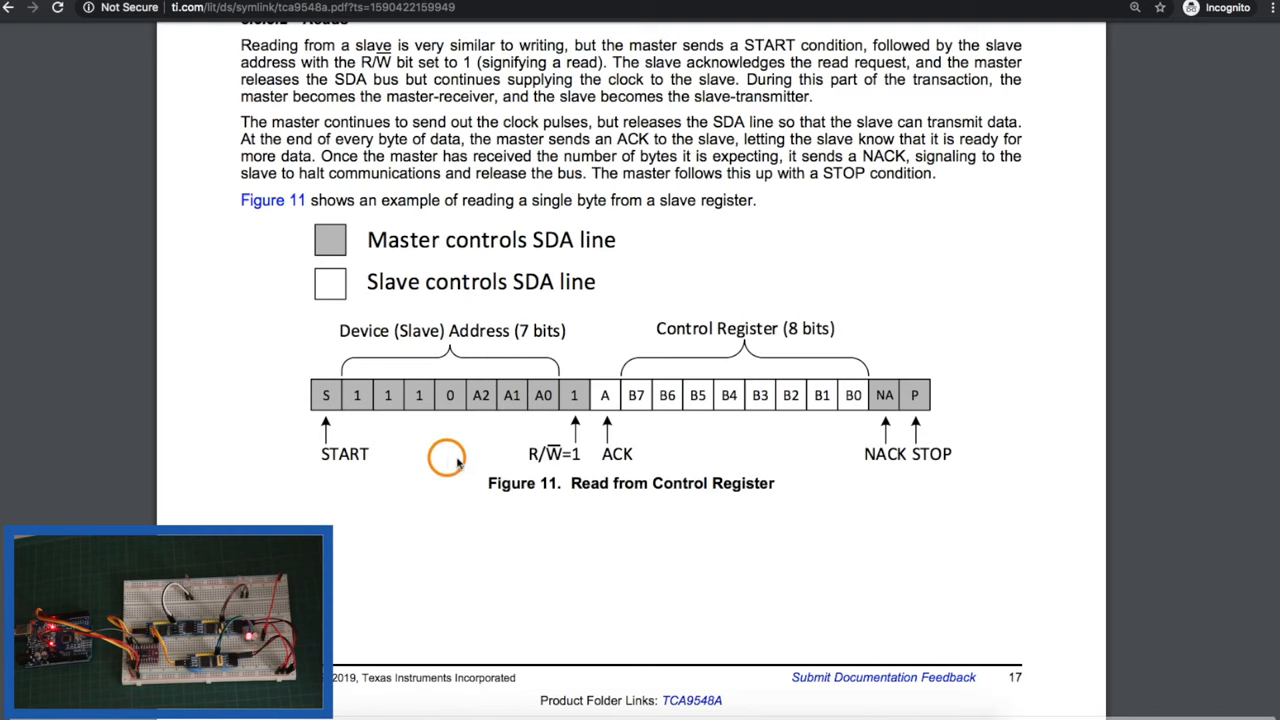
pyautogui.scroll(-3)
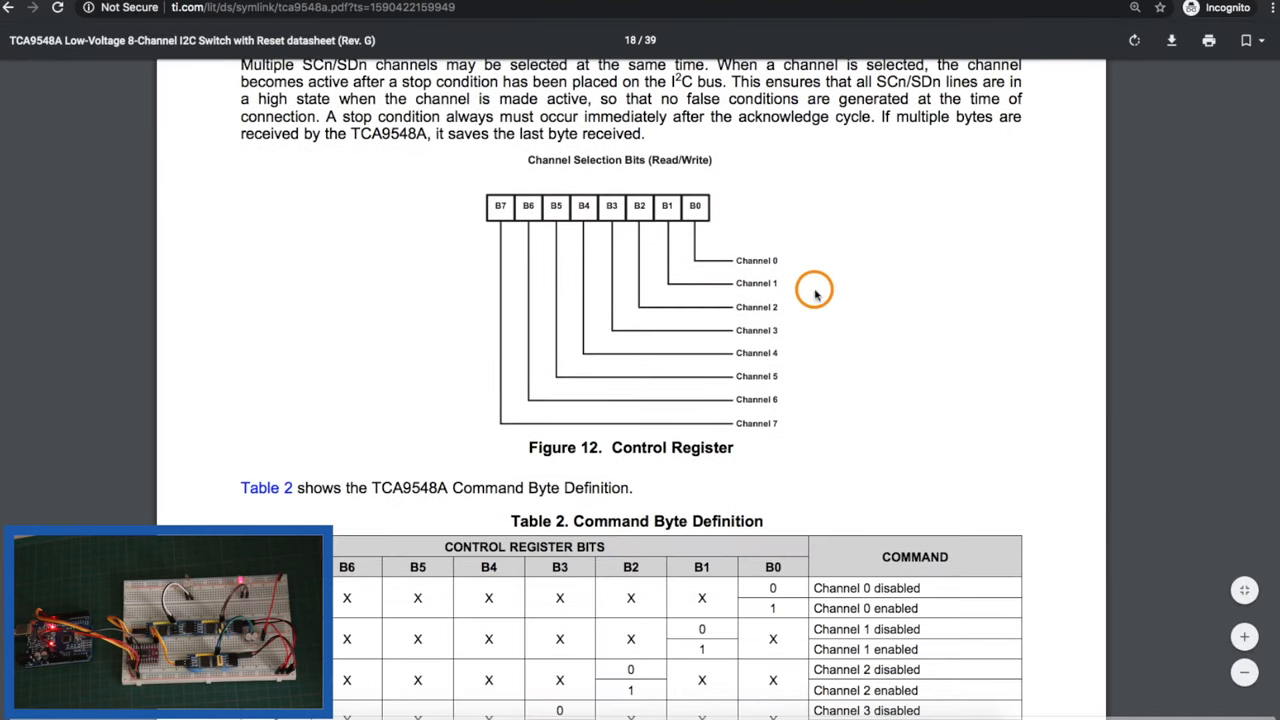
pyautogui.moveTo(692, 240)
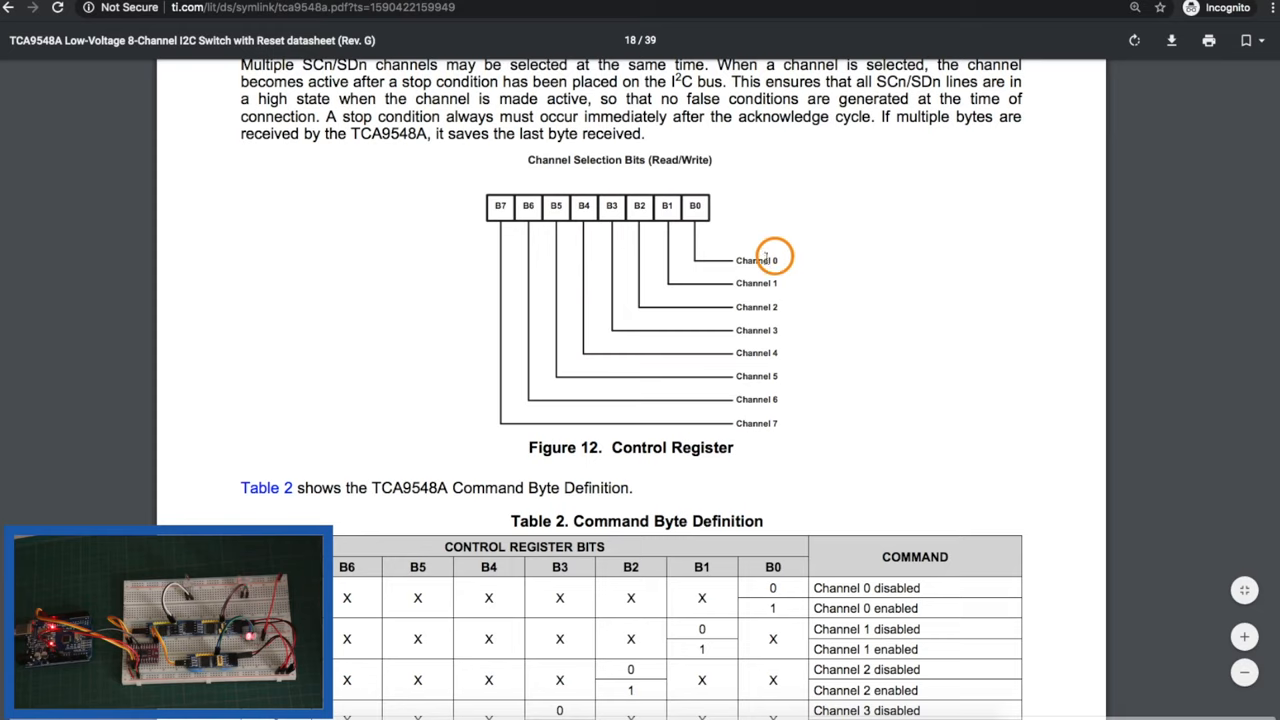
pyautogui.moveTo(488, 336)
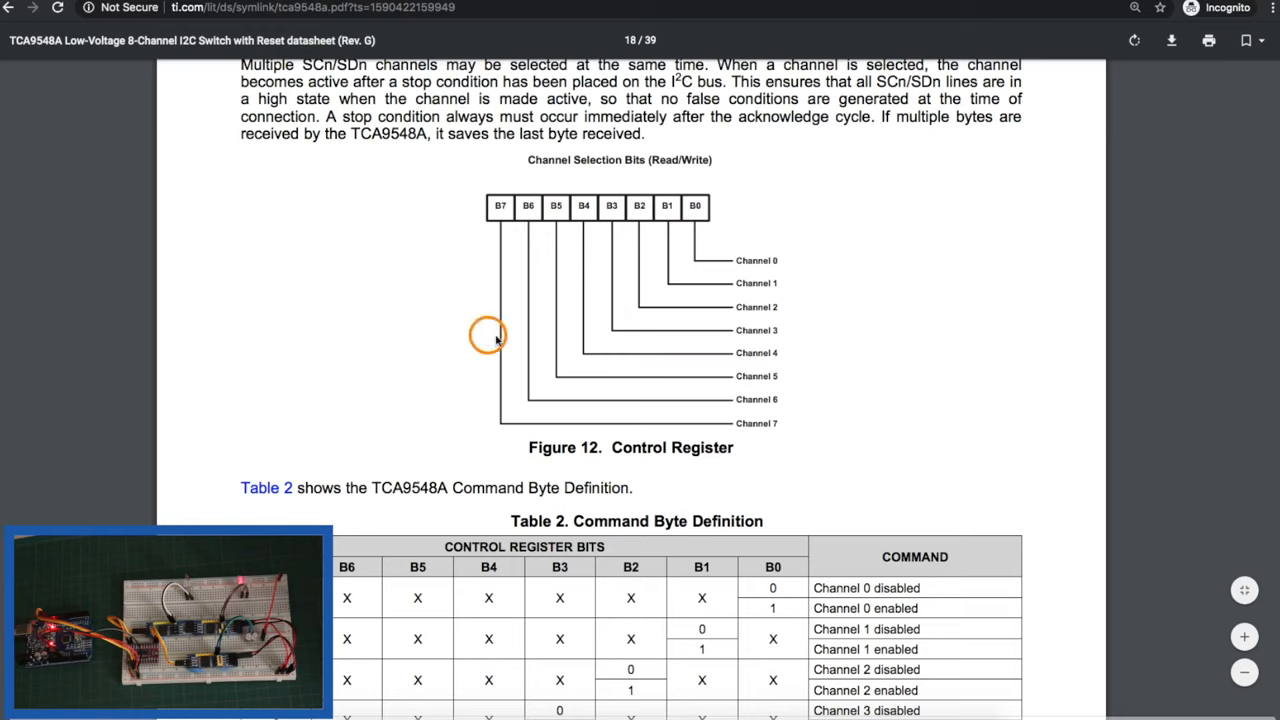
# - Scroll until the full Table 2 Command Byte Definition, Channel 0 through power-up default, is visible
pyautogui.scroll(-3)
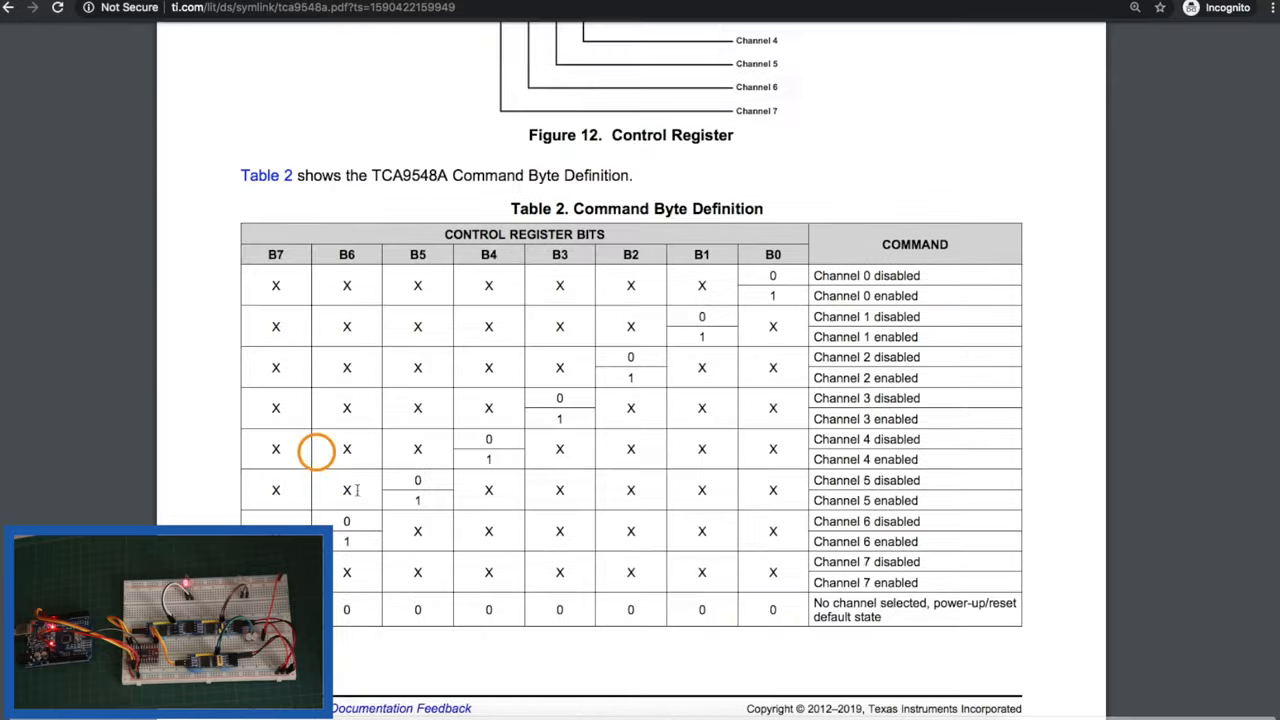
pyautogui.moveTo(1024, 630)
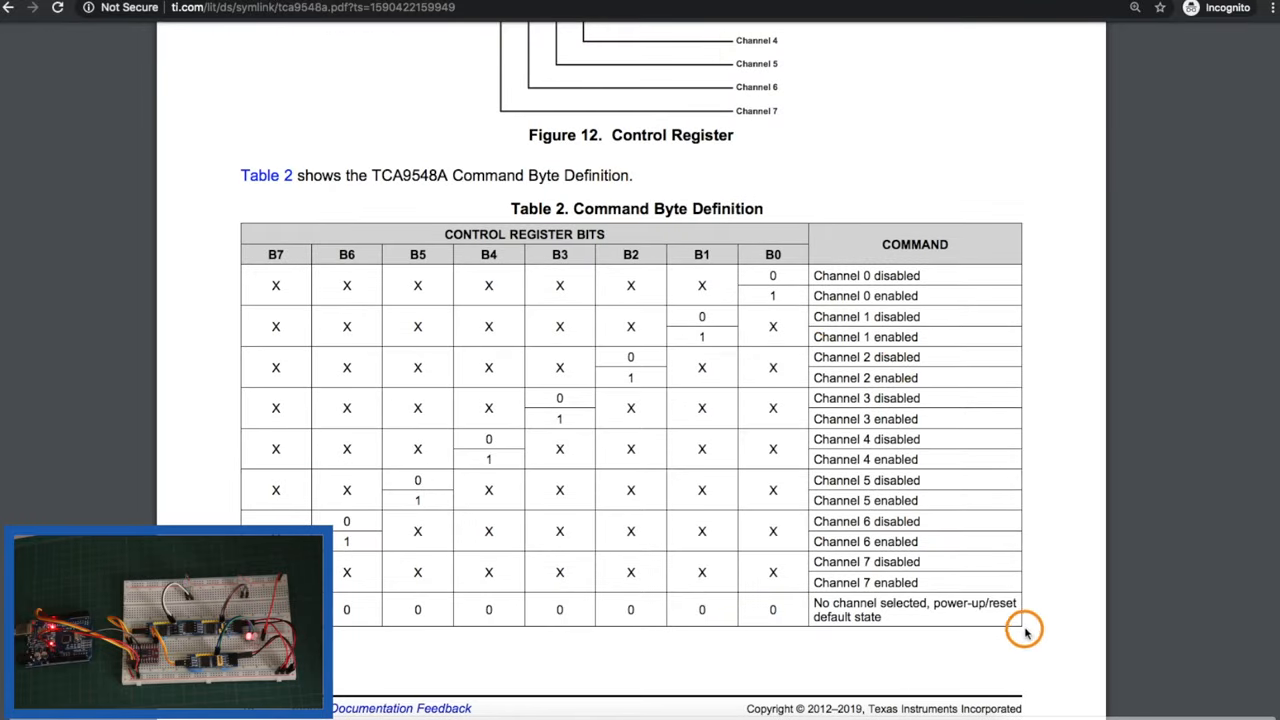
pyautogui.moveTo(816, 628)
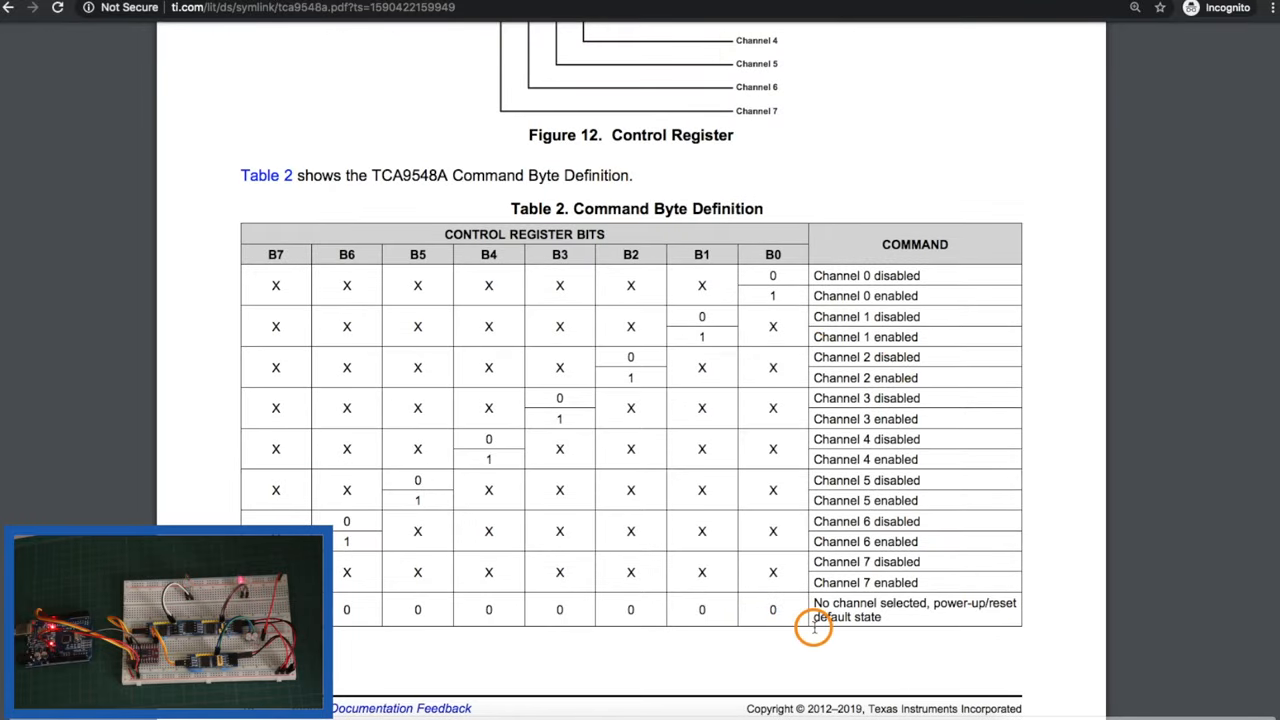
pyautogui.moveTo(850, 588)
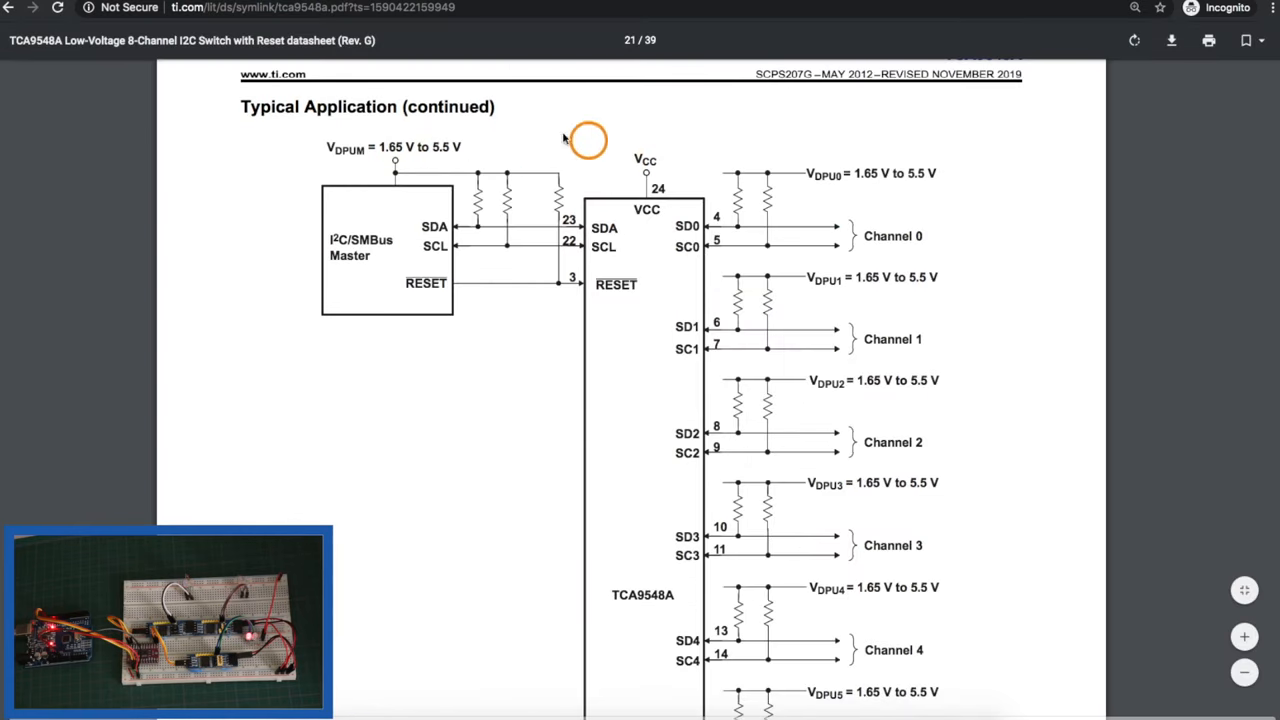
pyautogui.moveTo(650, 160)
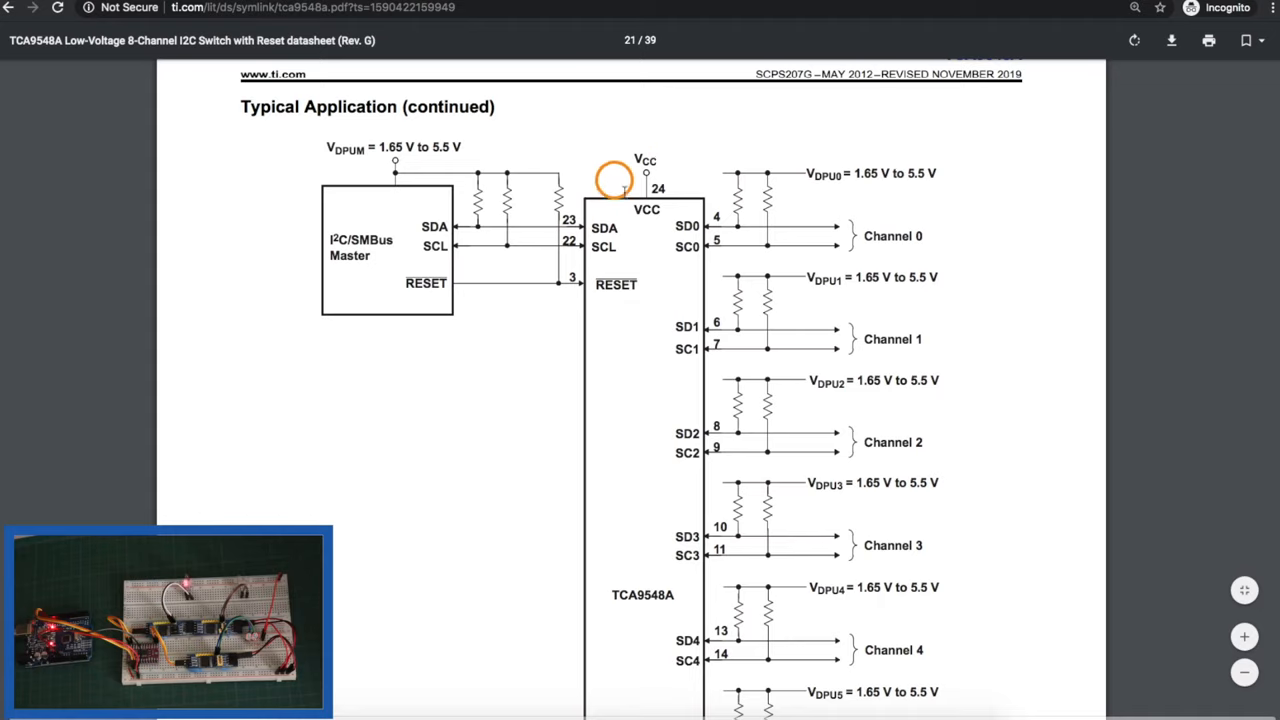
pyautogui.moveTo(468, 144)
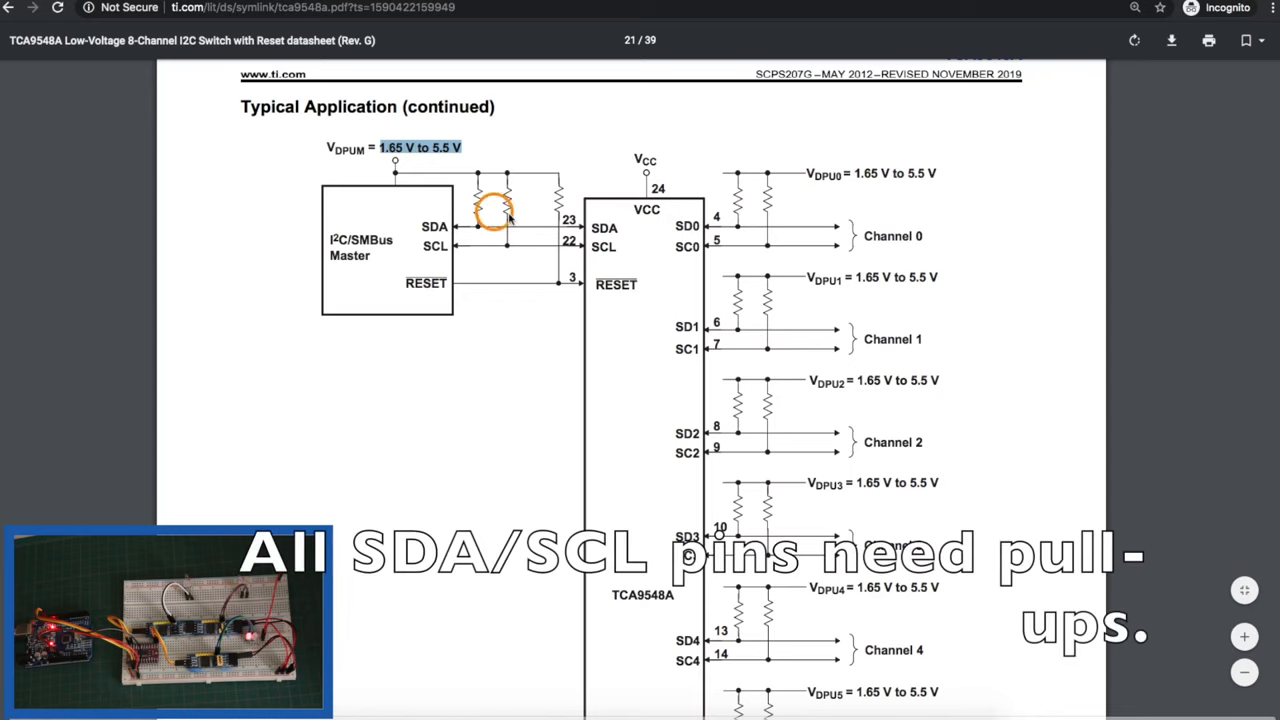
pyautogui.moveTo(930, 176)
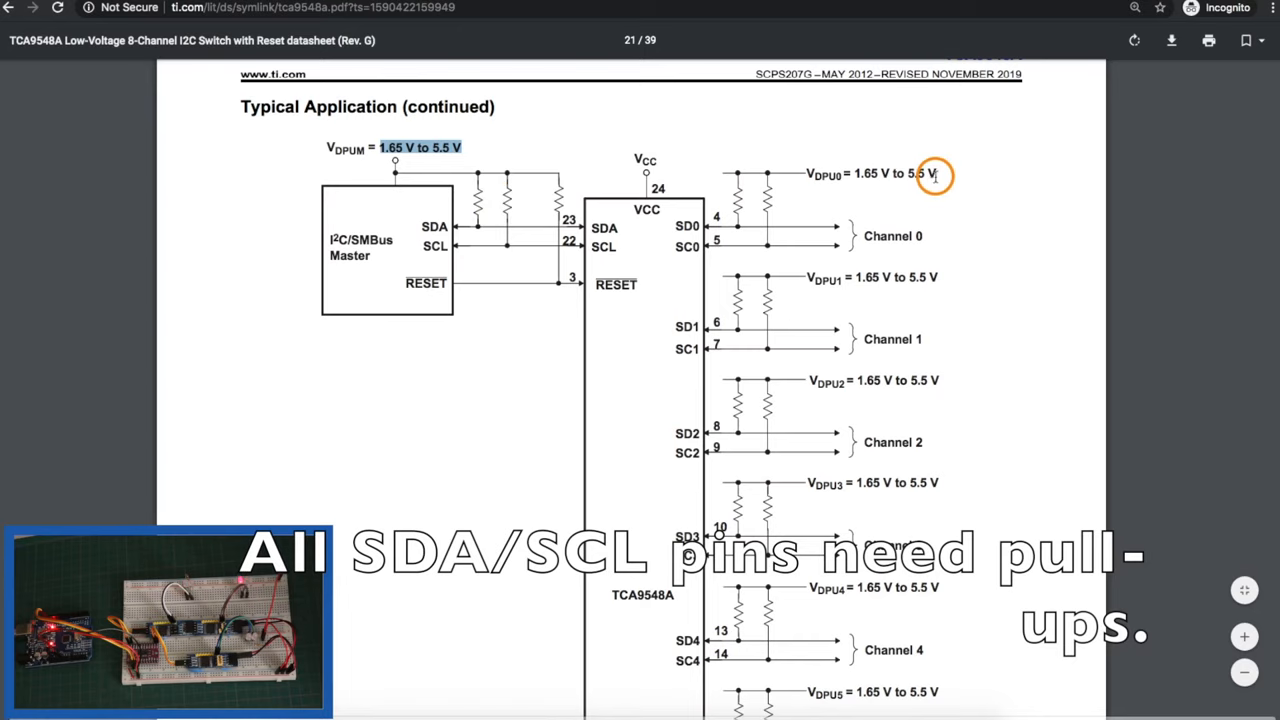
pyautogui.moveTo(880, 310)
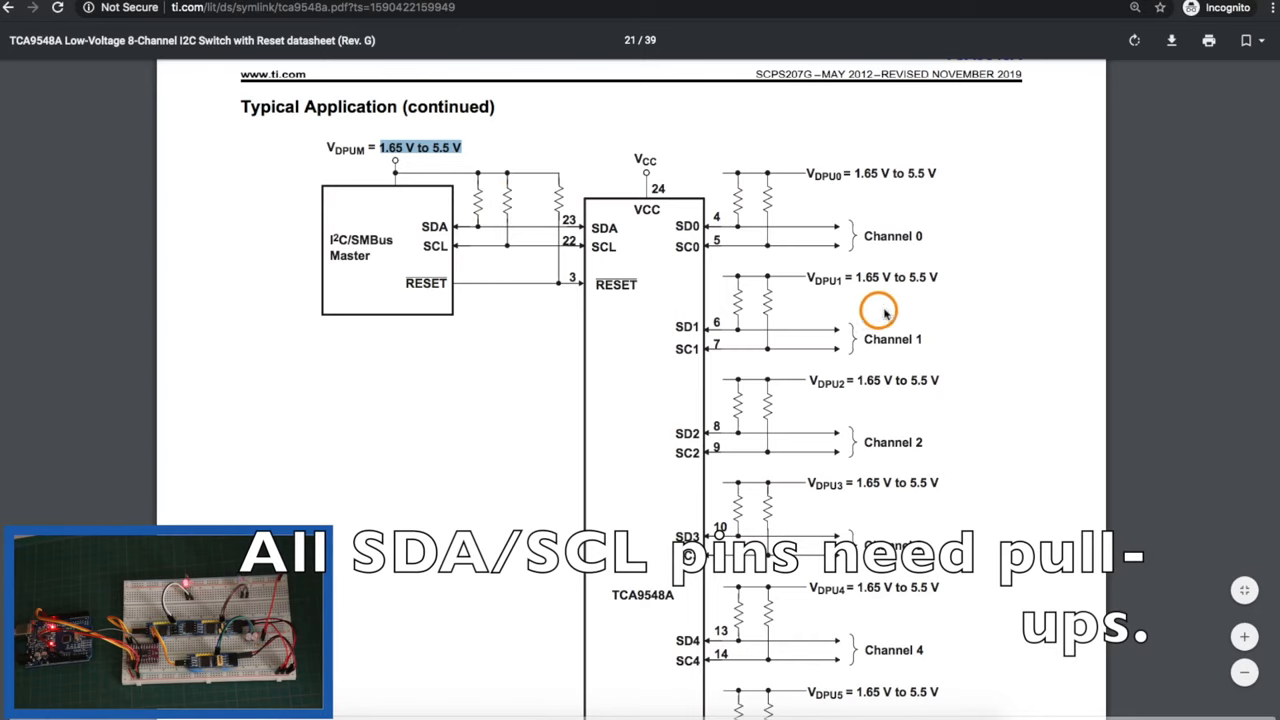
pyautogui.scroll(3)
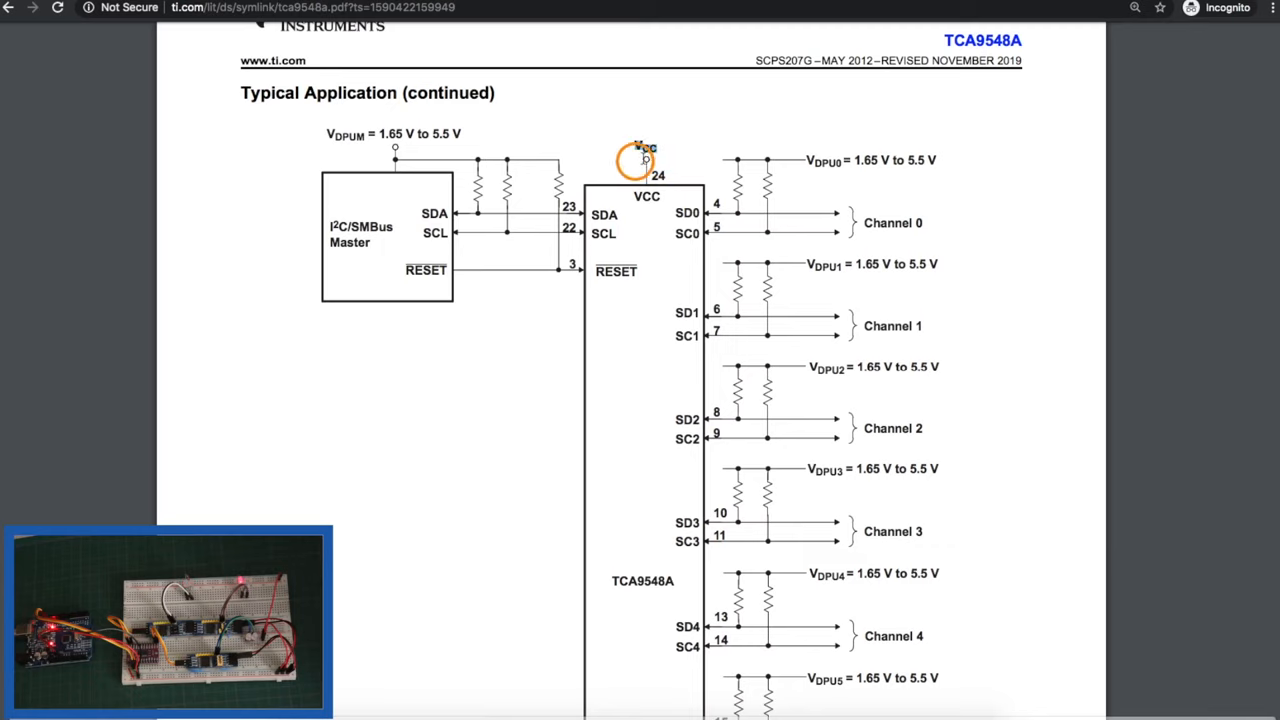
pyautogui.moveTo(936, 150)
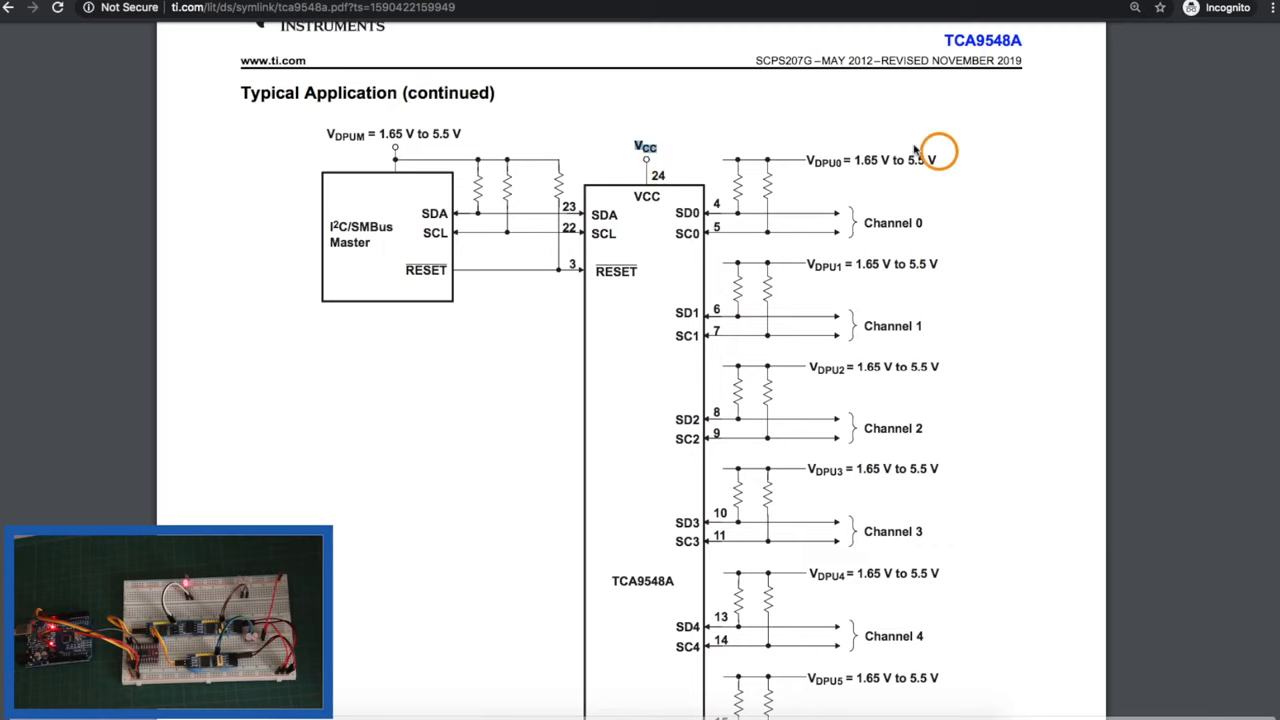
# - Highlight the section 9.2.1 example of a 5 V main bus with 3.3 V and 2.7 V downstream buses
pyautogui.scroll(-3)
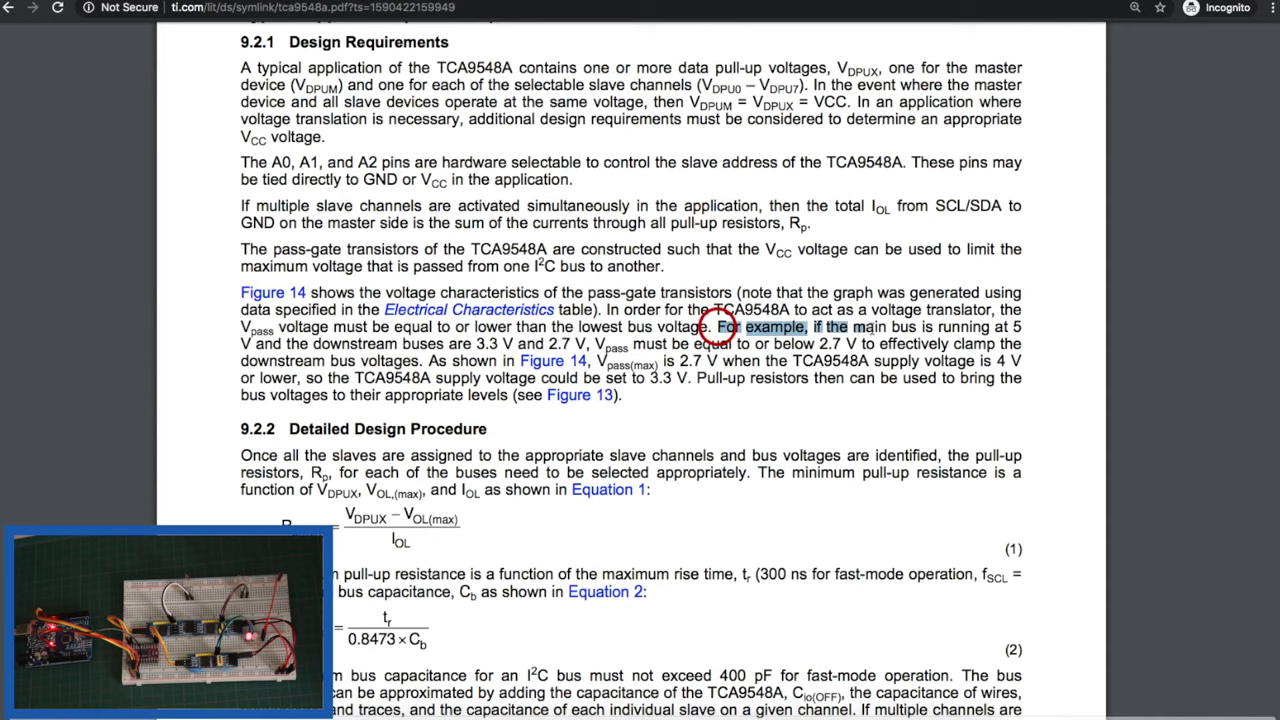
pyautogui.moveTo(710, 328); pyautogui.dragTo(1010, 328)
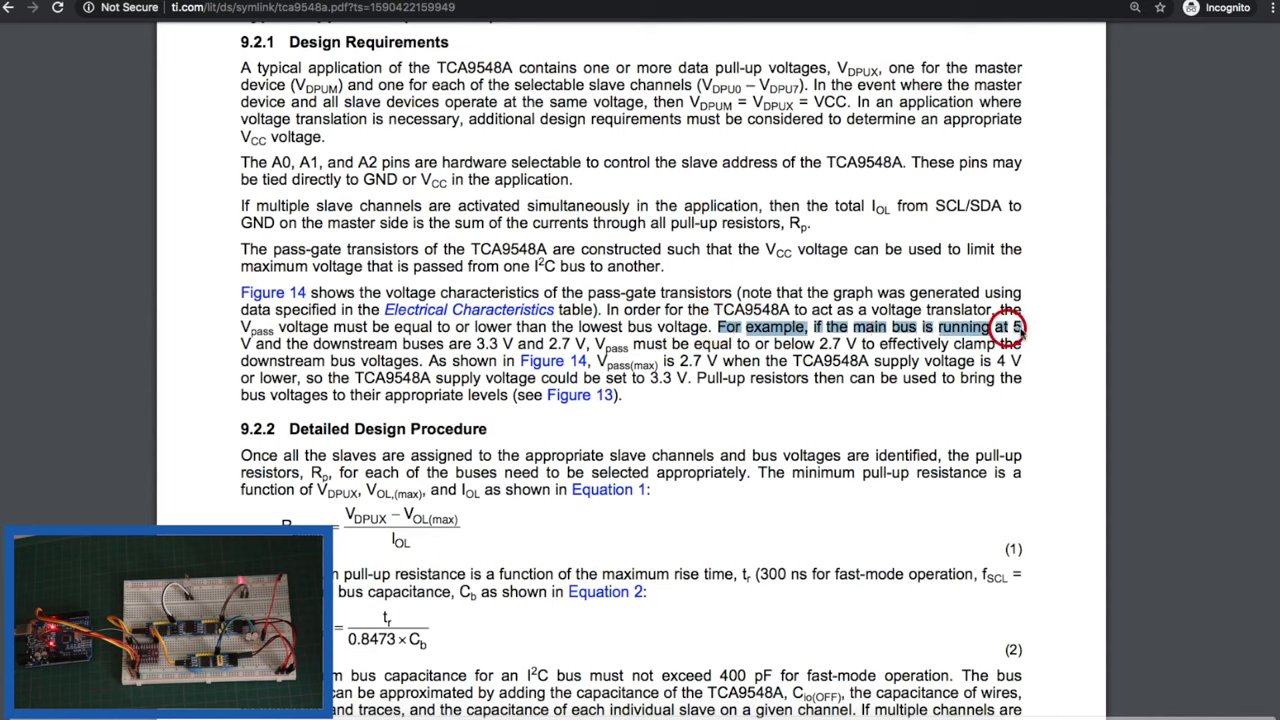
pyautogui.moveTo(1012, 326); pyautogui.dragTo(450, 344)
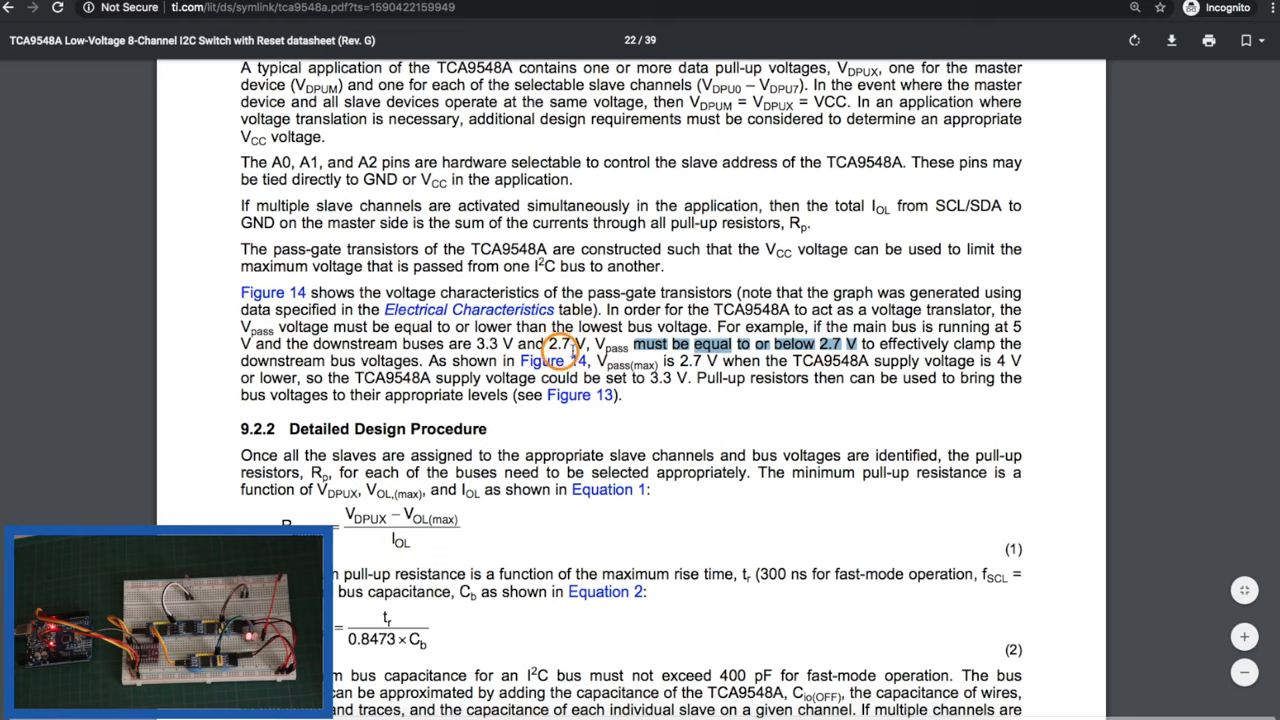
pyautogui.scroll(3)
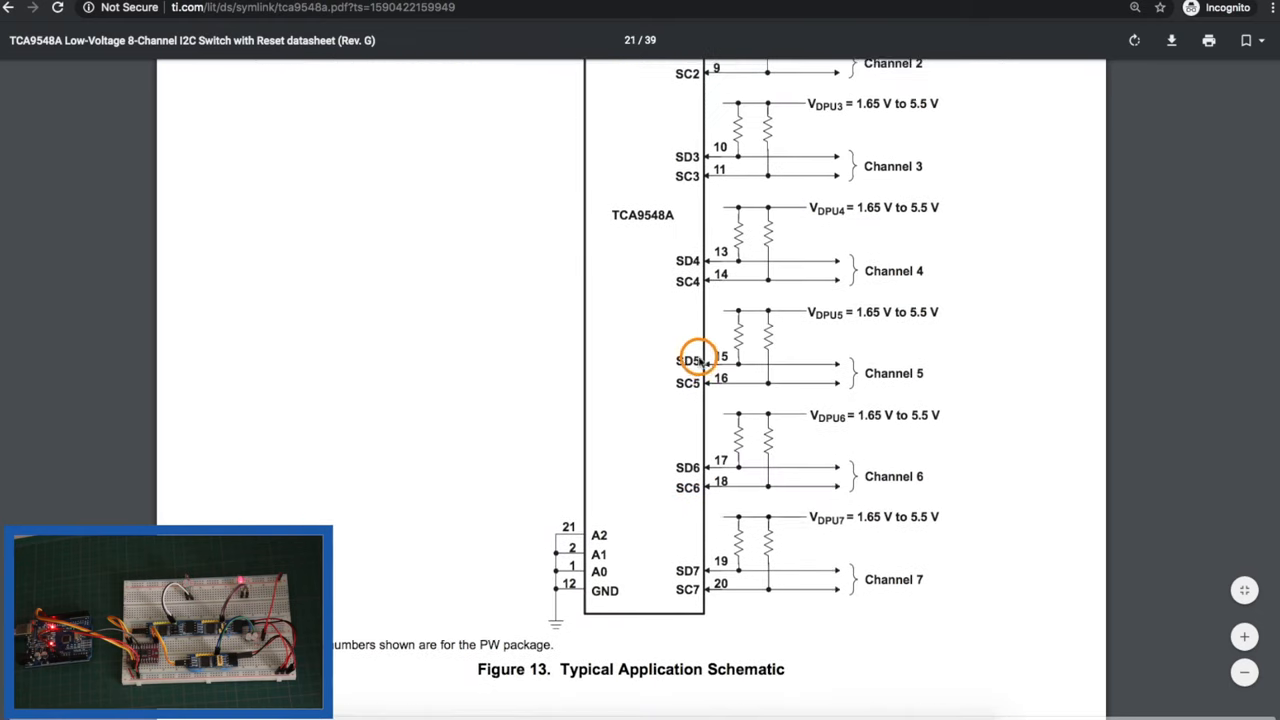
pyautogui.scroll(-3)
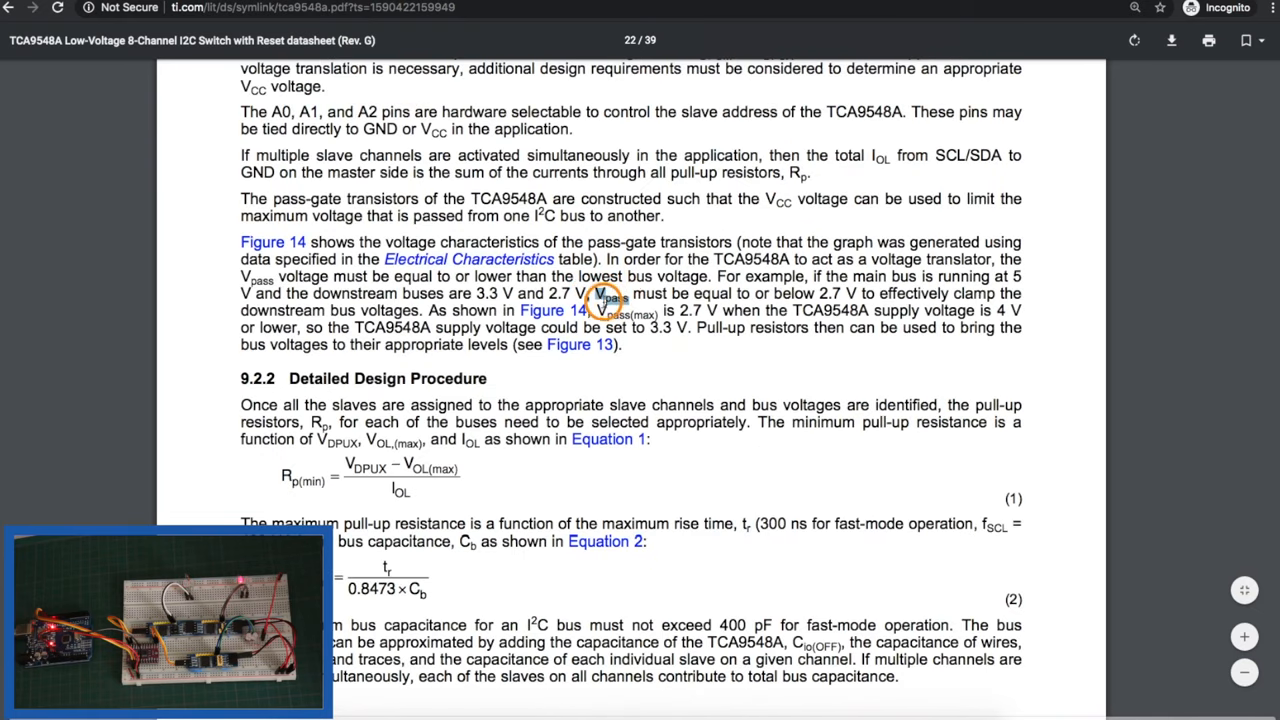
pyautogui.moveTo(816, 292)
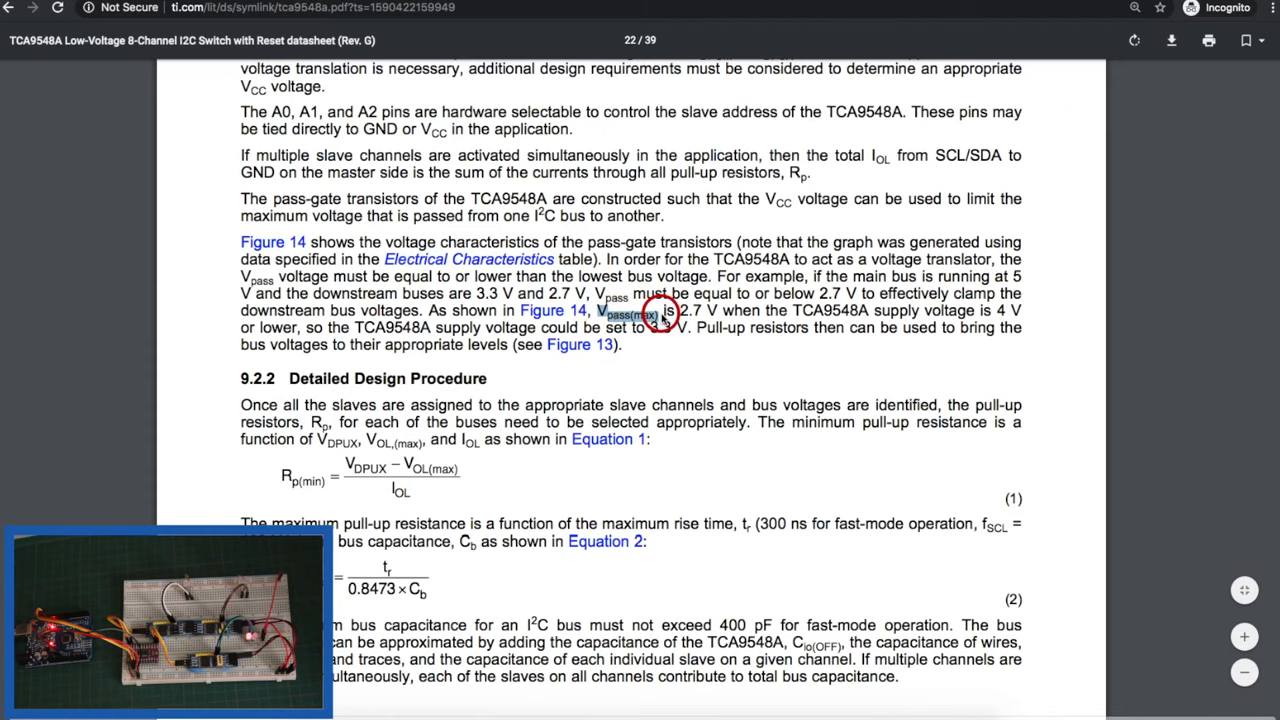
# - Scroll to Figure 14's pass-gate curve, back to the Vpass(max) sentence in 9.2.1, then to the page 21 schematic
pyautogui.scroll(-3)
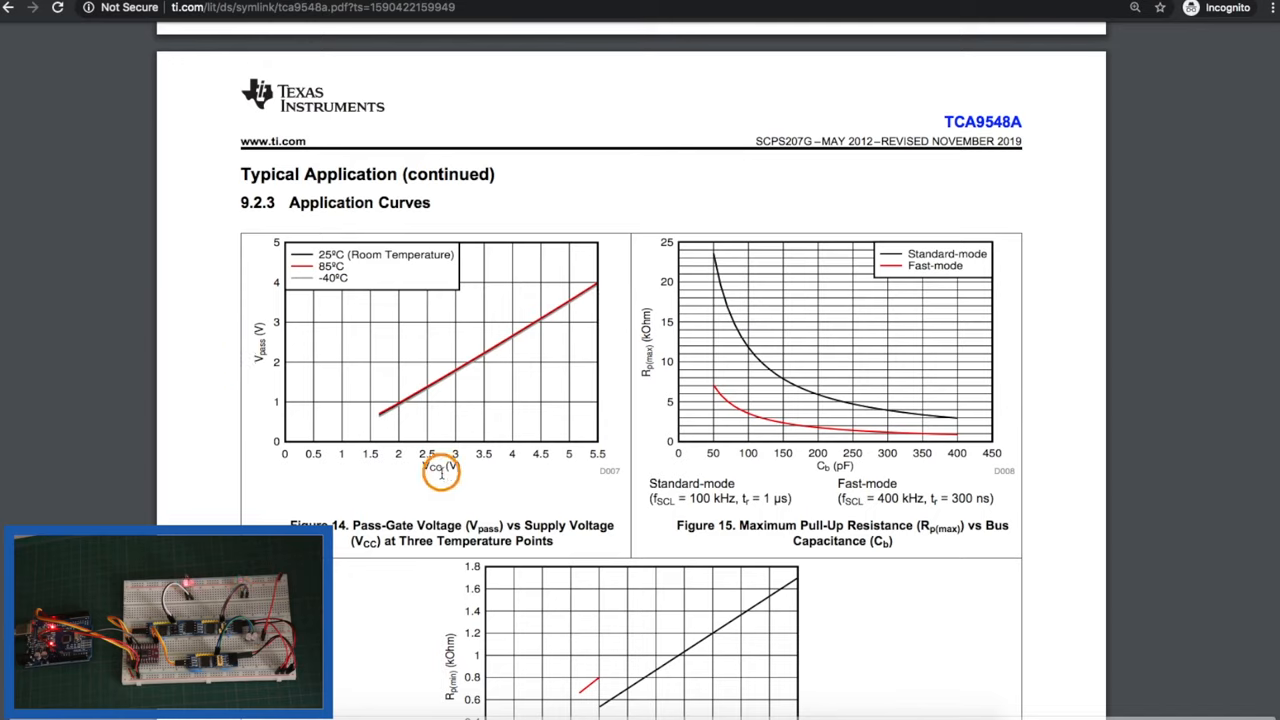
pyautogui.moveTo(288, 340)
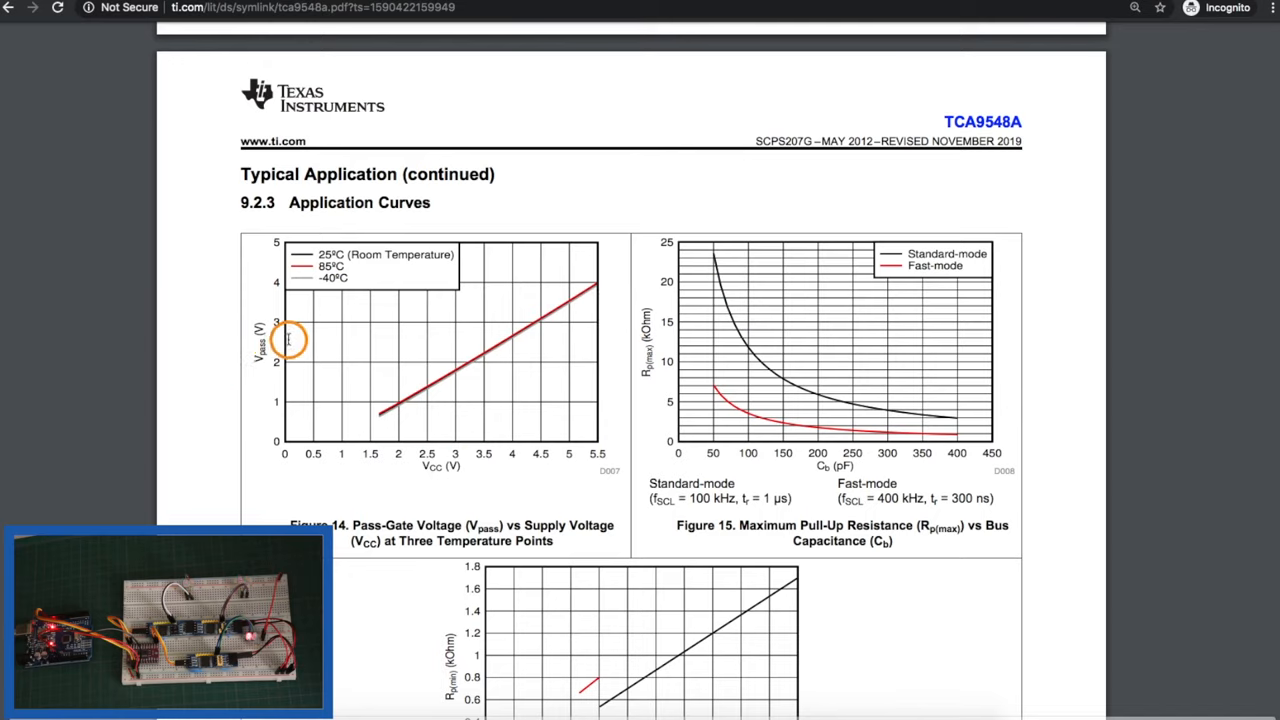
pyautogui.moveTo(508, 336)
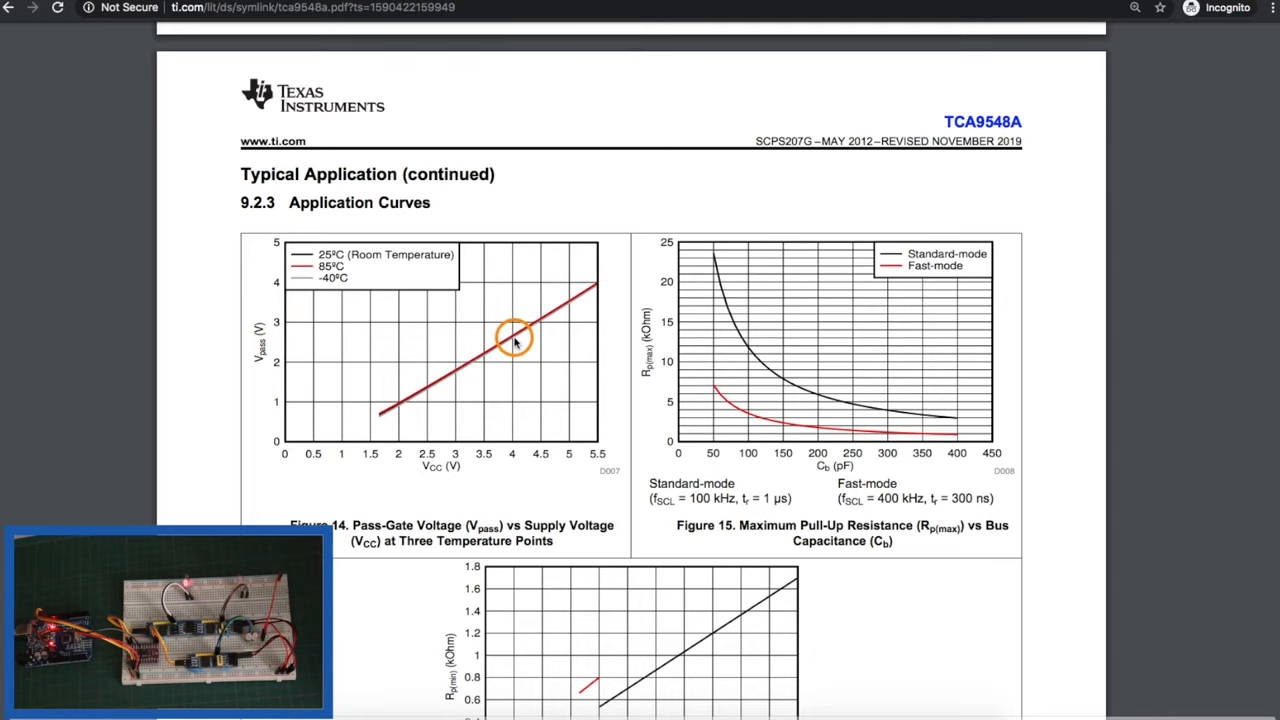
pyautogui.moveTo(324, 338)
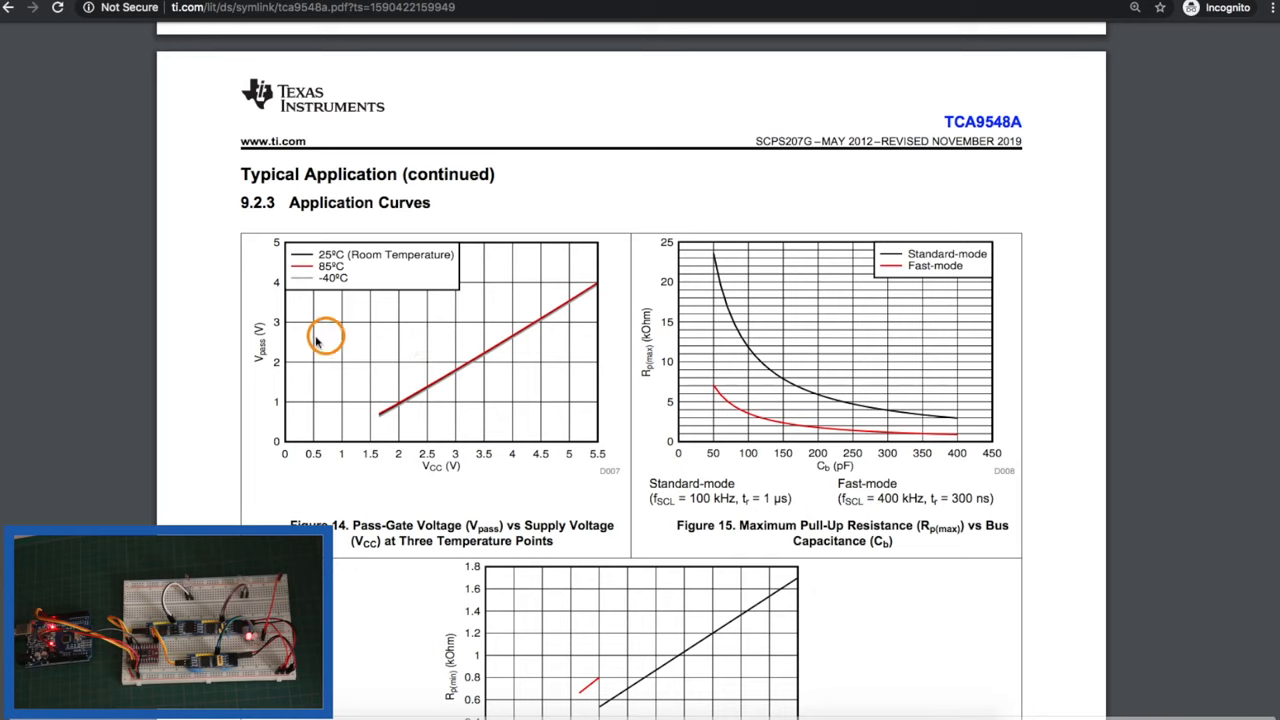
pyautogui.moveTo(284, 338)
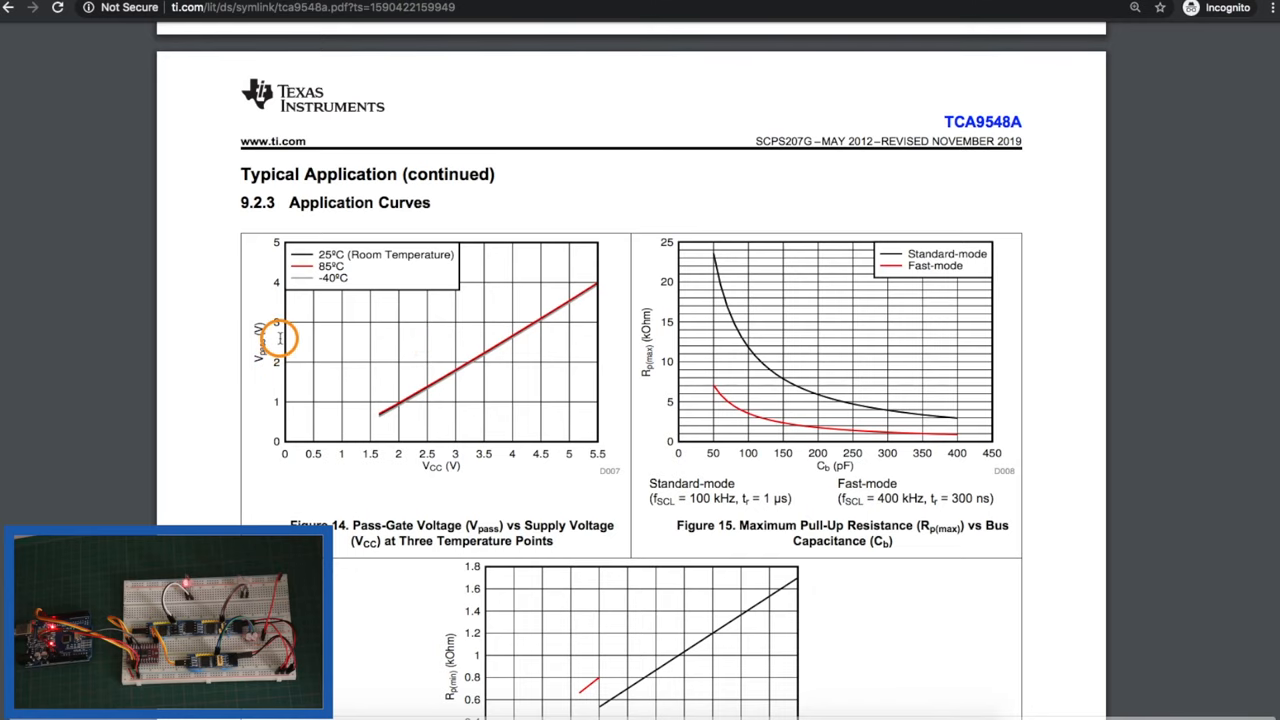
pyautogui.moveTo(440, 388)
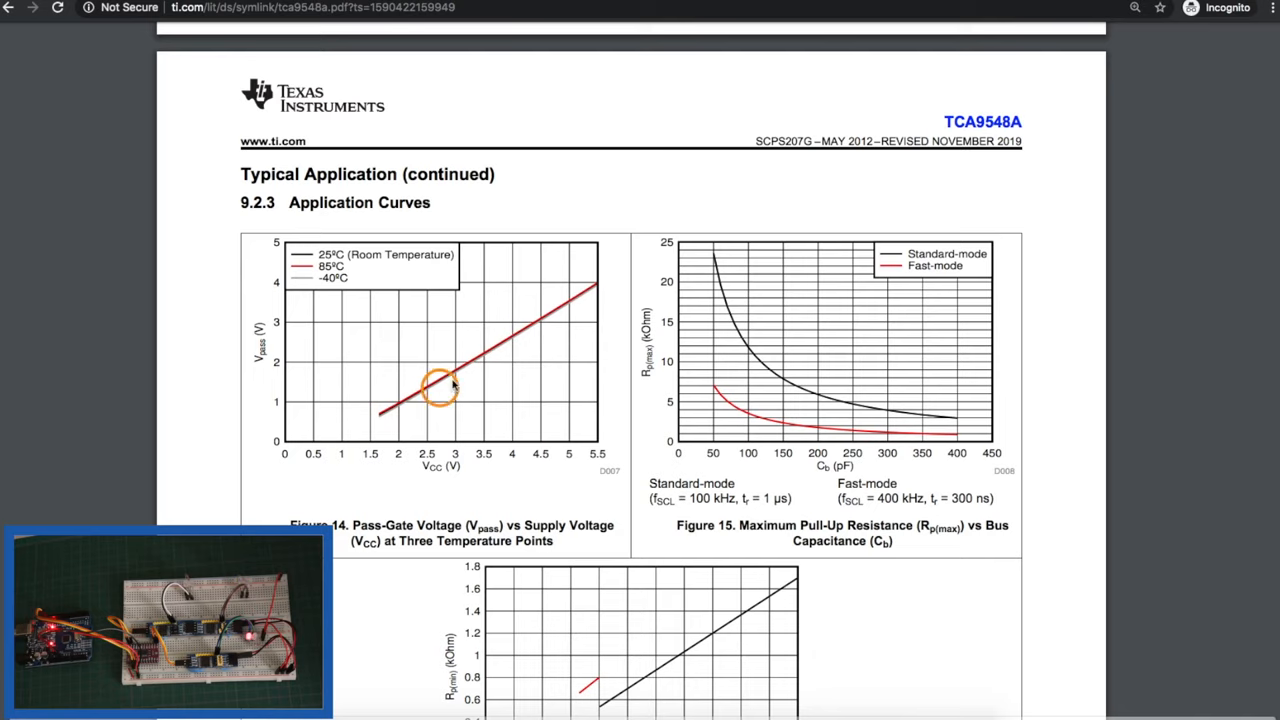
pyautogui.moveTo(378, 404)
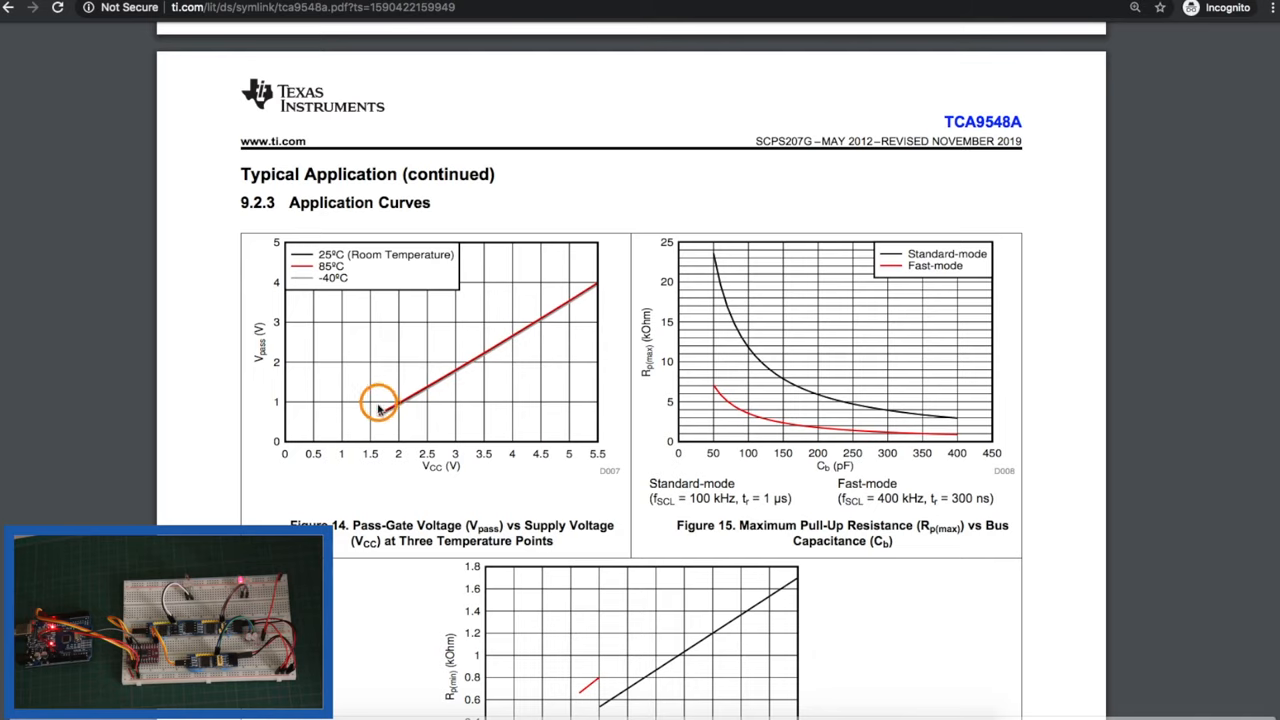
pyautogui.moveTo(510, 348)
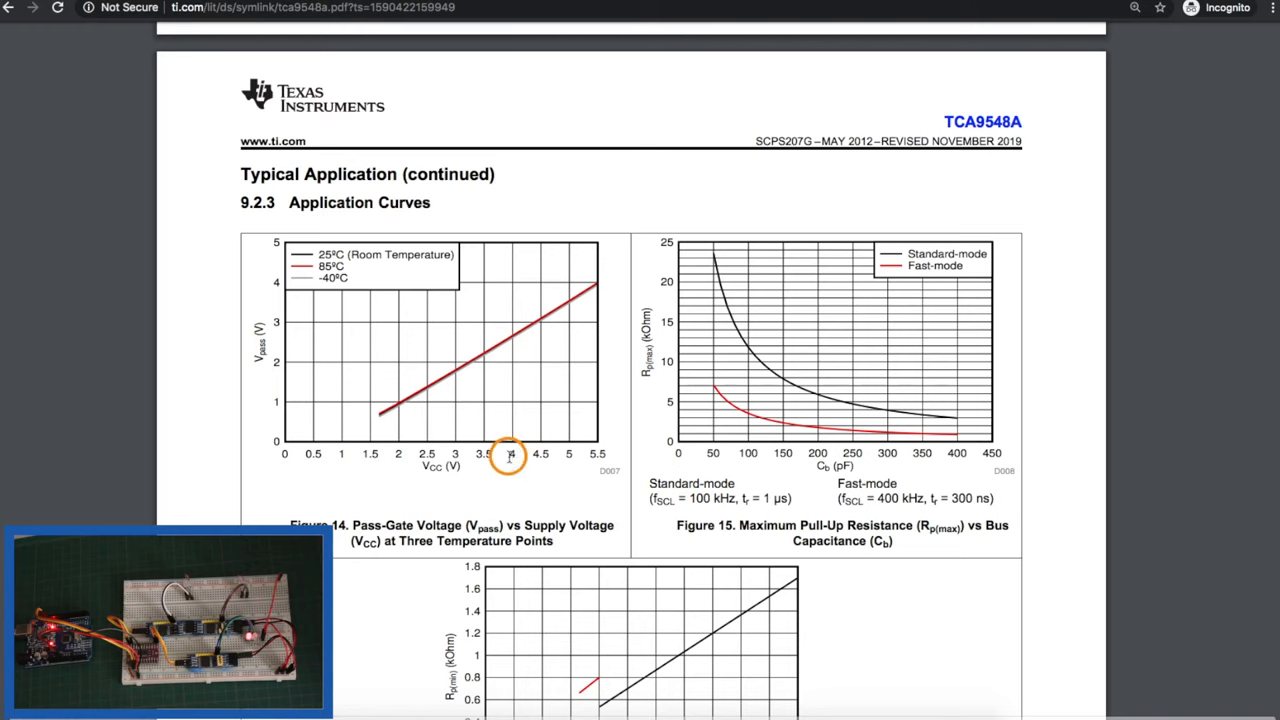
pyautogui.scroll(3)
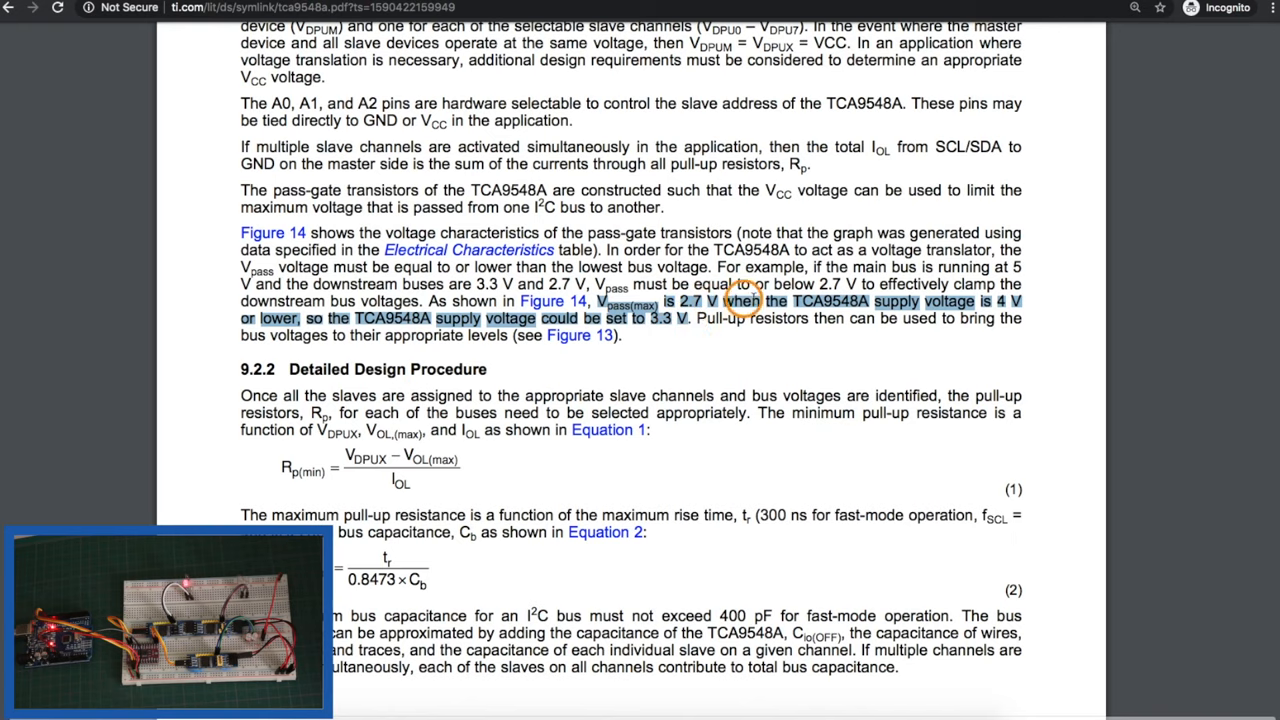
pyautogui.scroll(-3)
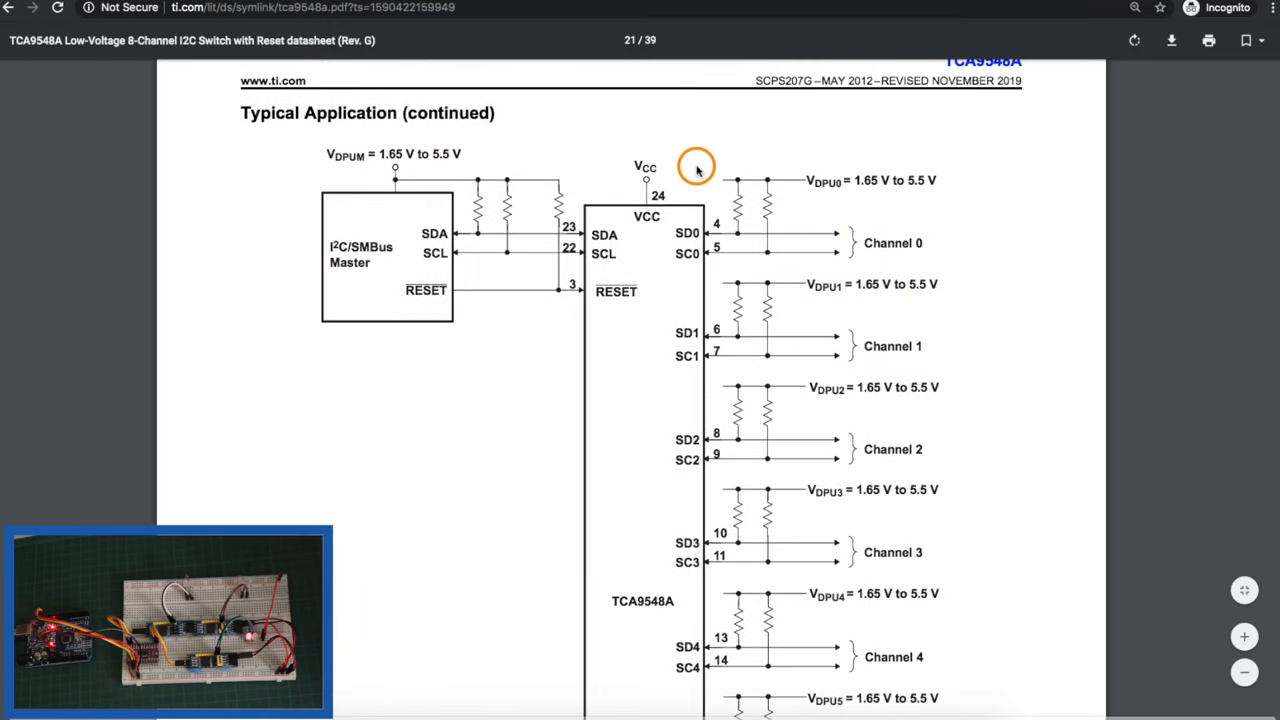
pyautogui.moveTo(632, 158)
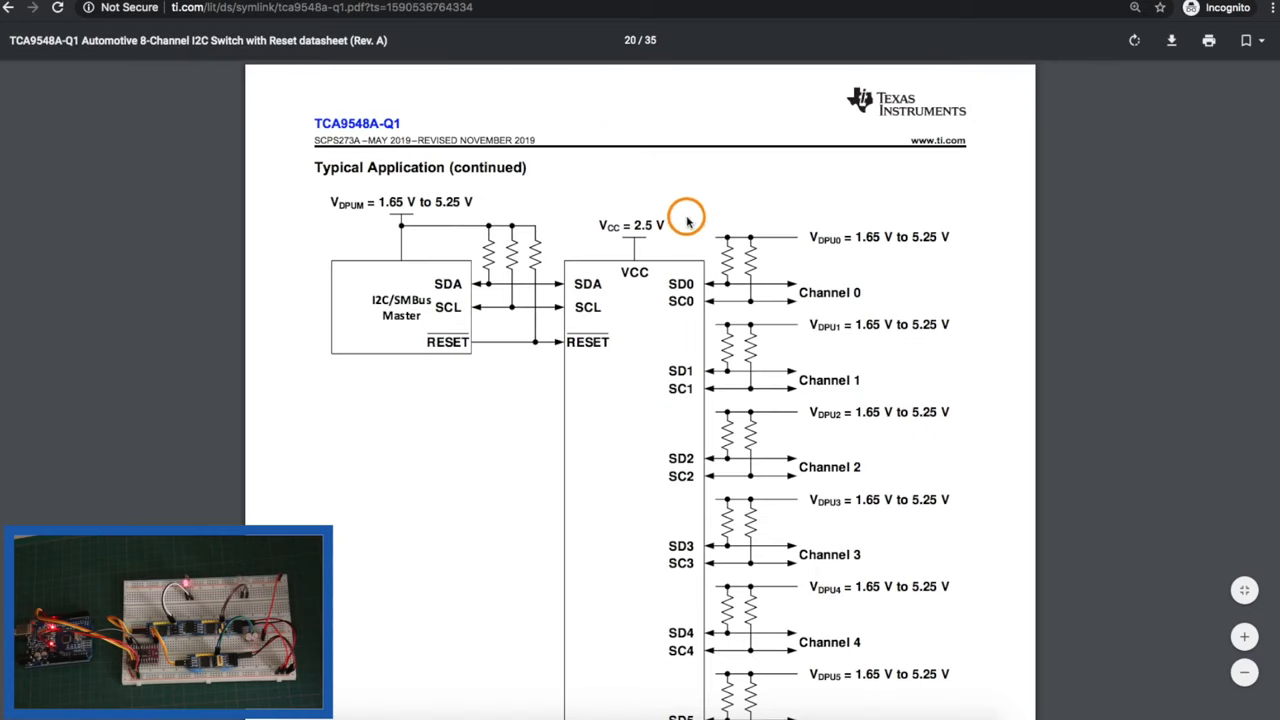
pyautogui.moveTo(372, 144)
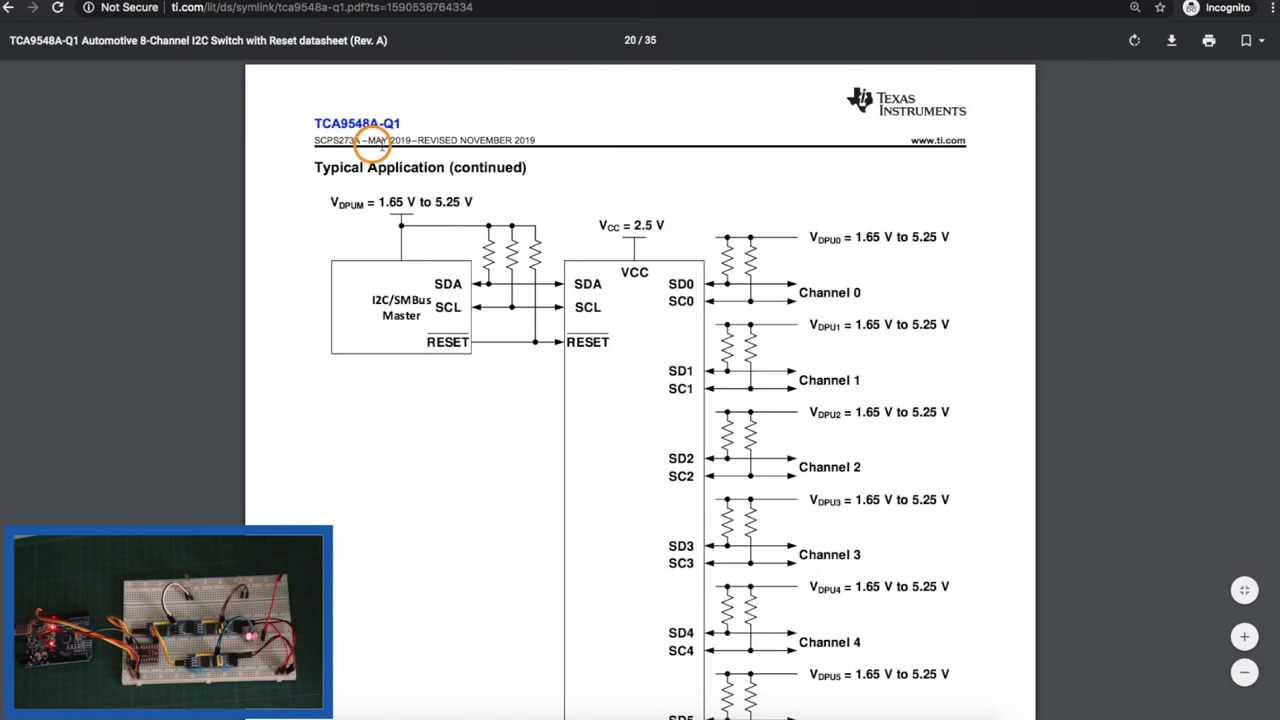
pyautogui.moveTo(690, 222)
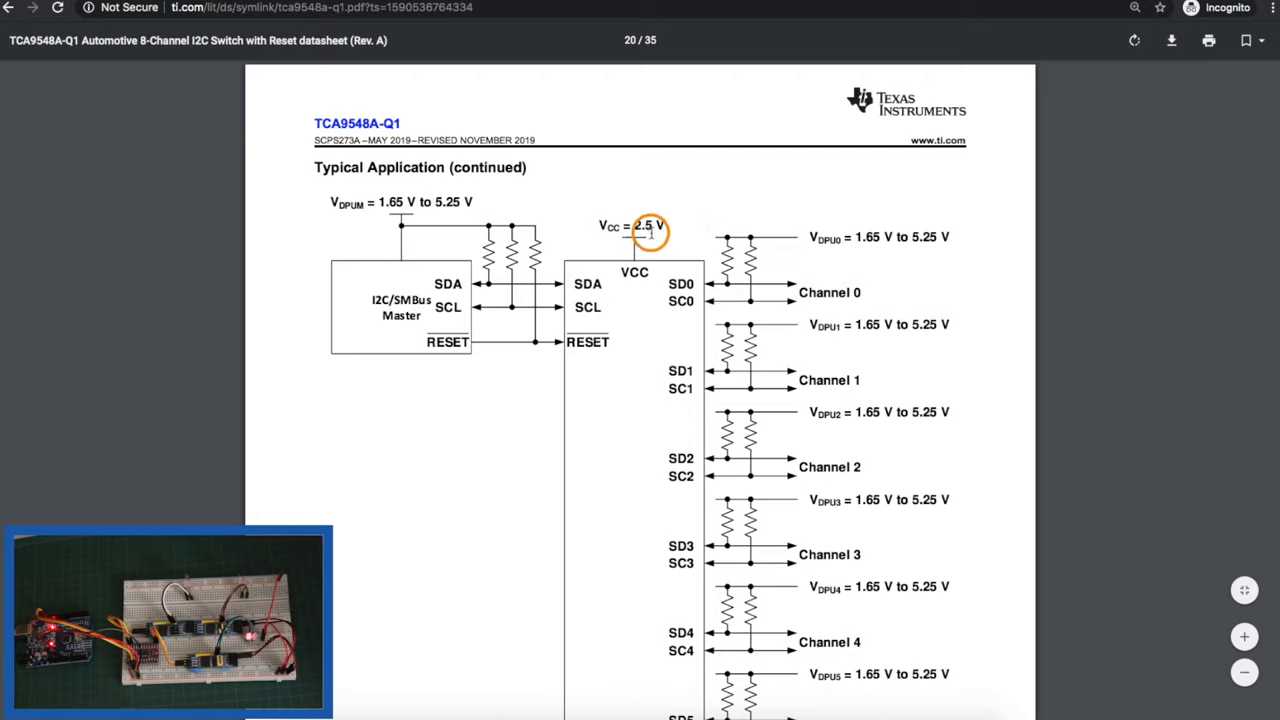
pyautogui.moveTo(888, 238)
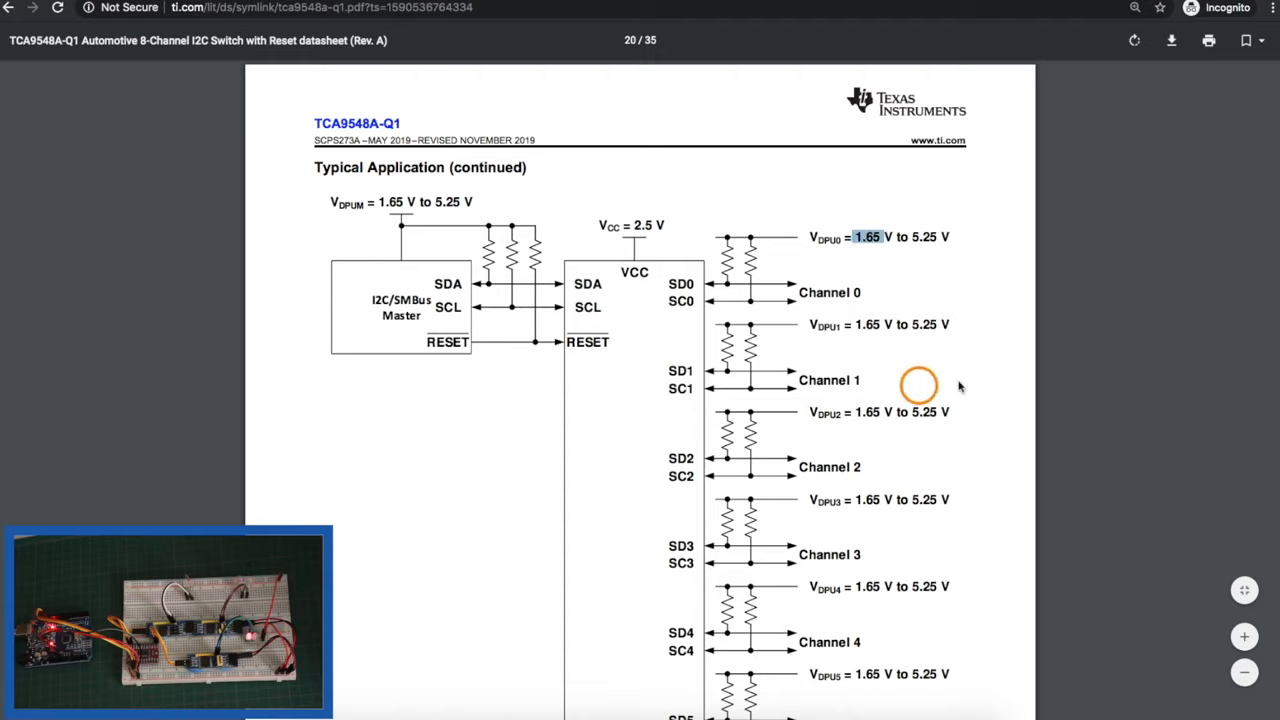
# - Scroll from the page 20 schematic toward the page 22 application curves with Figure 13
pyautogui.scroll(-3)
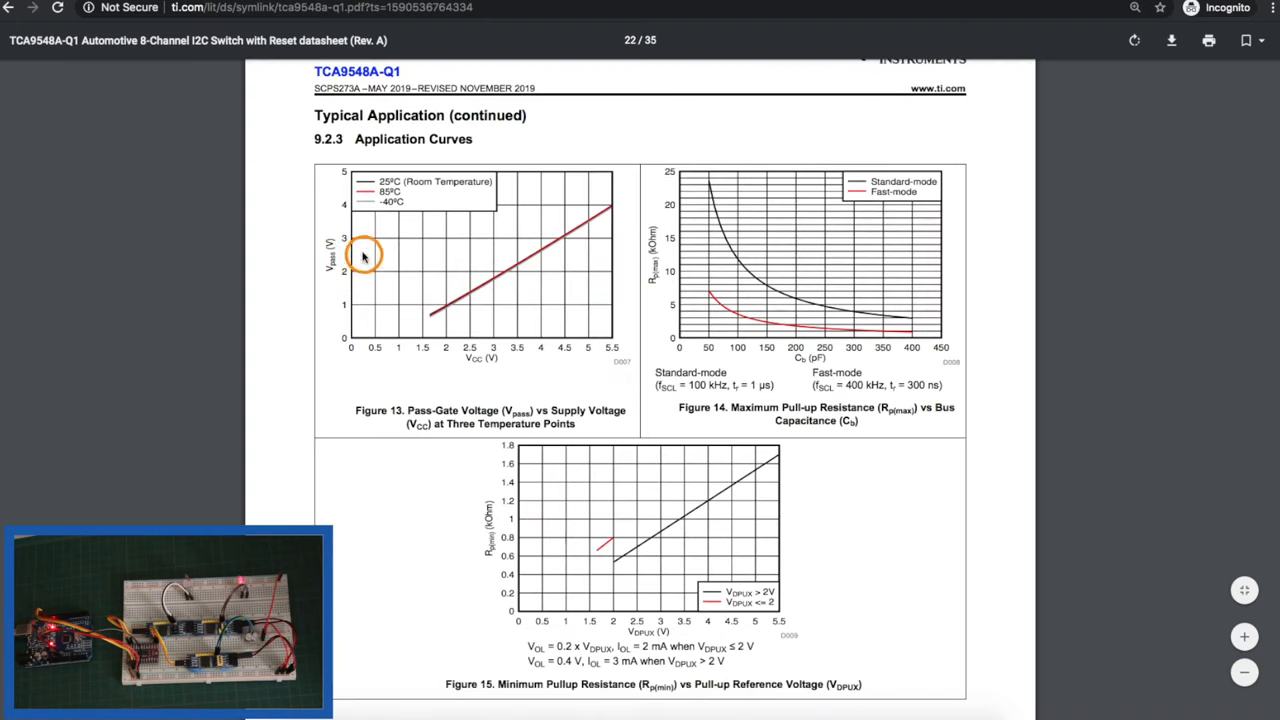
pyautogui.moveTo(356, 352)
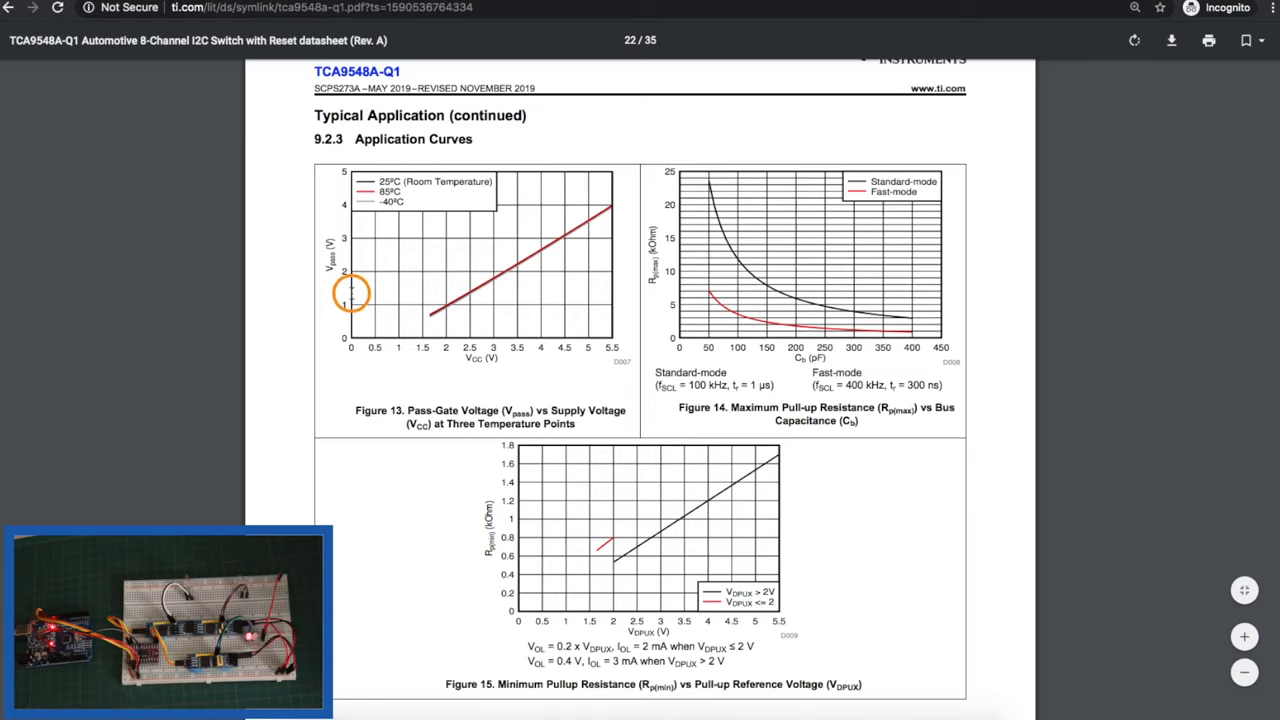
pyautogui.moveTo(480, 290)
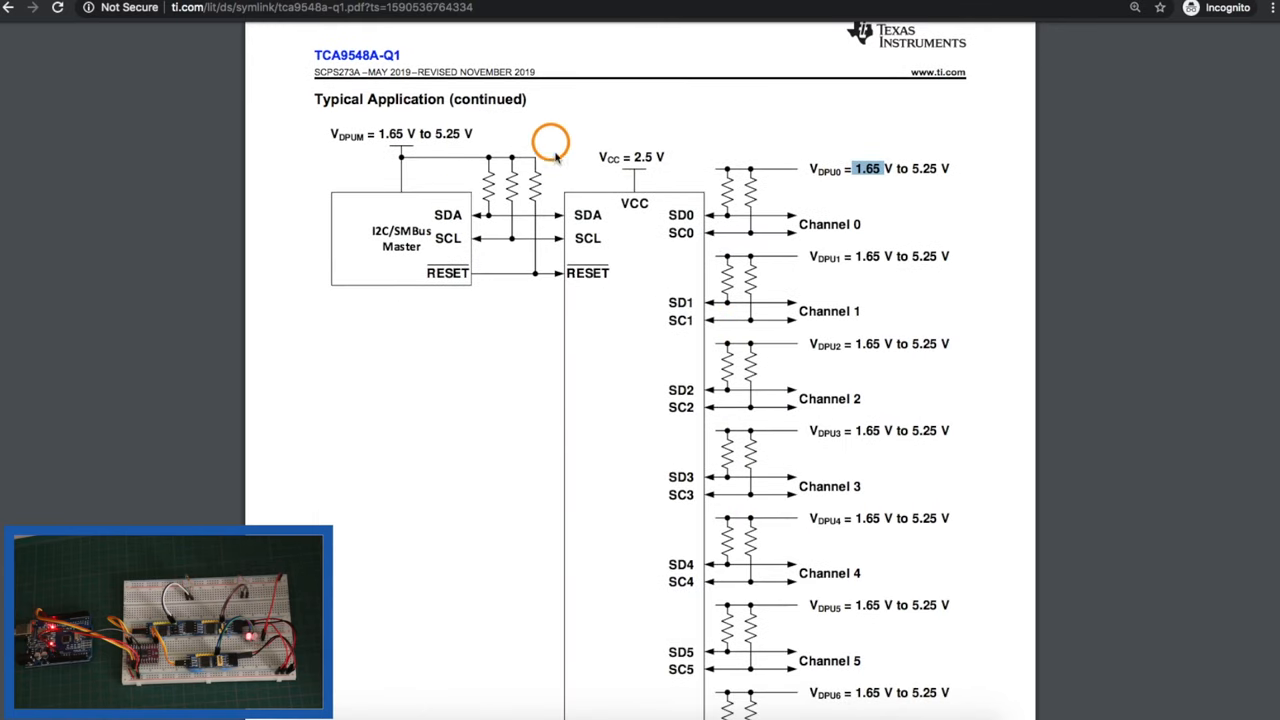
pyautogui.moveTo(600, 160)
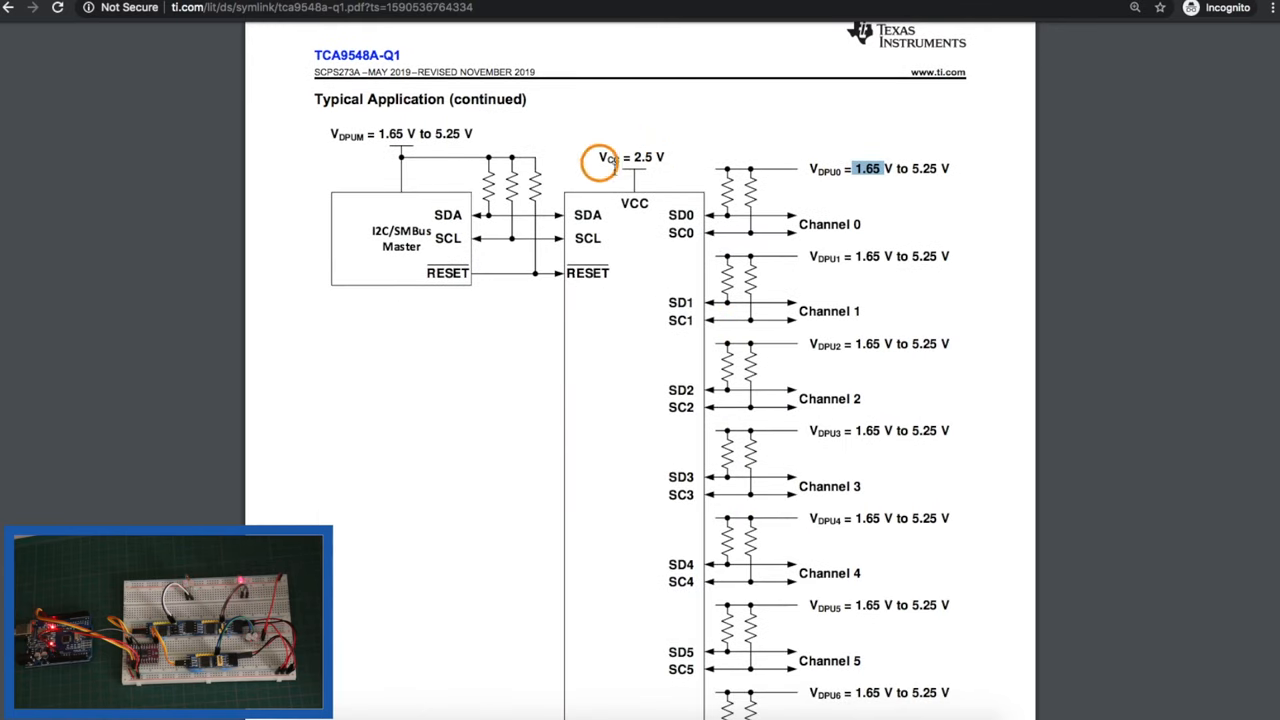
pyautogui.moveTo(680, 176)
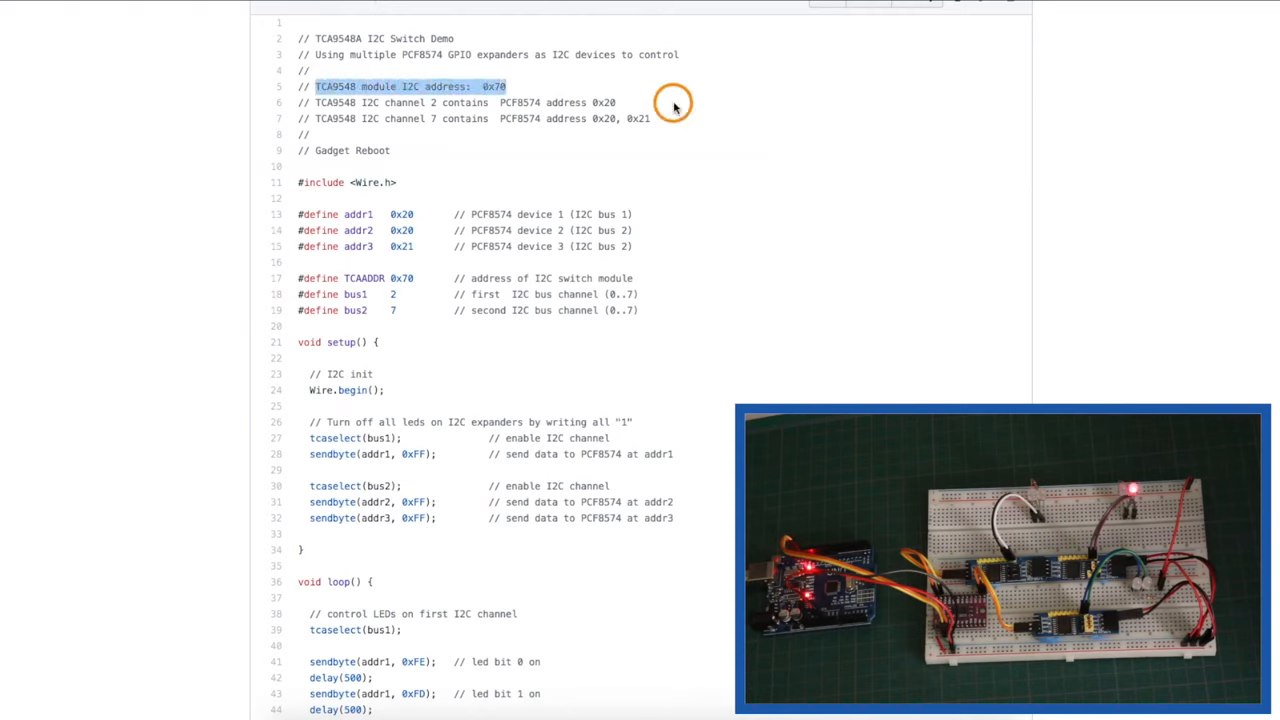
pyautogui.moveTo(568, 92)
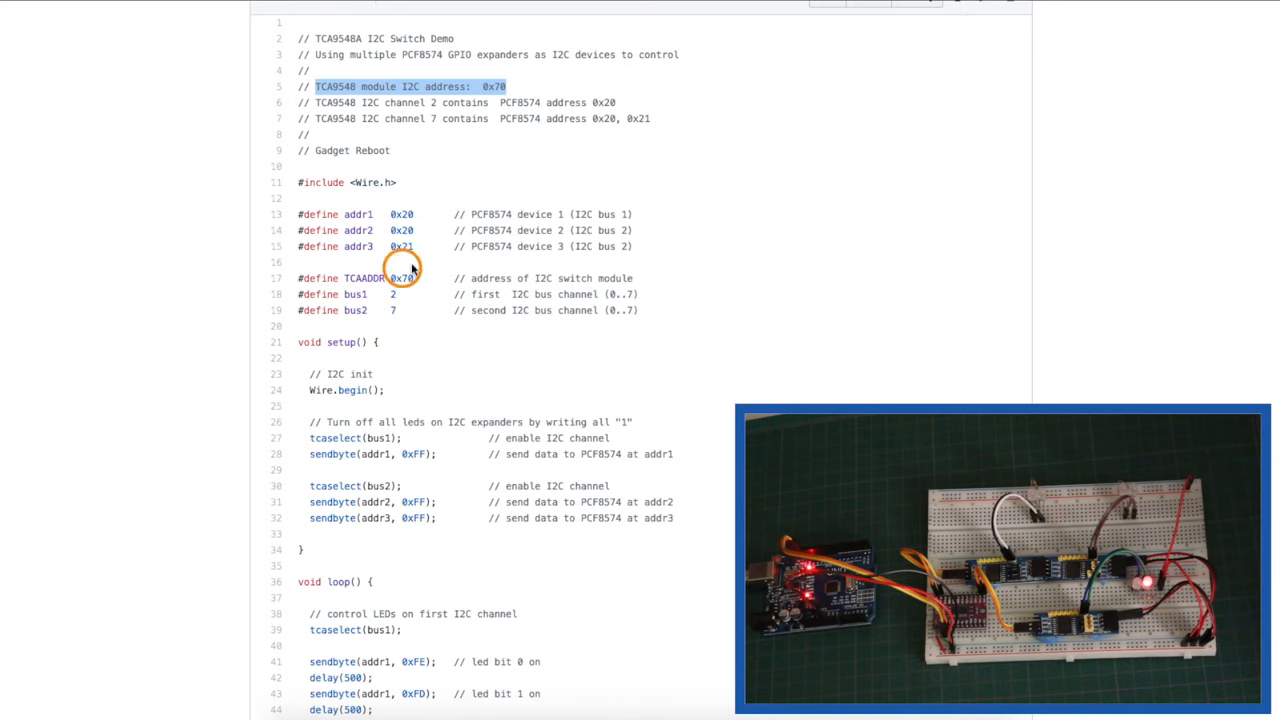
# - Scroll the Arduino sketch down to the tcaselect() and sendbyte() functions at the bottom
pyautogui.scroll(-3)
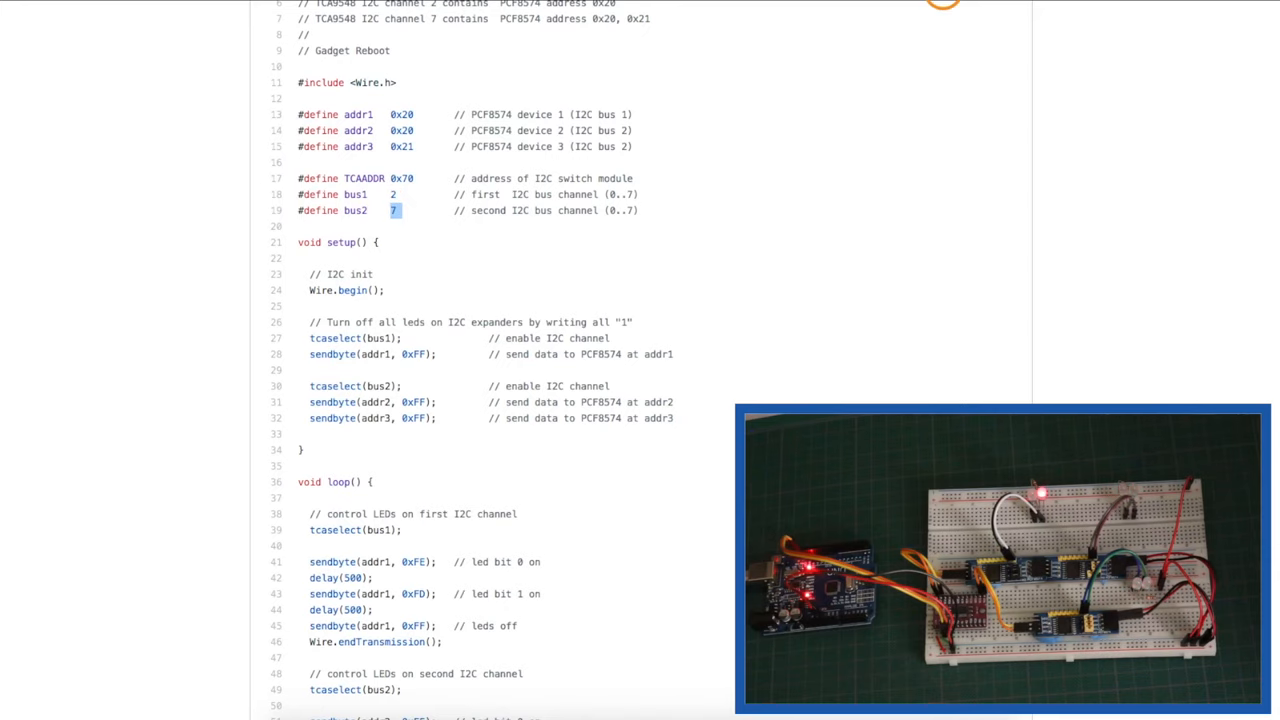
pyautogui.scroll(-3)
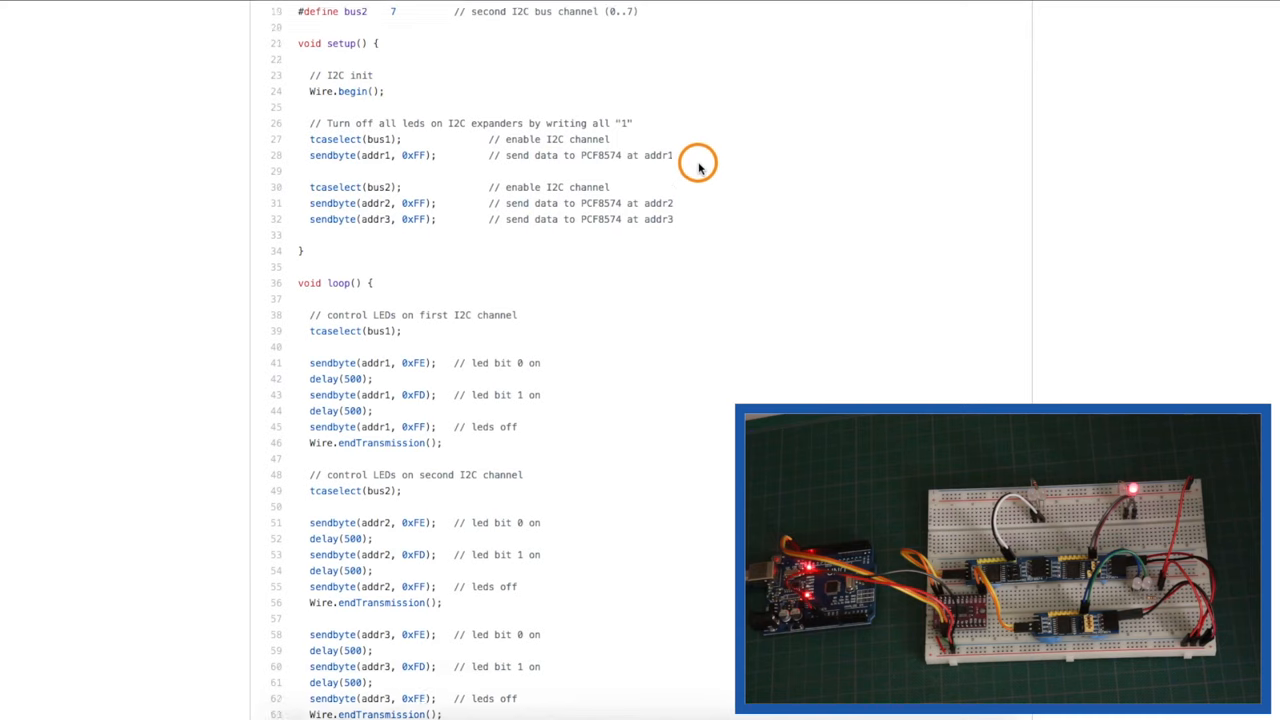
pyautogui.scroll(-3)
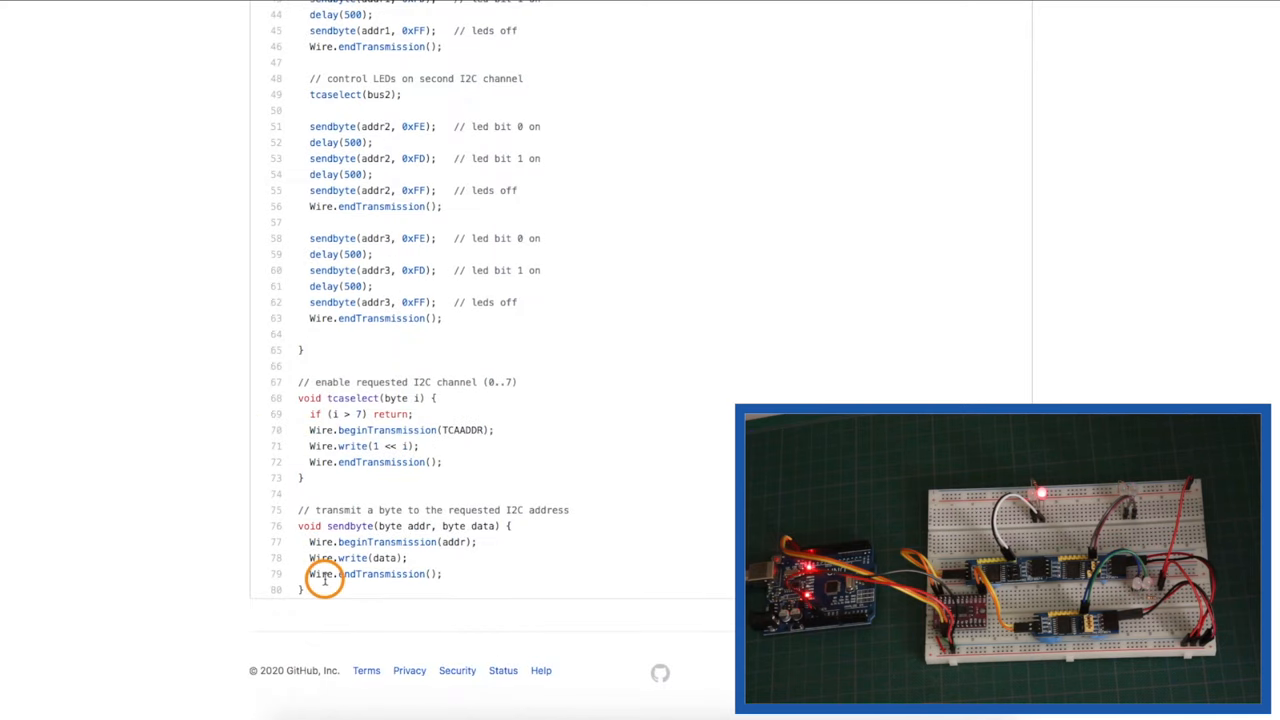
# - Highlight the 0..7 channel range in the tcaselect() comment
pyautogui.doubleClick(350, 398)
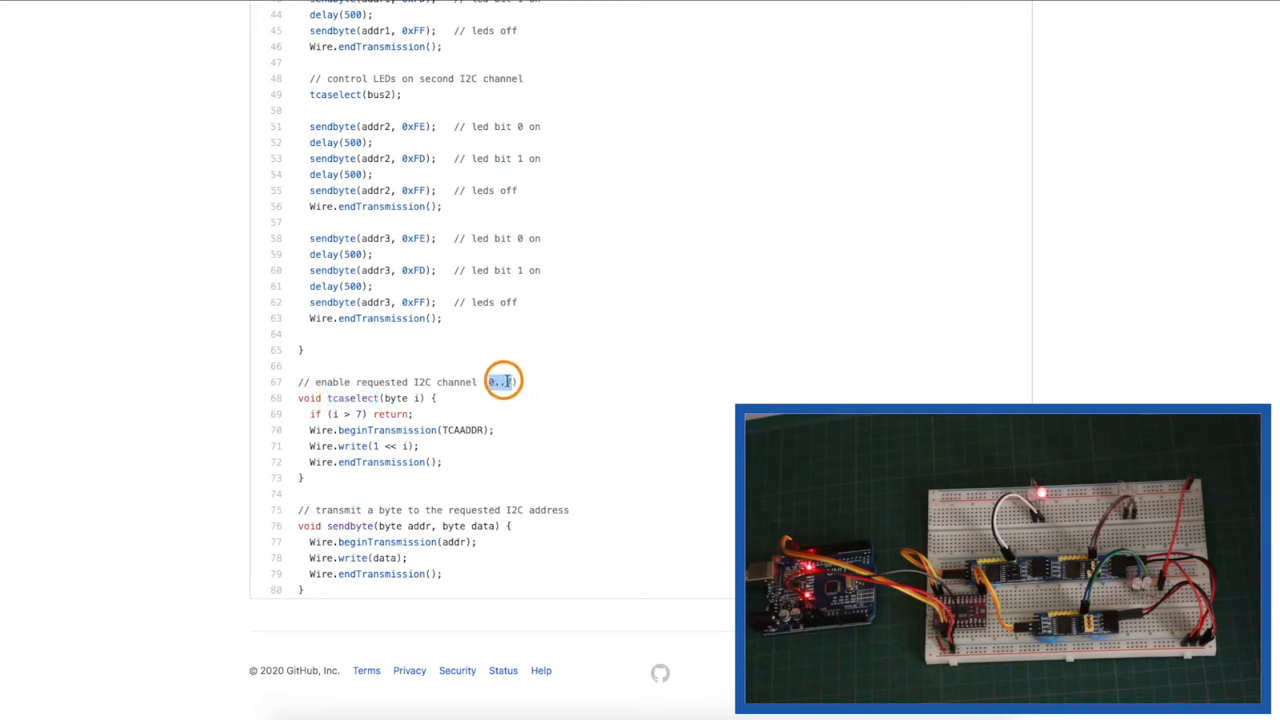
pyautogui.moveTo(478, 428)
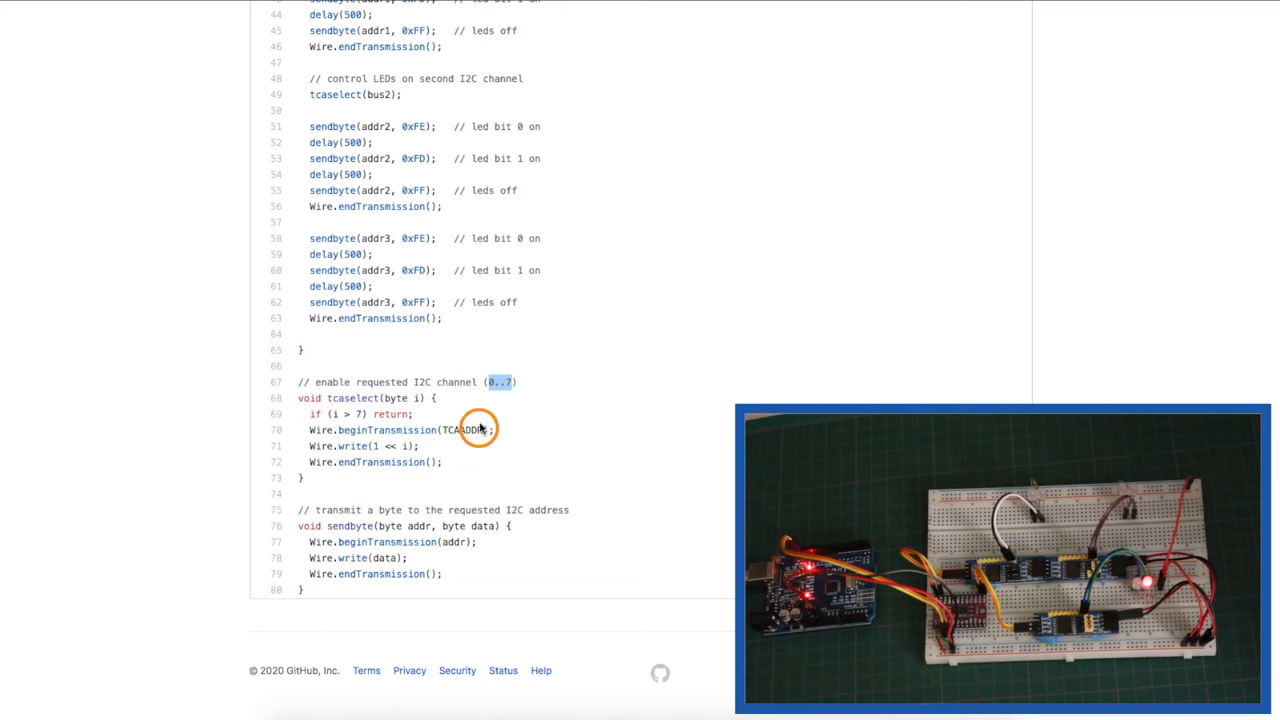
pyautogui.moveTo(436, 470)
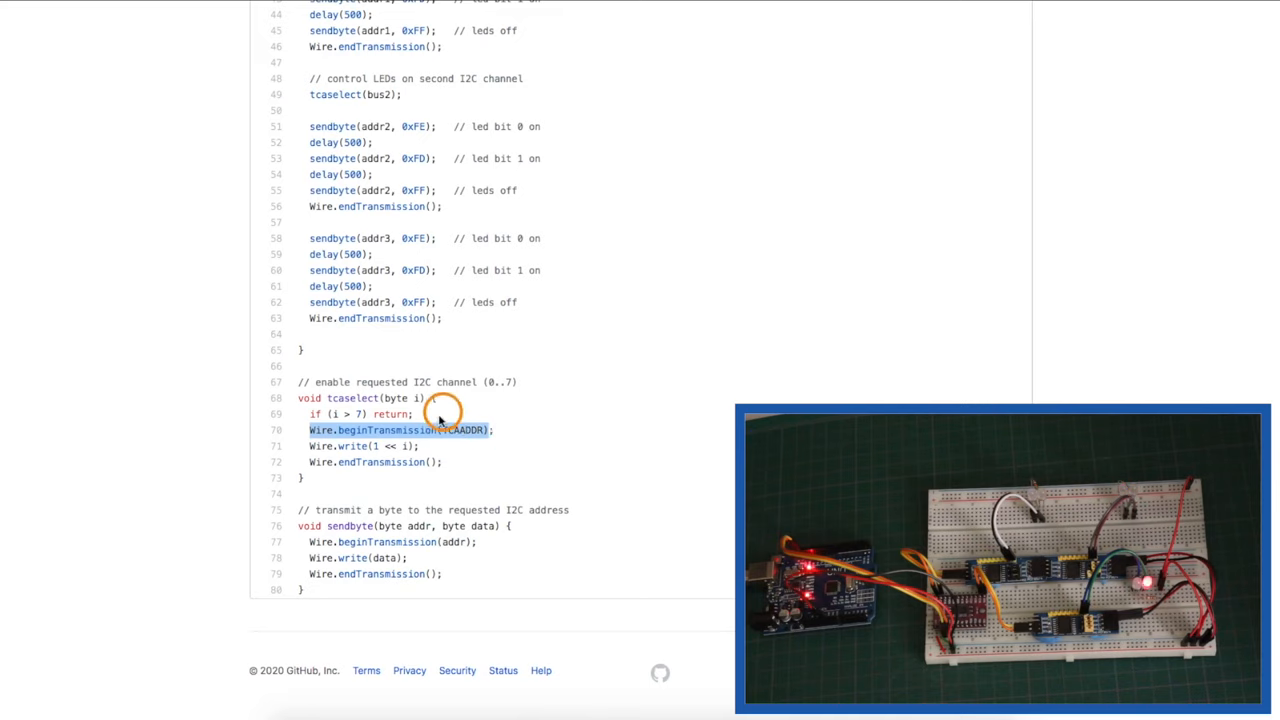
pyautogui.moveTo(508, 438)
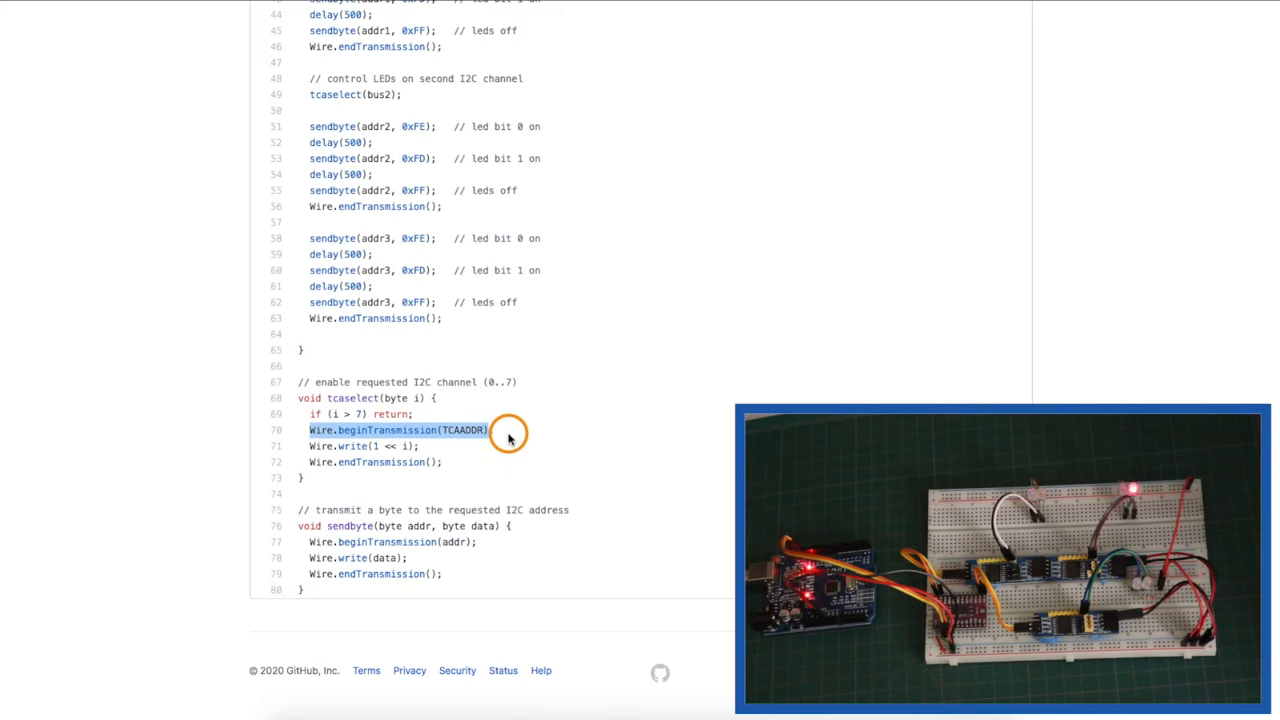
pyautogui.moveTo(484, 438)
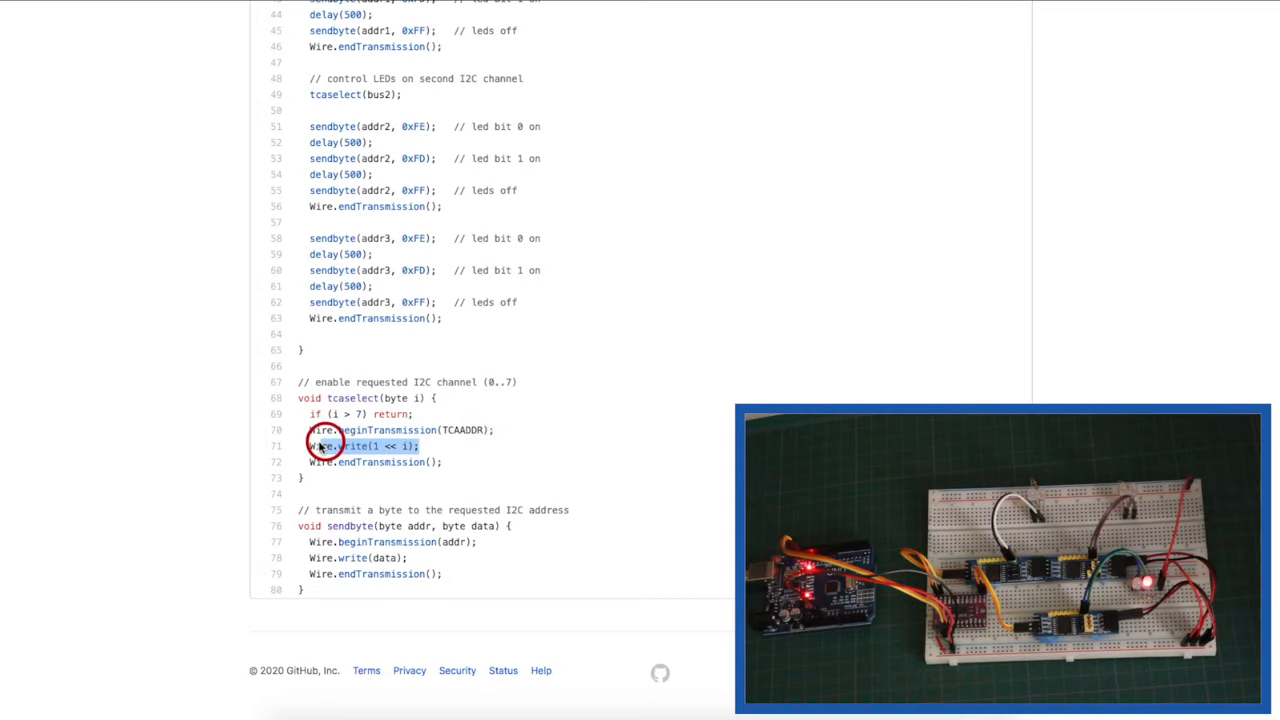
pyautogui.moveTo(538, 388)
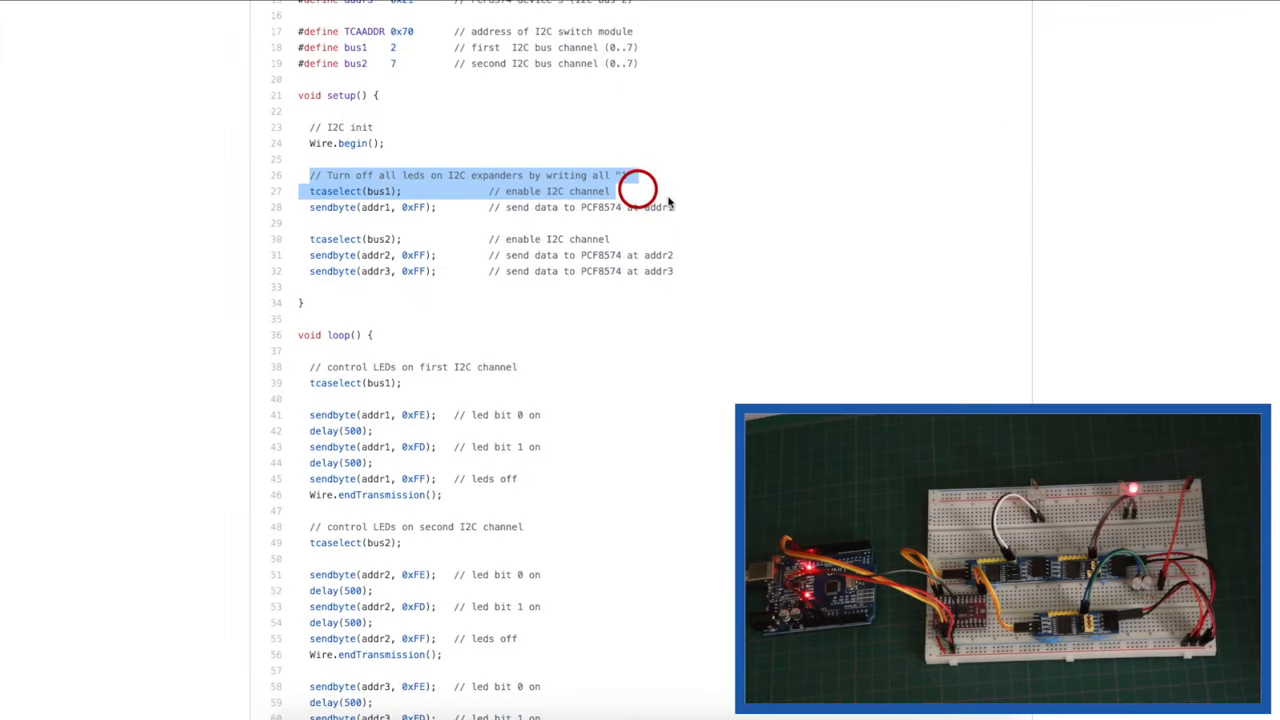
pyautogui.moveTo(636, 192); pyautogui.dragTo(676, 256)
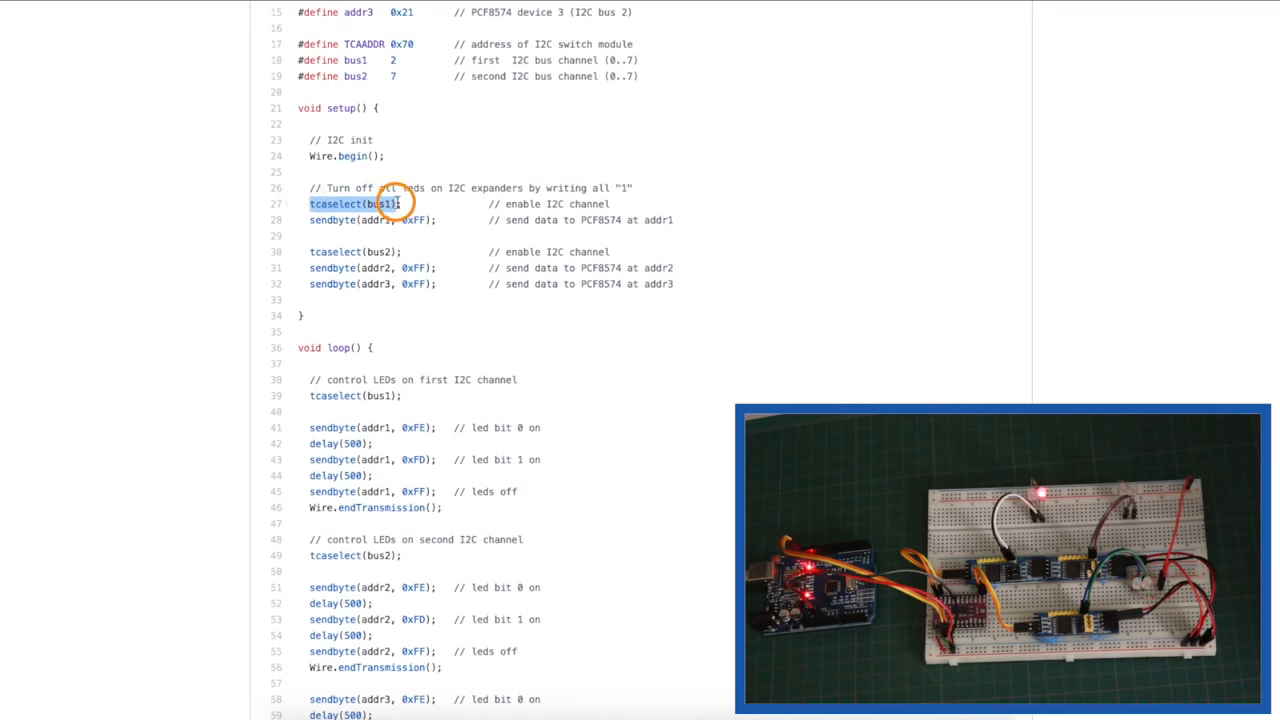
pyautogui.click(672, 220)
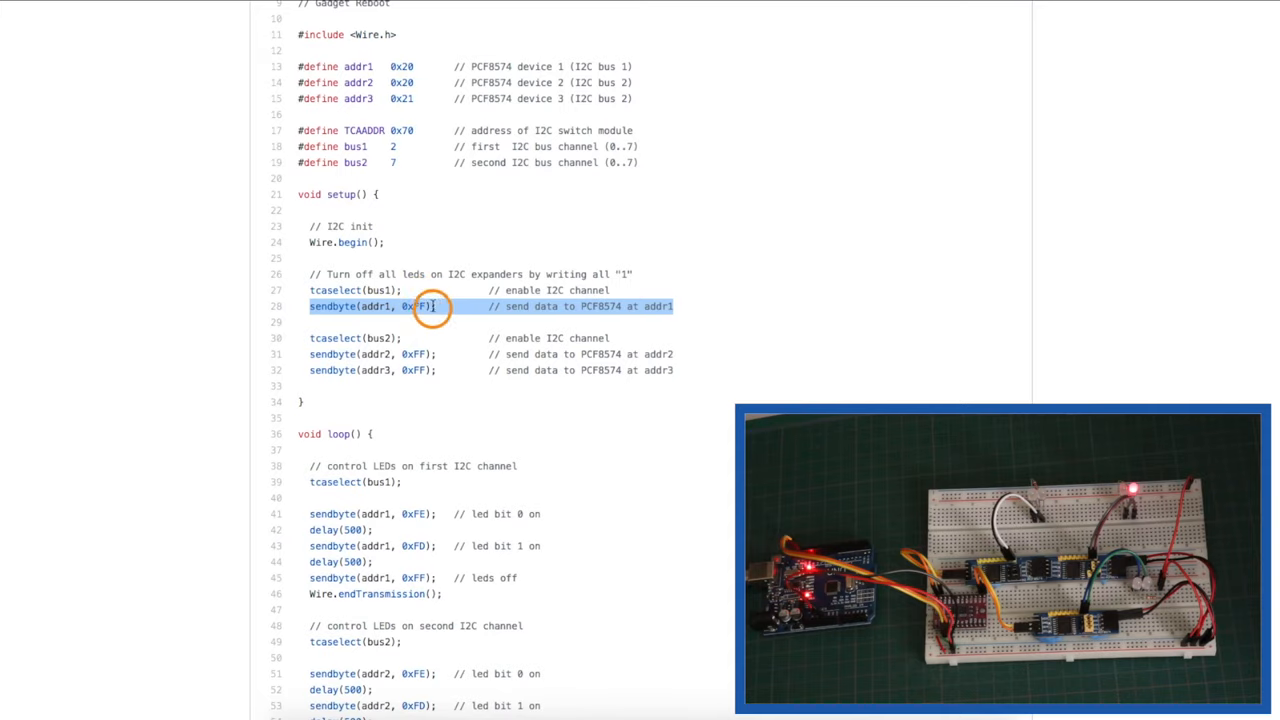
pyautogui.click(312, 338)
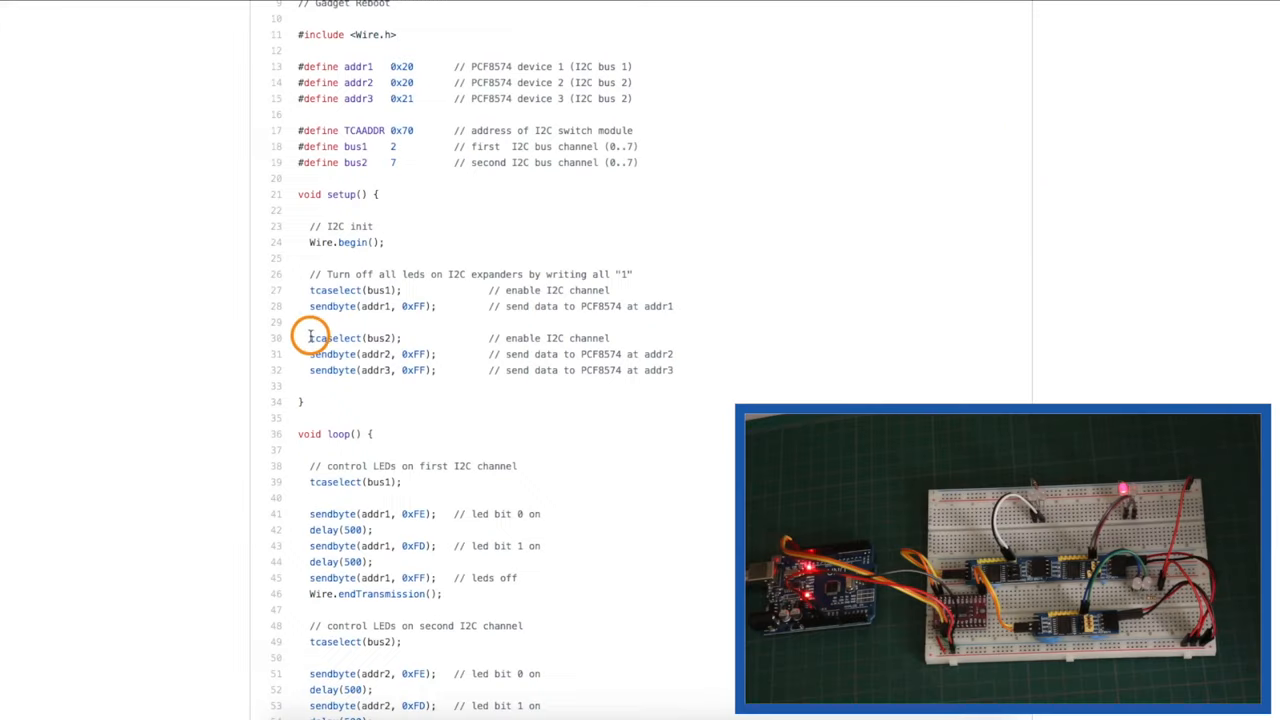
pyautogui.doubleClick(356, 338)
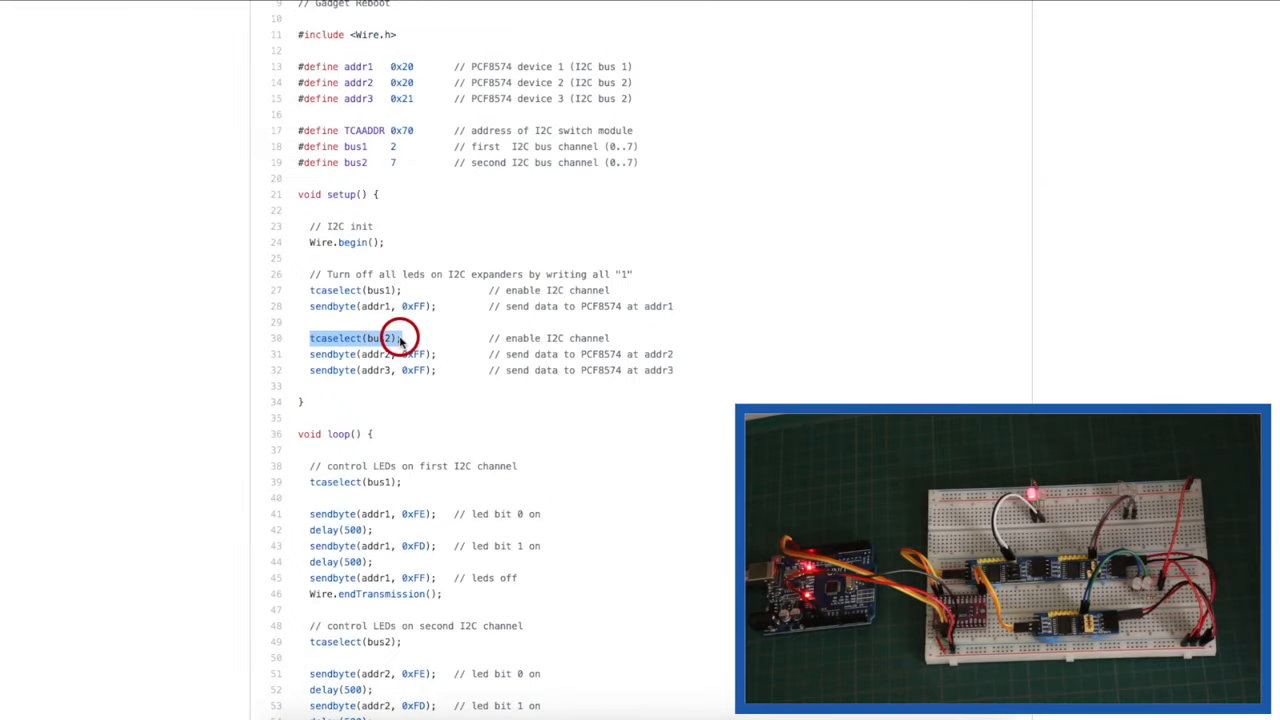
pyautogui.moveTo(532, 376)
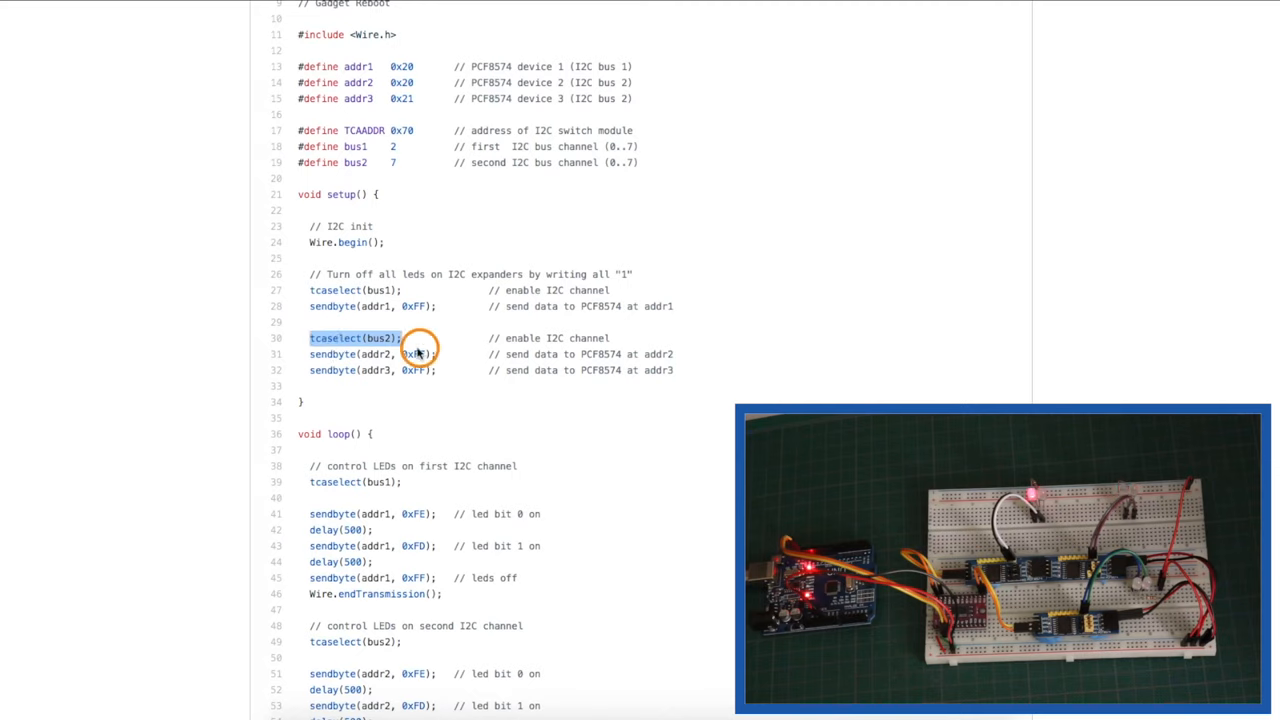
pyautogui.moveTo(644, 384)
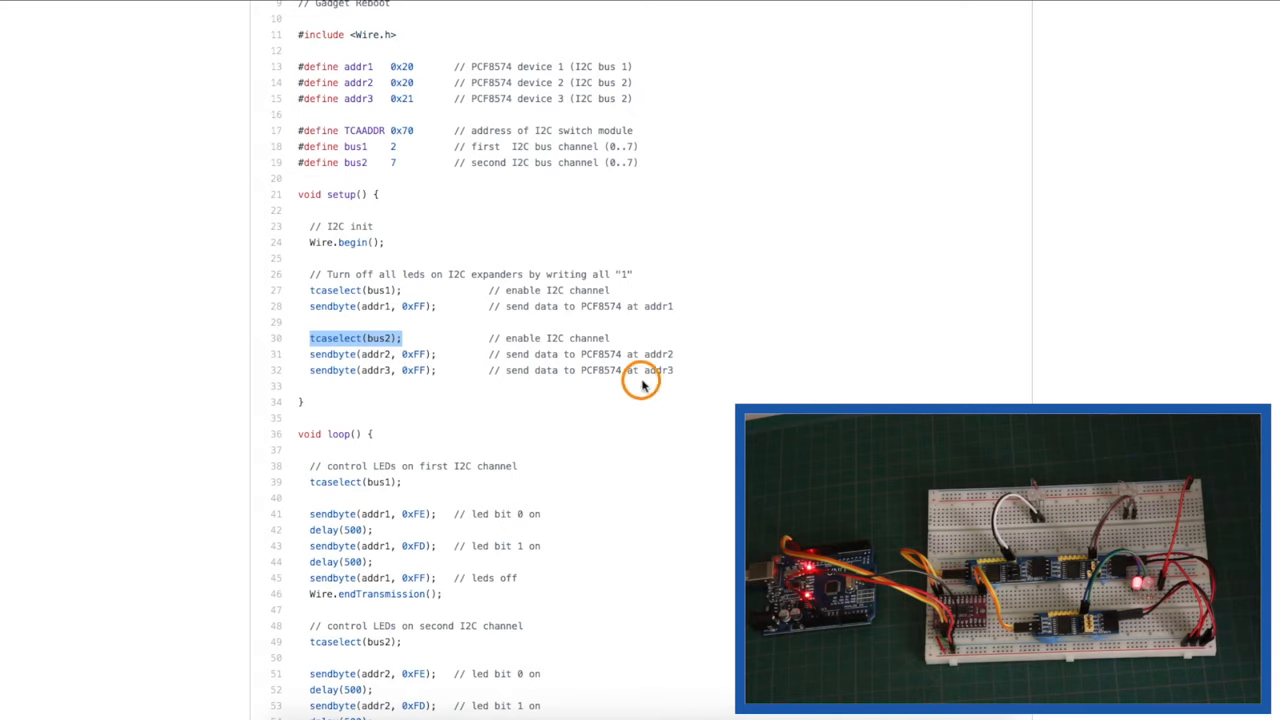
pyautogui.moveTo(348, 184)
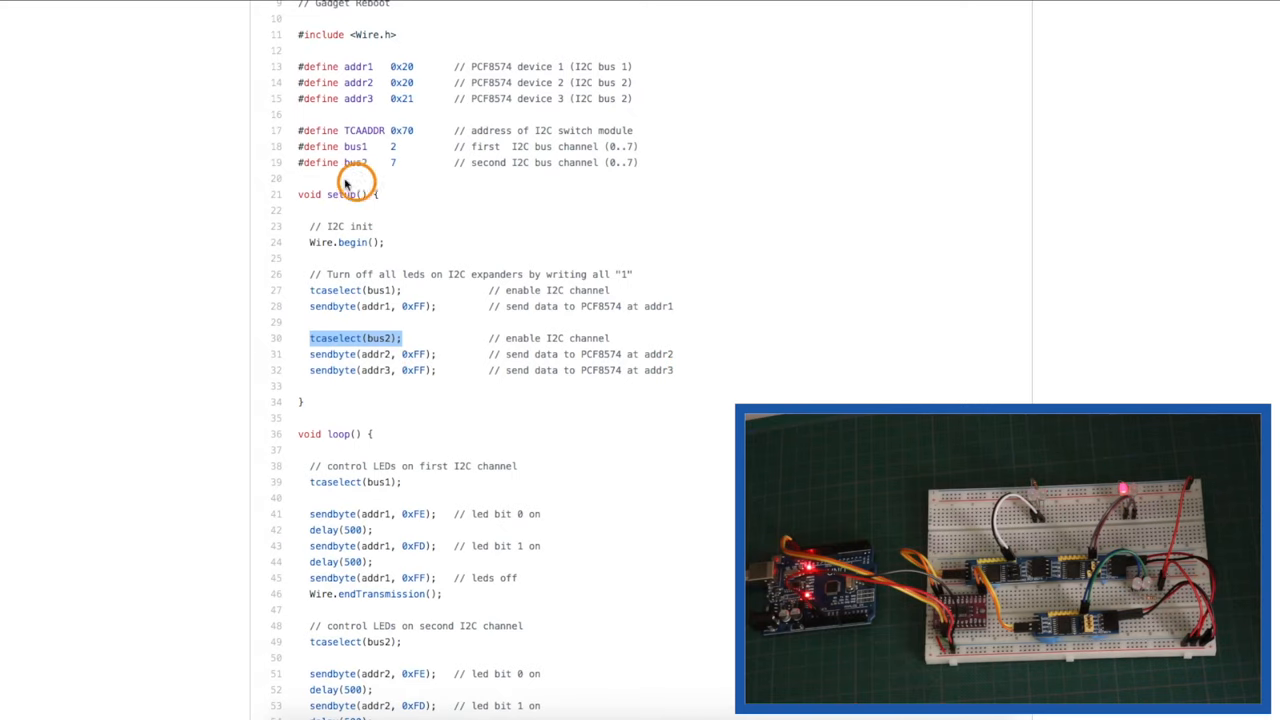
# - Scroll down to sendbyte()'s Wire.beginTransmission(addr), then back up to loop()'s first tcaselect call
pyautogui.scroll(-3)
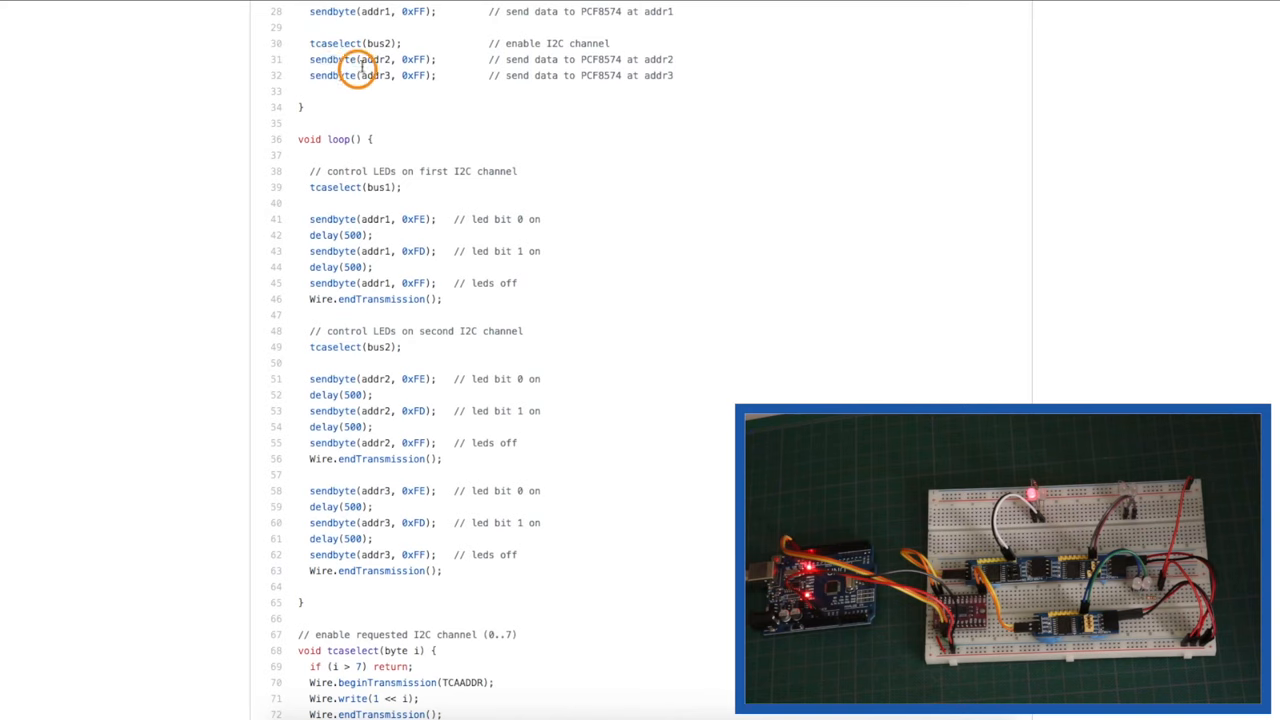
pyautogui.scroll(-3)
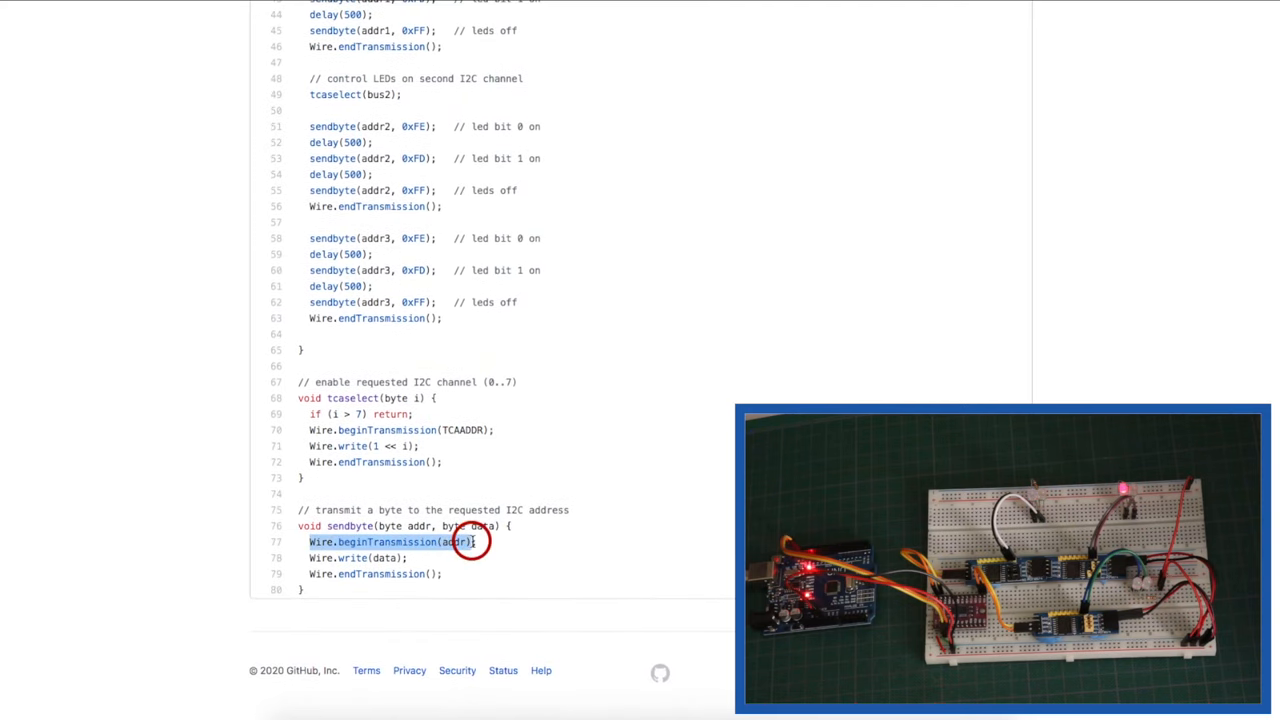
pyautogui.moveTo(404, 524)
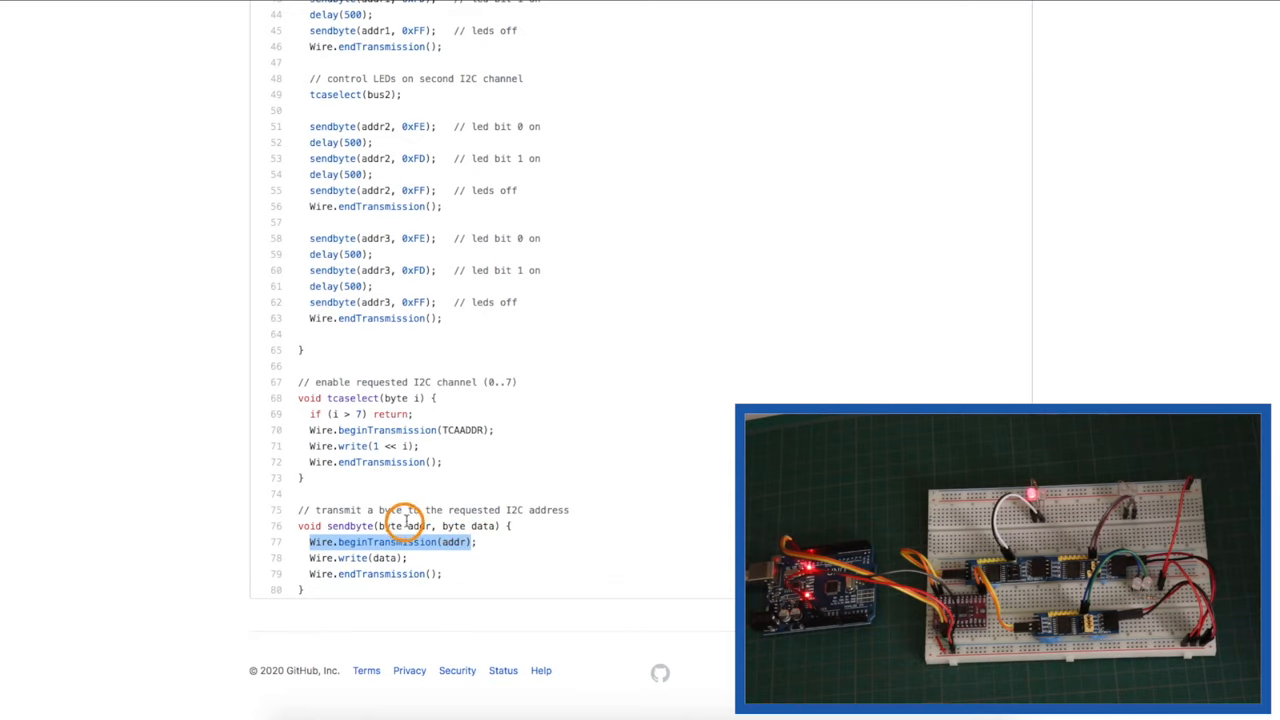
pyautogui.moveTo(504, 524)
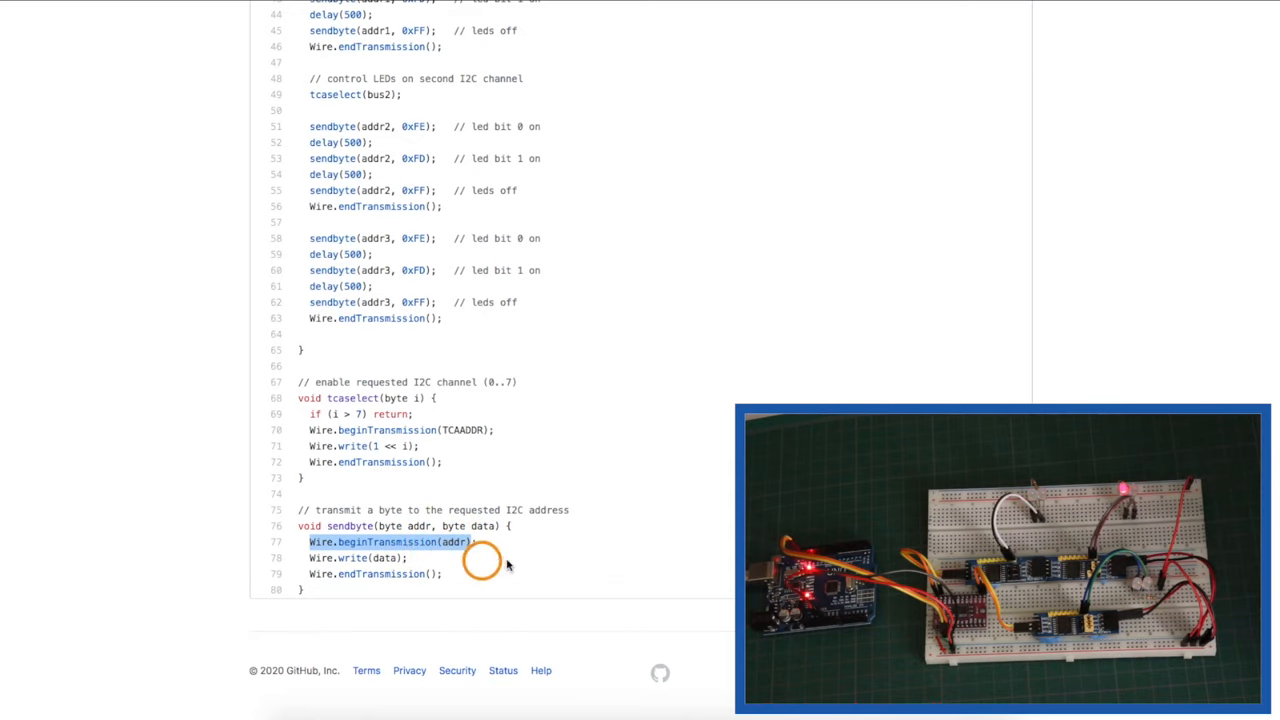
pyautogui.scroll(3)
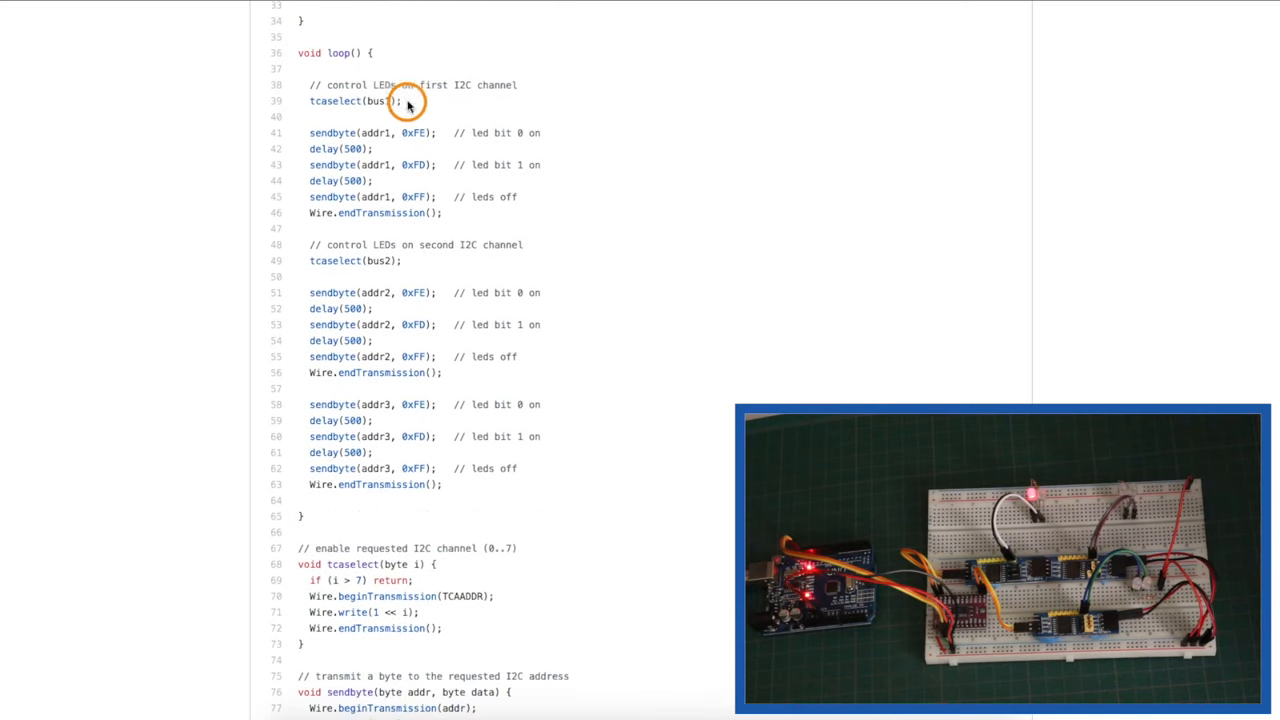
pyautogui.moveTo(652, 110)
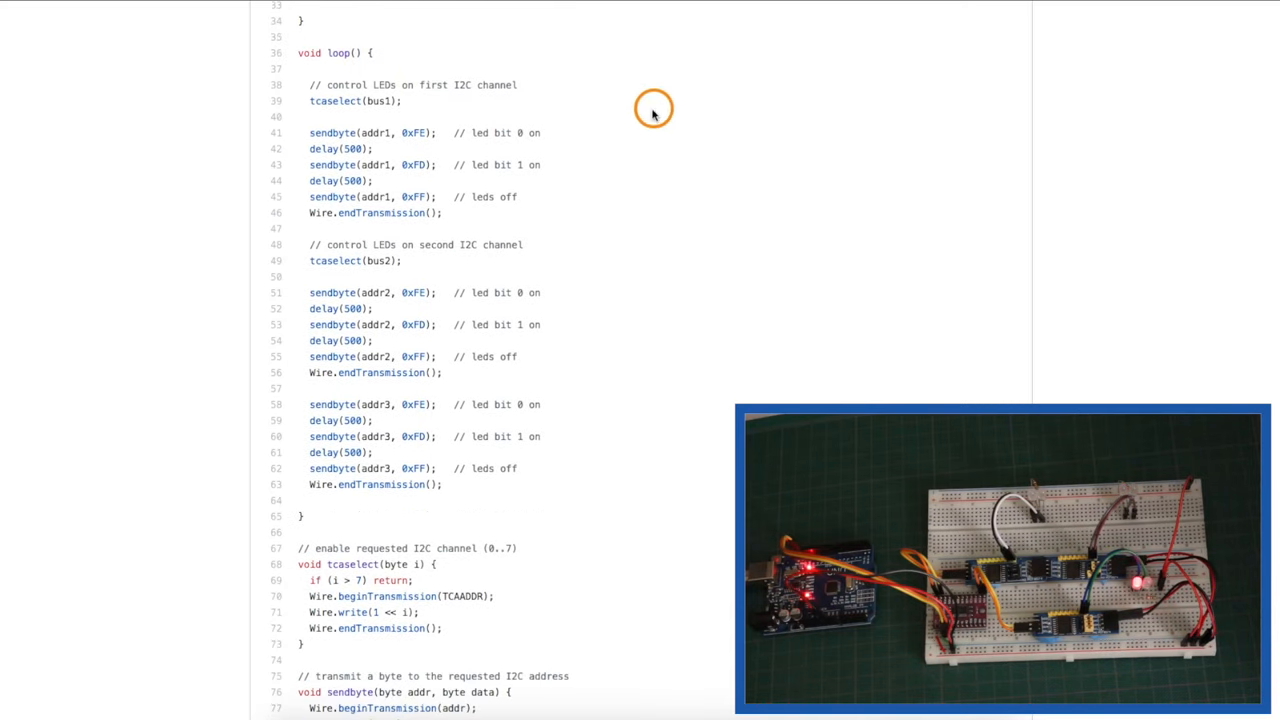
pyautogui.moveTo(900, 138)
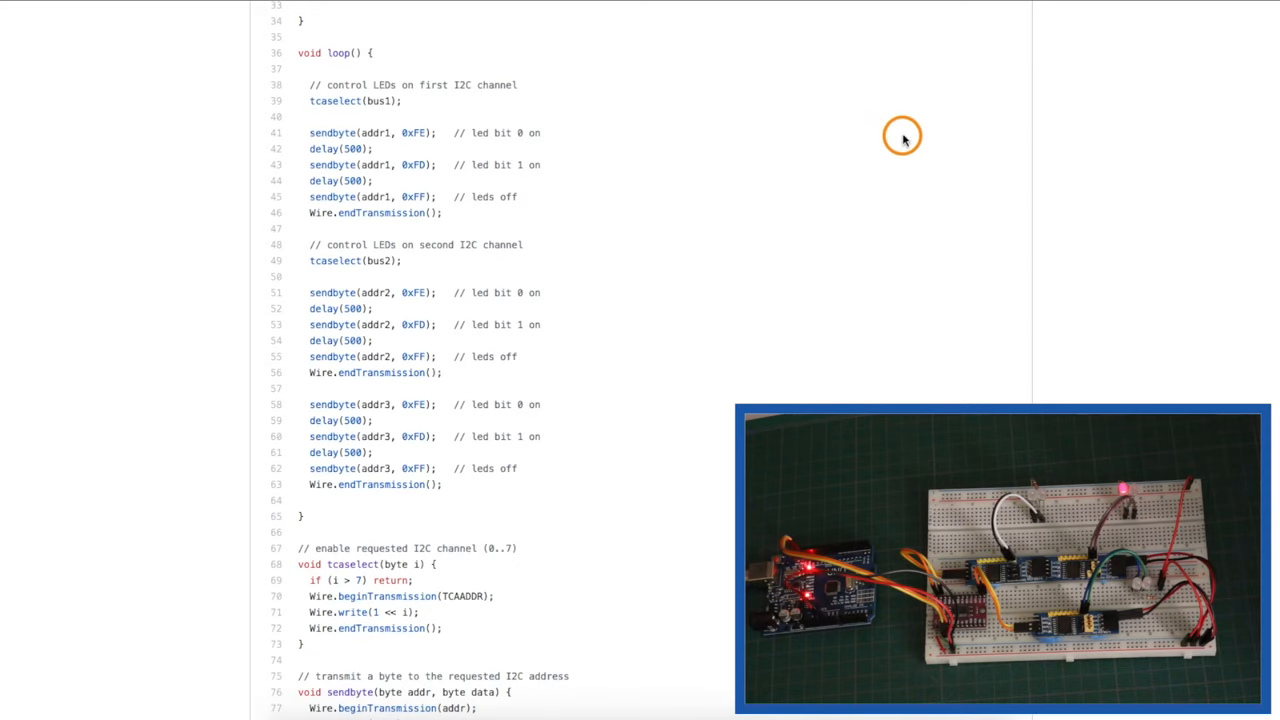
pyautogui.moveTo(424, 72)
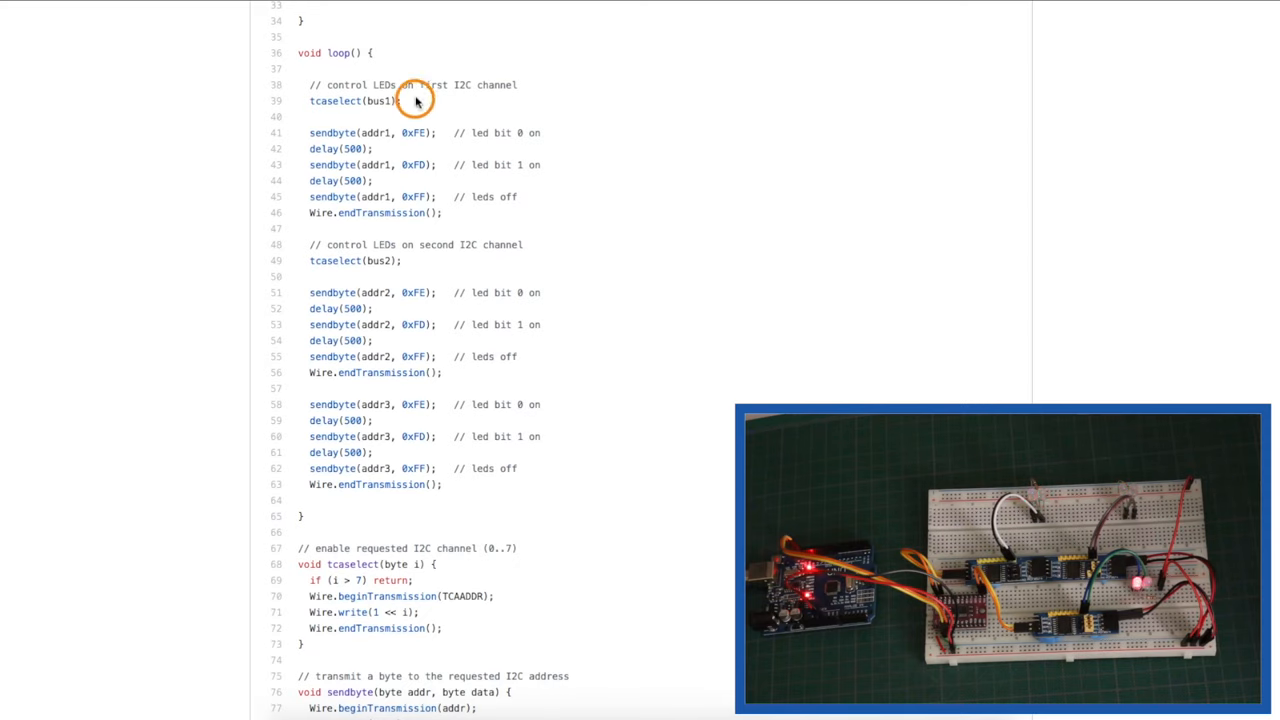
pyautogui.moveTo(420, 124)
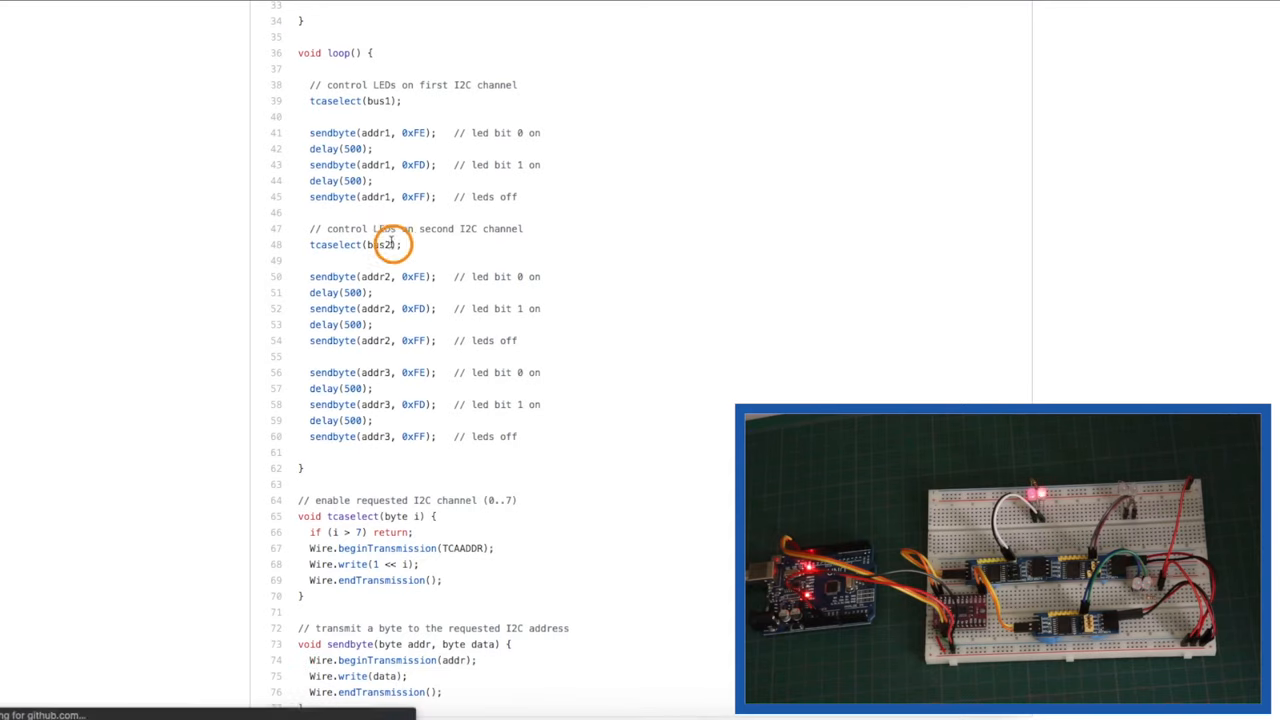
# - Scroll through the reloaded loop() to the tcaselect(bus2) call and back up
pyautogui.scroll(-3)
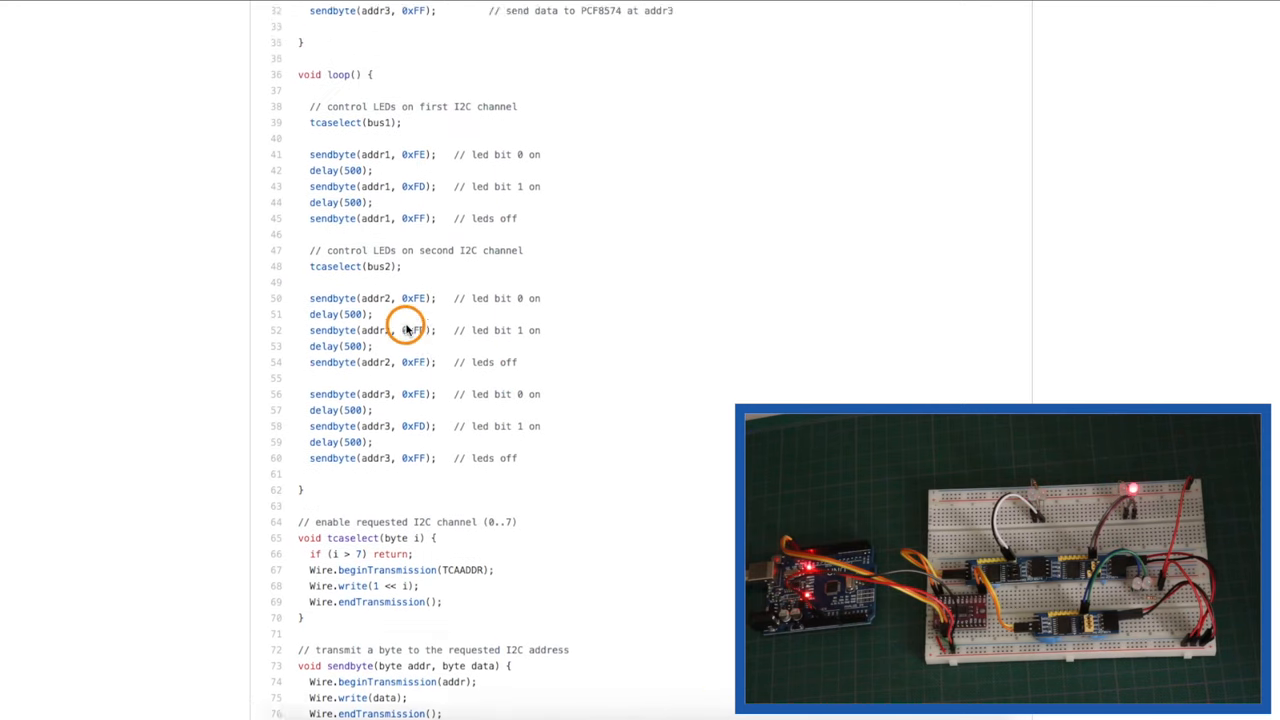
pyautogui.scroll(3)
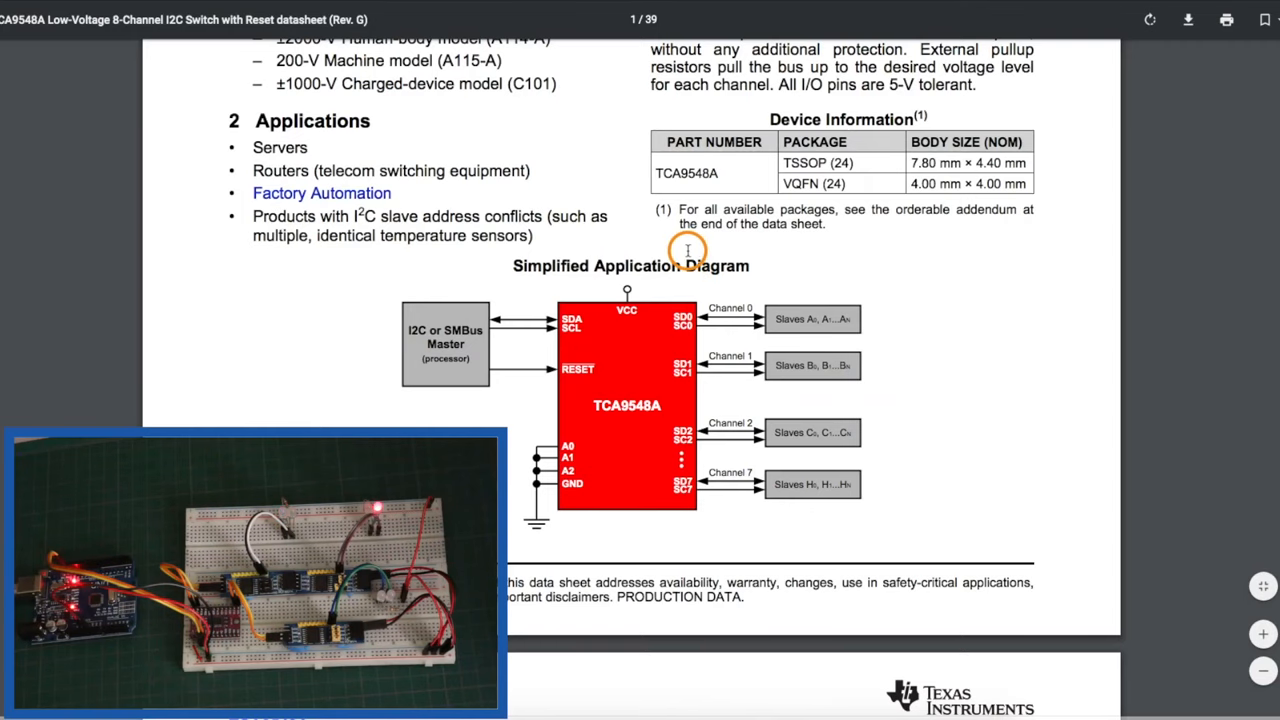
pyautogui.moveTo(664, 246)
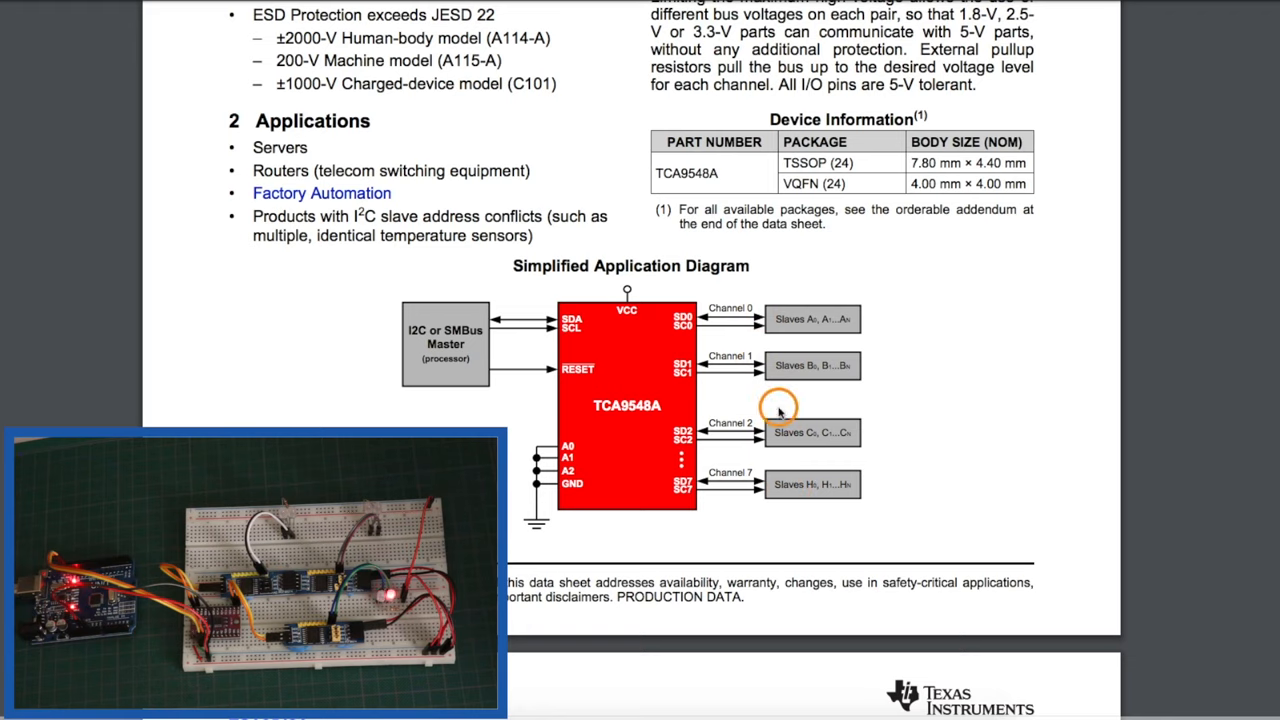
pyautogui.moveTo(740, 330)
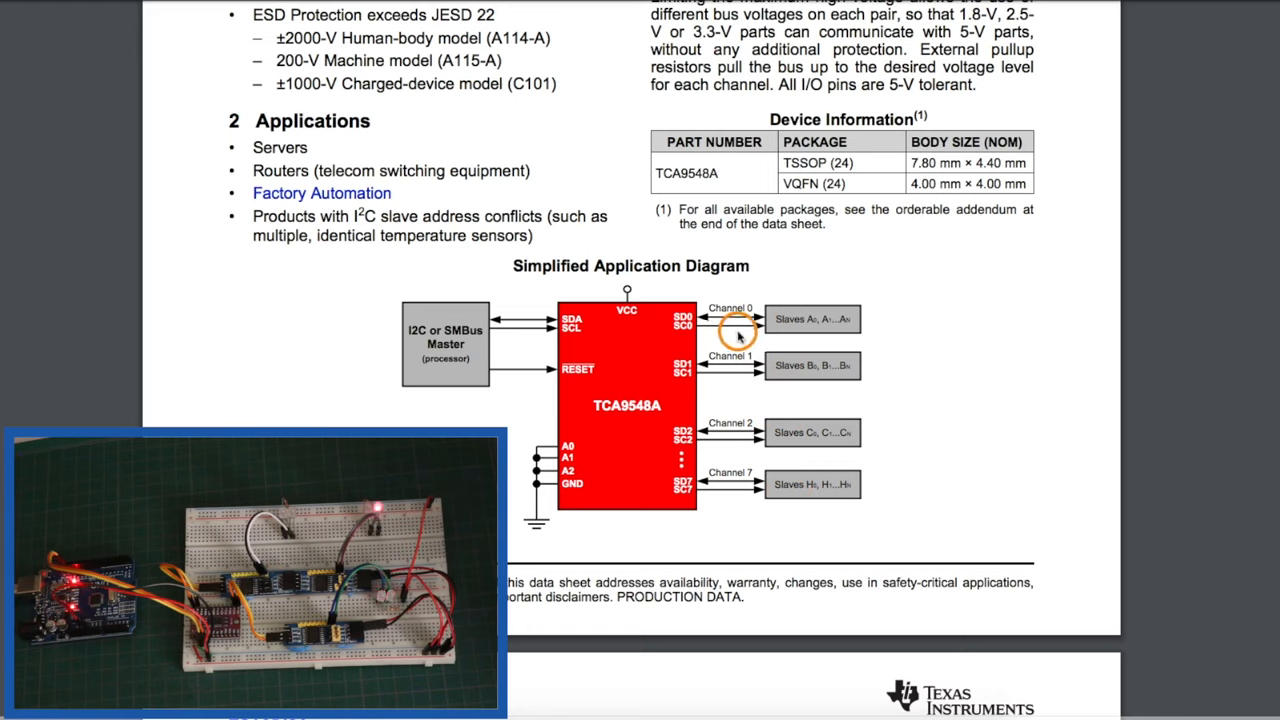